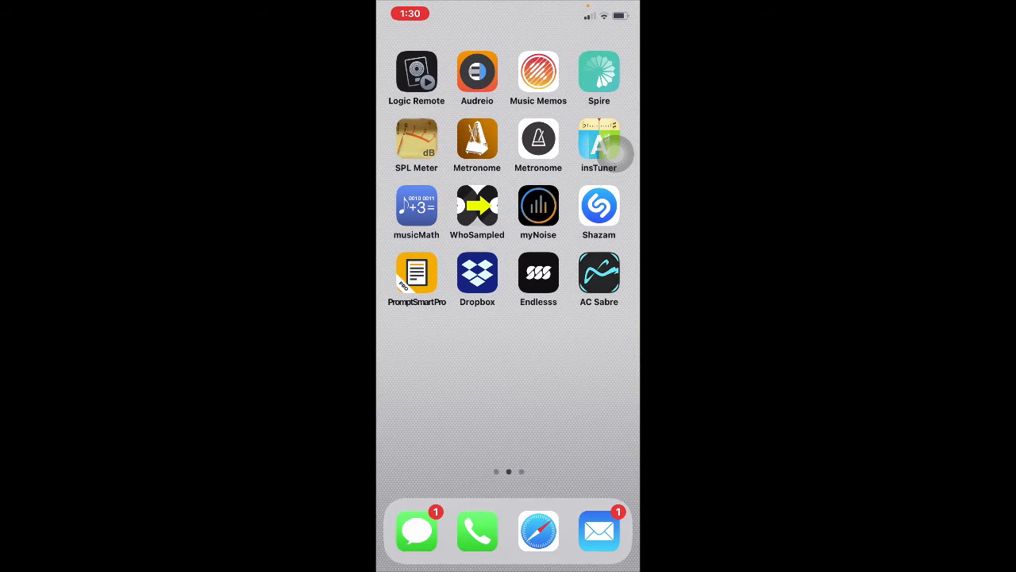
# - Launch Endlesss and browse up and down the Join In community jam feed
pyautogui.click(536, 272)
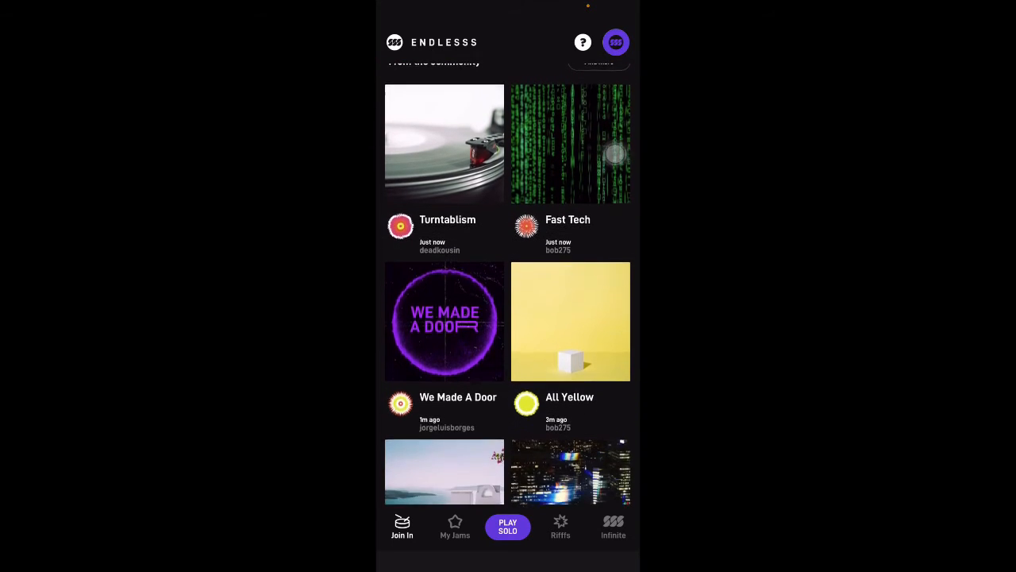
pyautogui.scroll(-3)
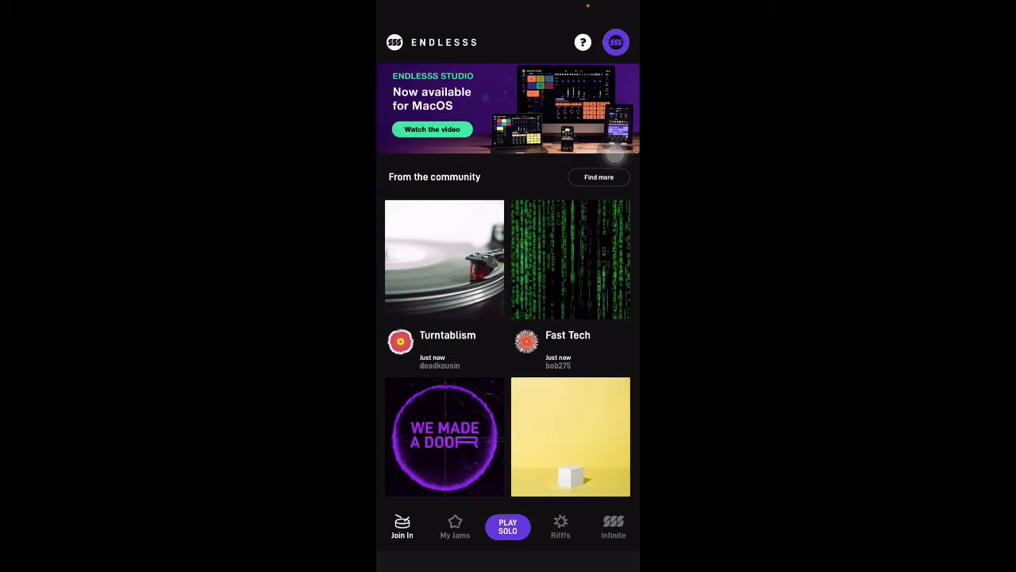
pyautogui.scroll(3)
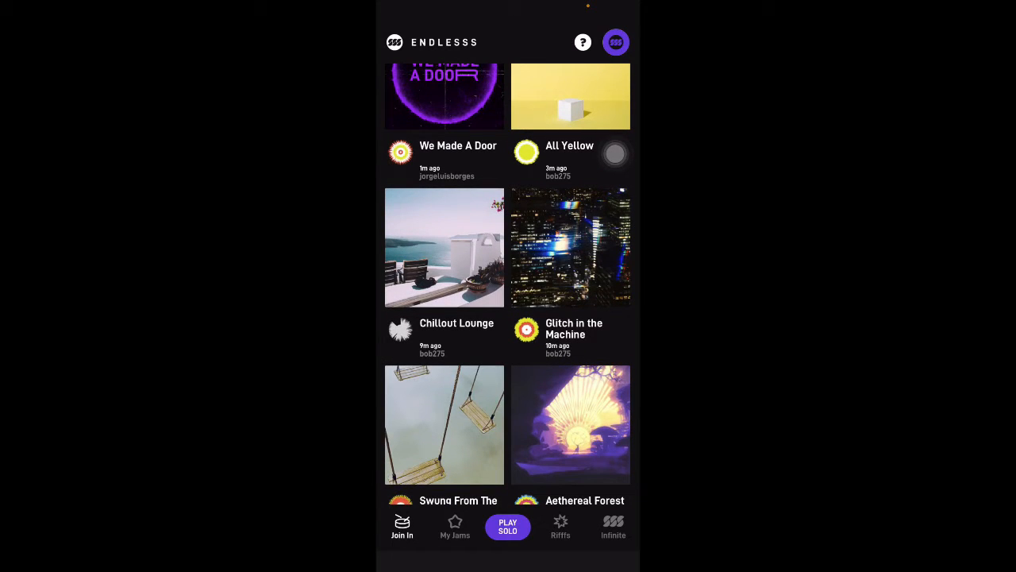
pyautogui.scroll(-3)
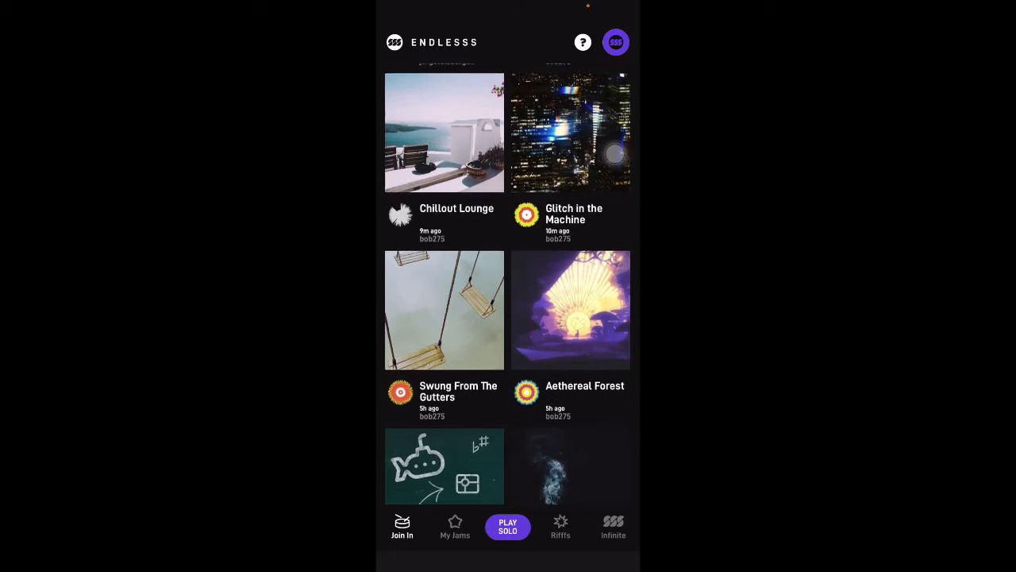
pyautogui.scroll(-3)
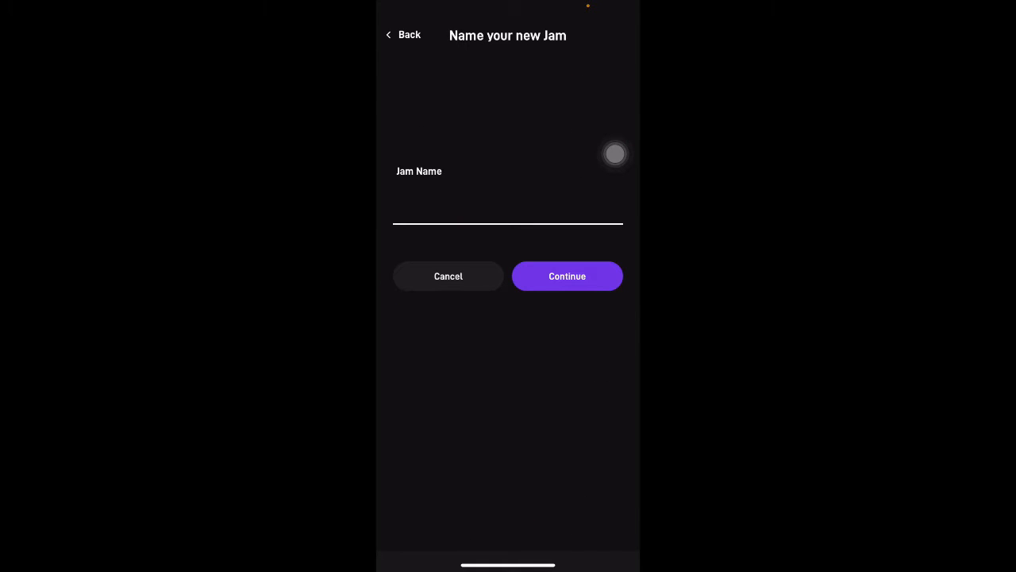
# - Name the new jam 'new' and continue to its empty chat page
pyautogui.write('new')
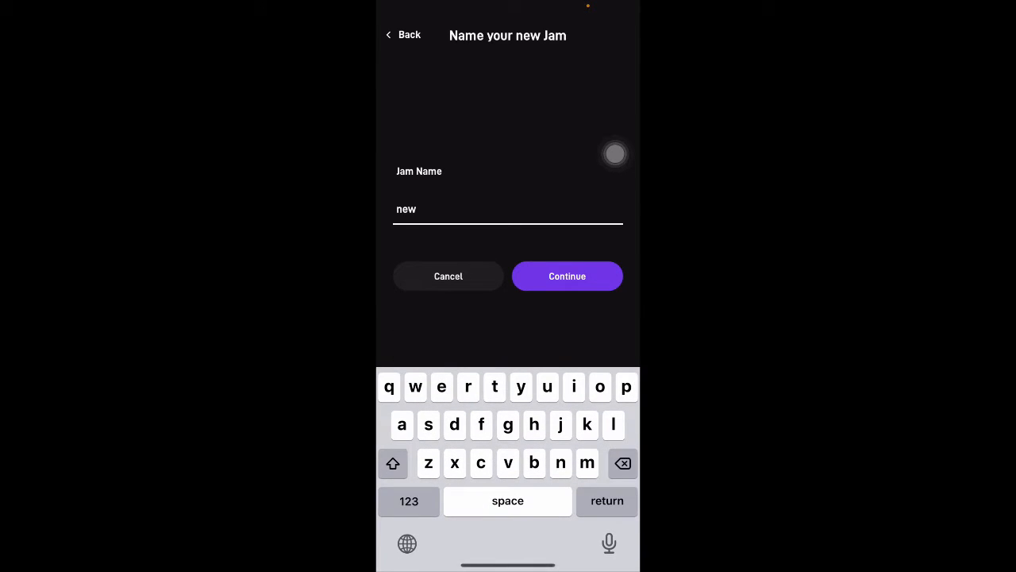
pyautogui.click(567, 276)
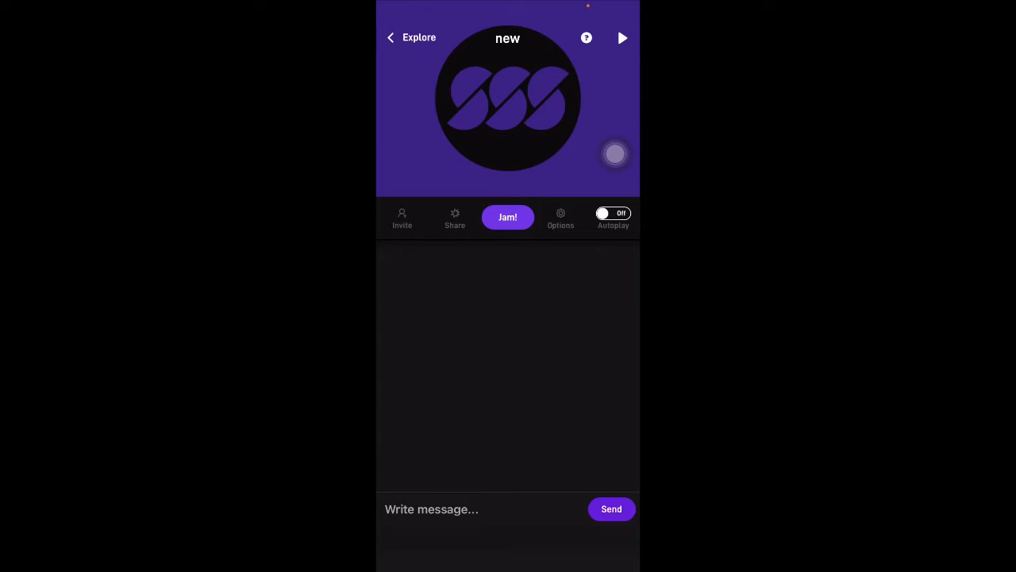
# - Enter the 'new' jam's studio via Jam!, showing 120 BPM in C Minor
pyautogui.click(508, 216)
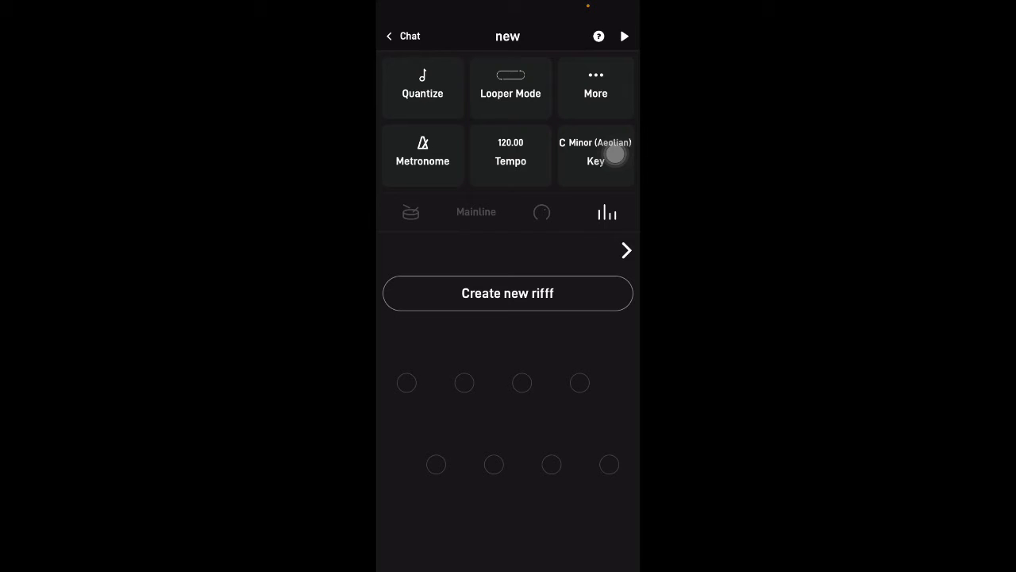
# - Switch the metronome off and return to the drum pads
pyautogui.click(423, 153)
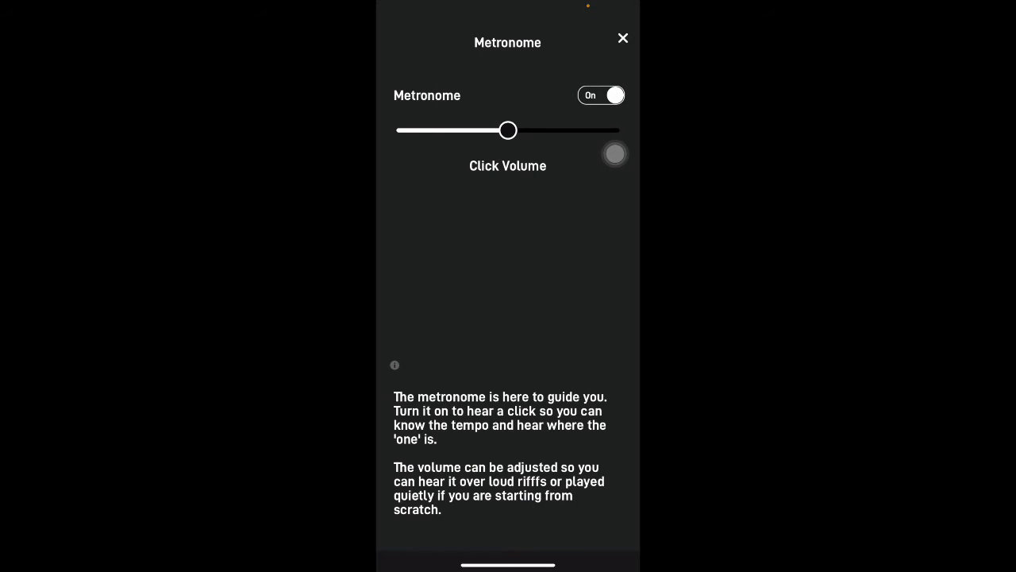
pyautogui.click(623, 38)
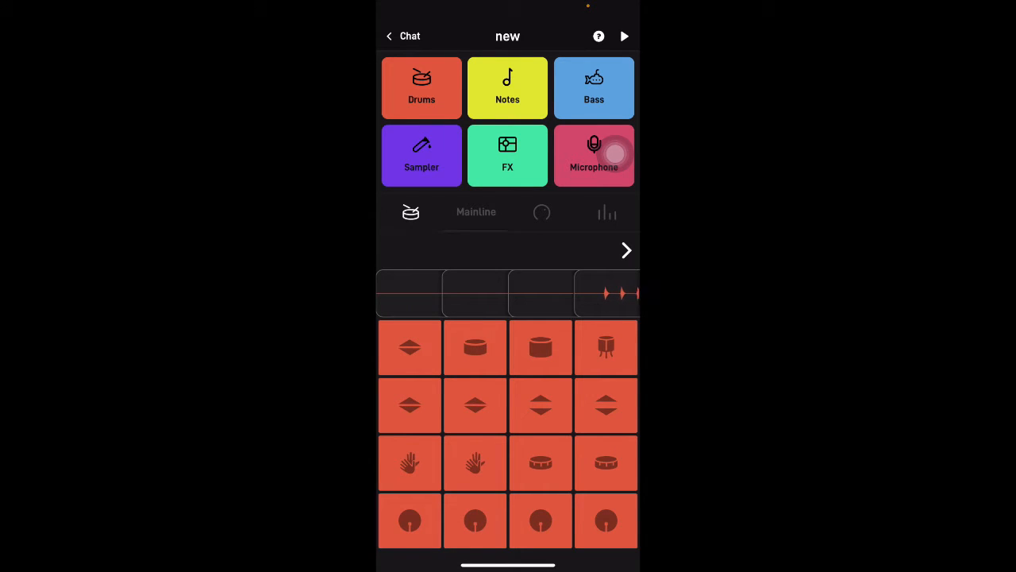
# - Record and commit drum patterns until three drum riffs sit in the riff strip
pyautogui.click(625, 35)
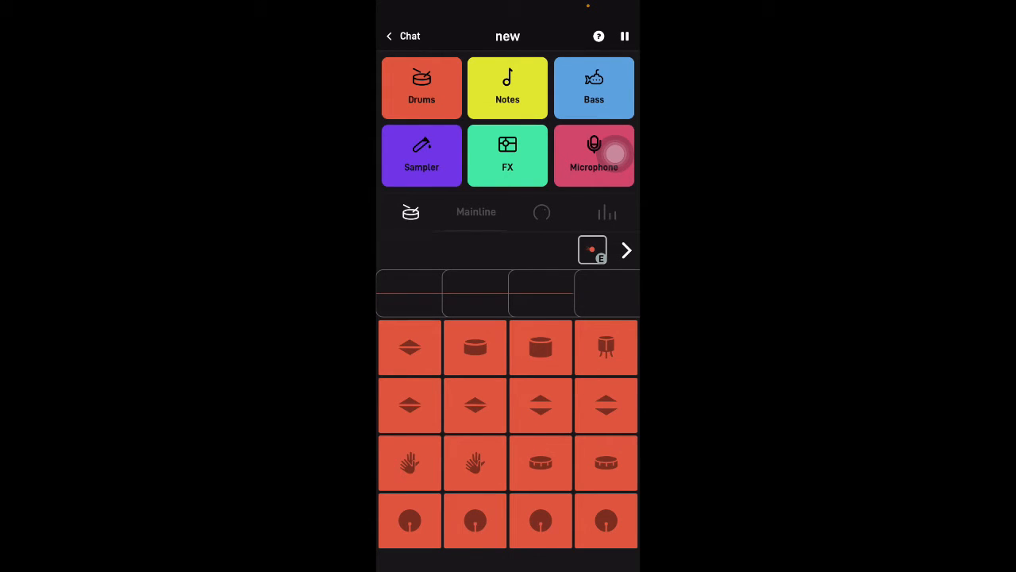
pyautogui.click(626, 35)
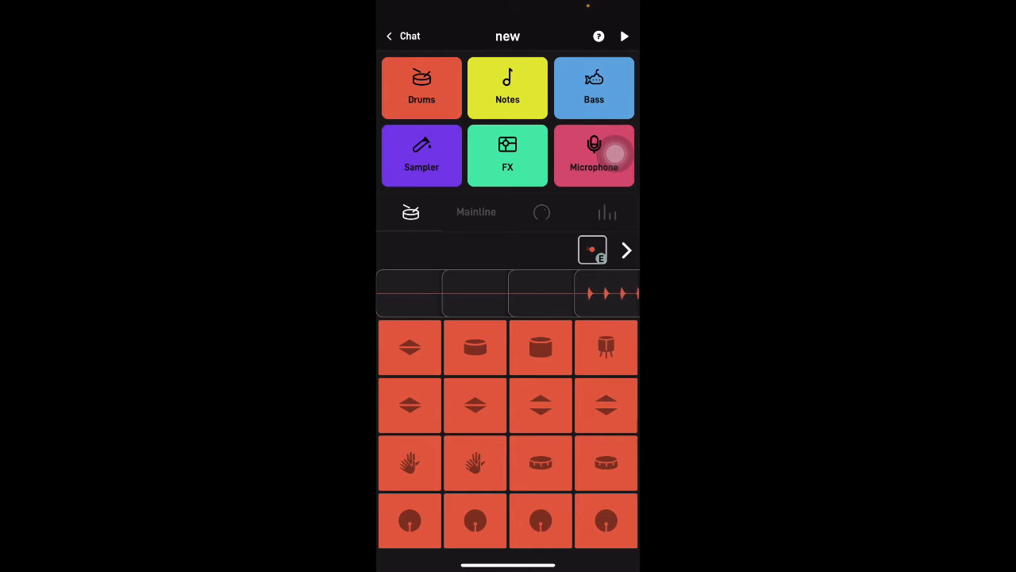
pyautogui.click(624, 35)
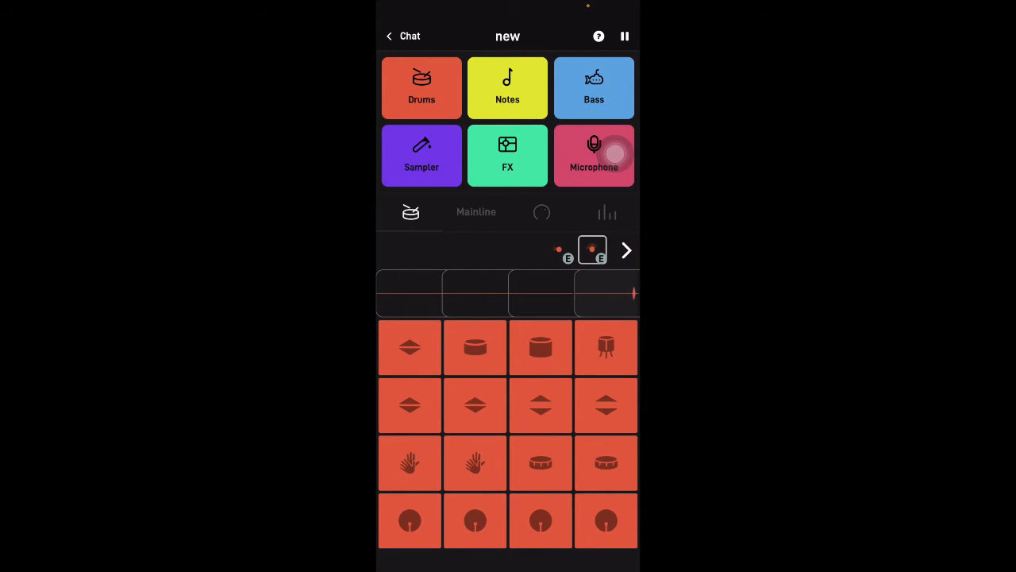
pyautogui.click(475, 463)
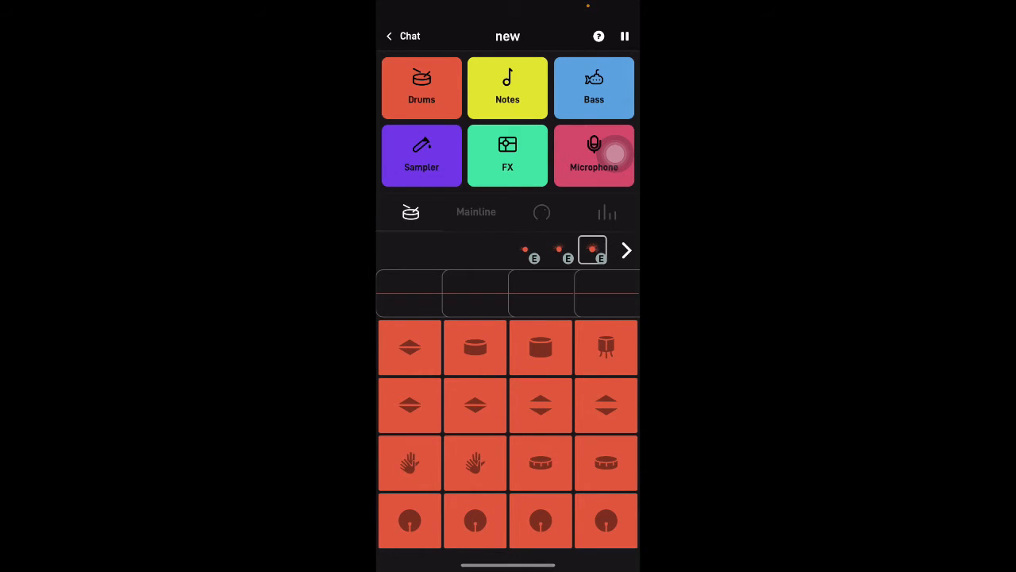
pyautogui.click(626, 35)
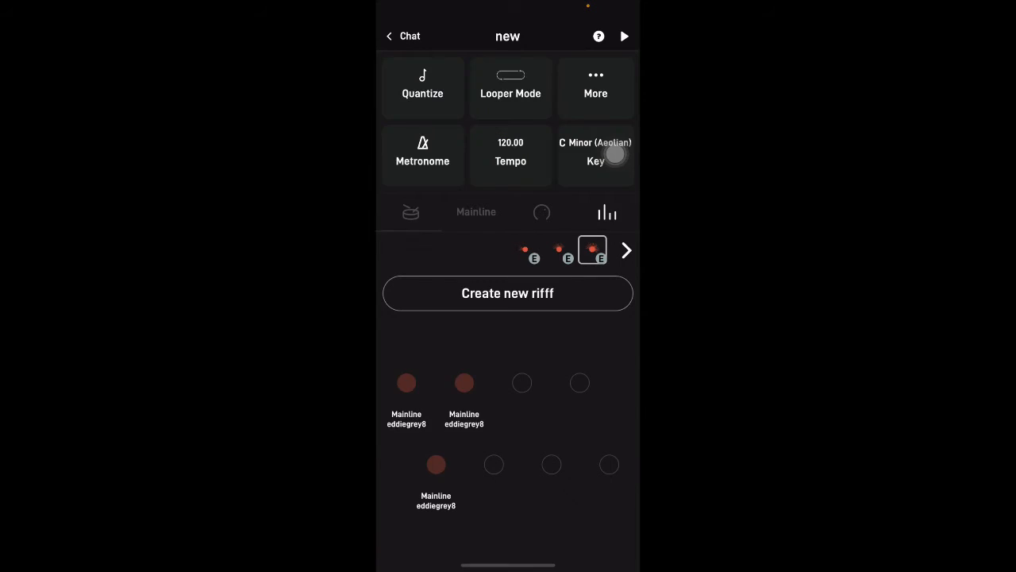
# - Review Metronome, Quantize (on, 1/16 steps) and Looper Mode panels, then return to Drums
pyautogui.click(423, 155)
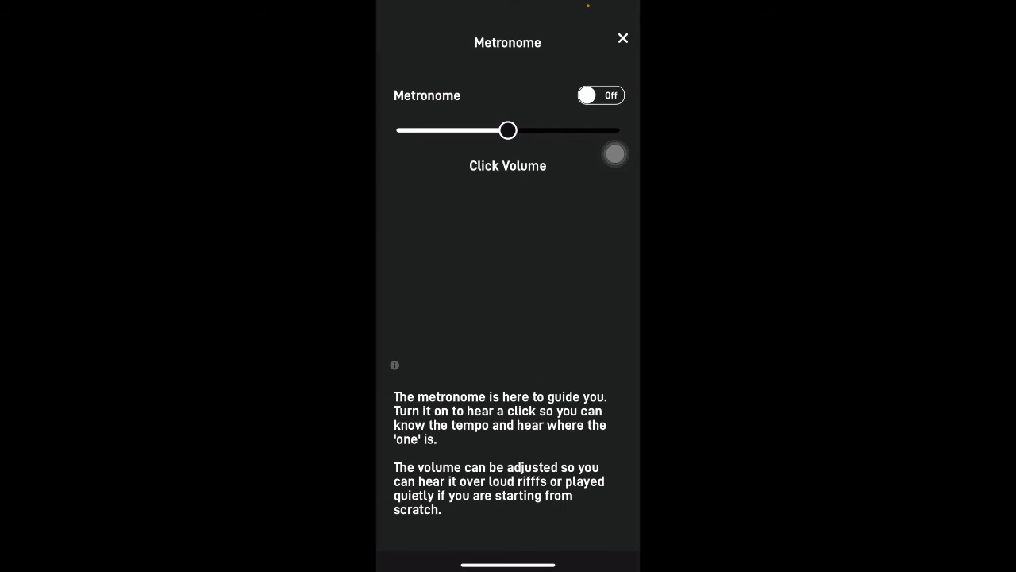
pyautogui.click(622, 38)
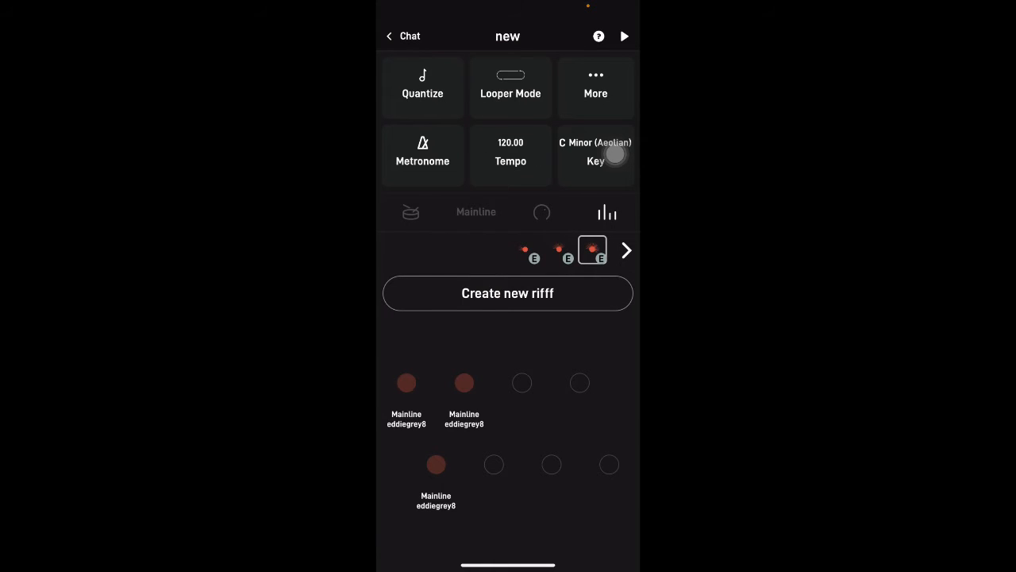
pyautogui.click(422, 86)
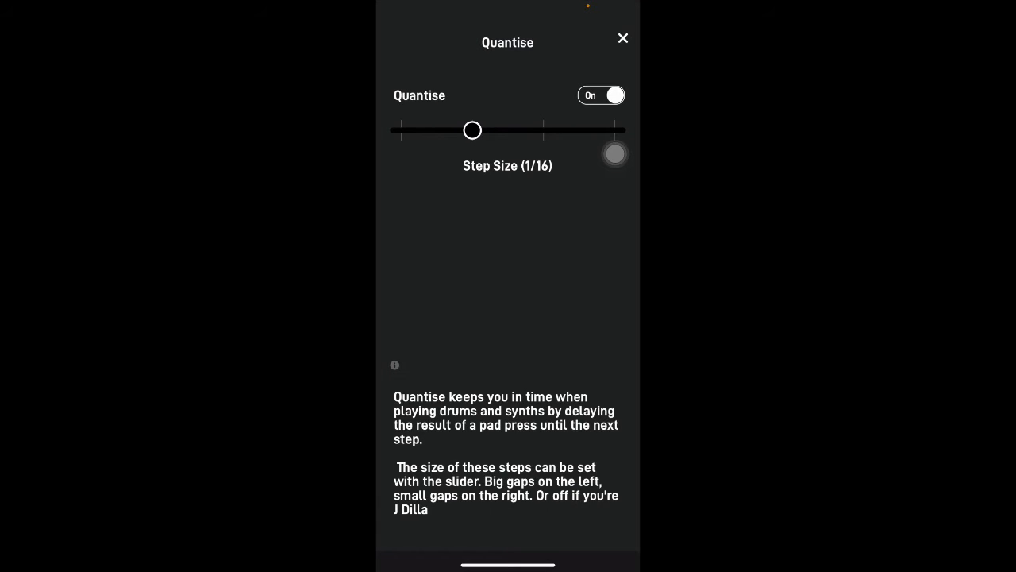
pyautogui.click(623, 38)
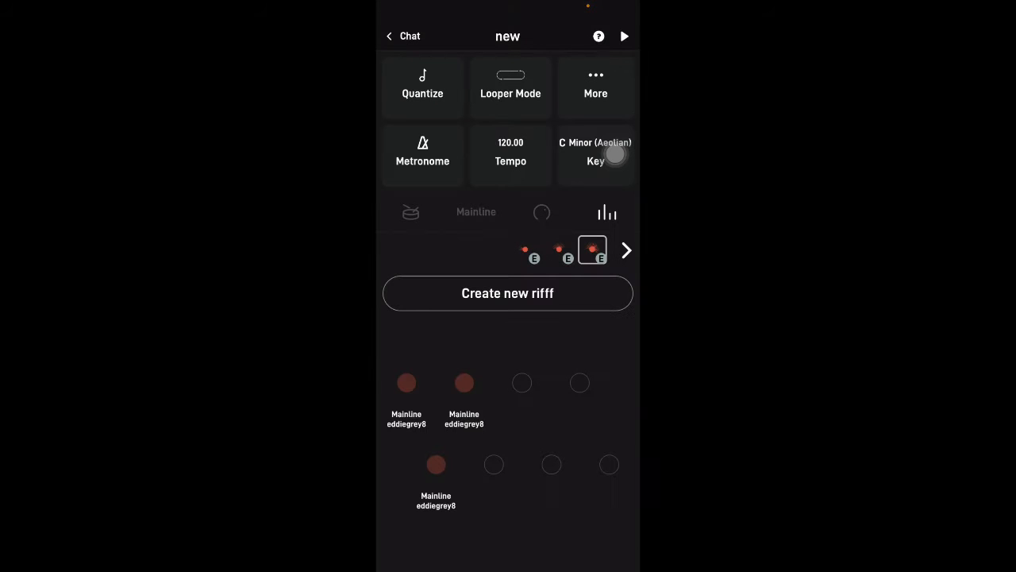
pyautogui.click(511, 86)
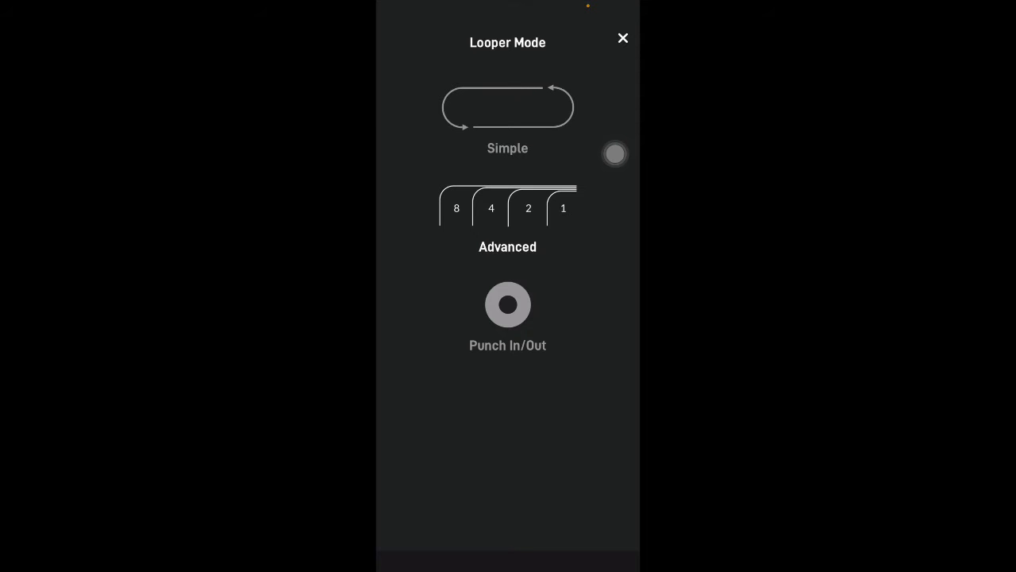
pyautogui.click(622, 38)
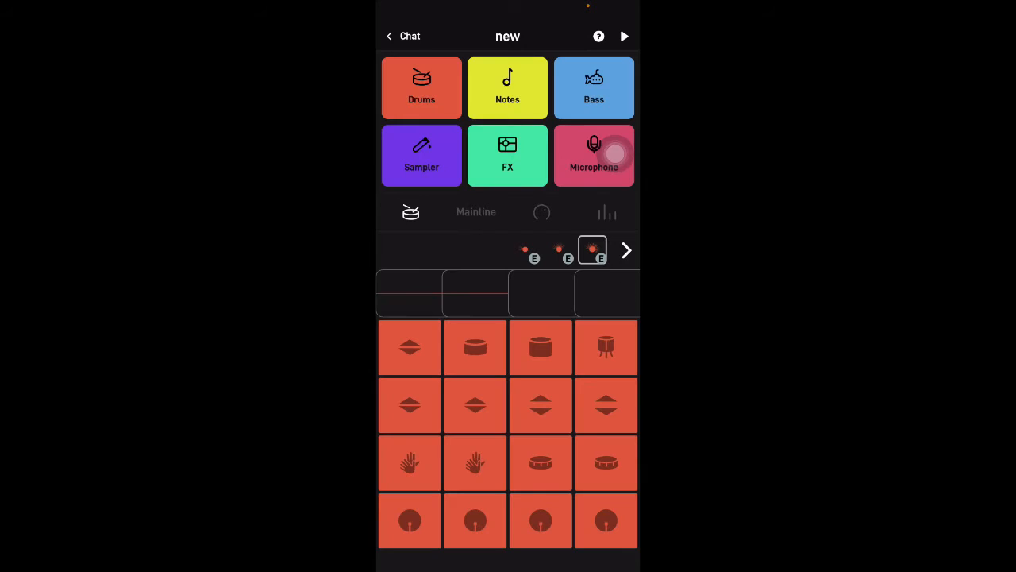
# - Commit two more drum riffs to reach five, then view the newest riff's details
pyautogui.click(626, 35)
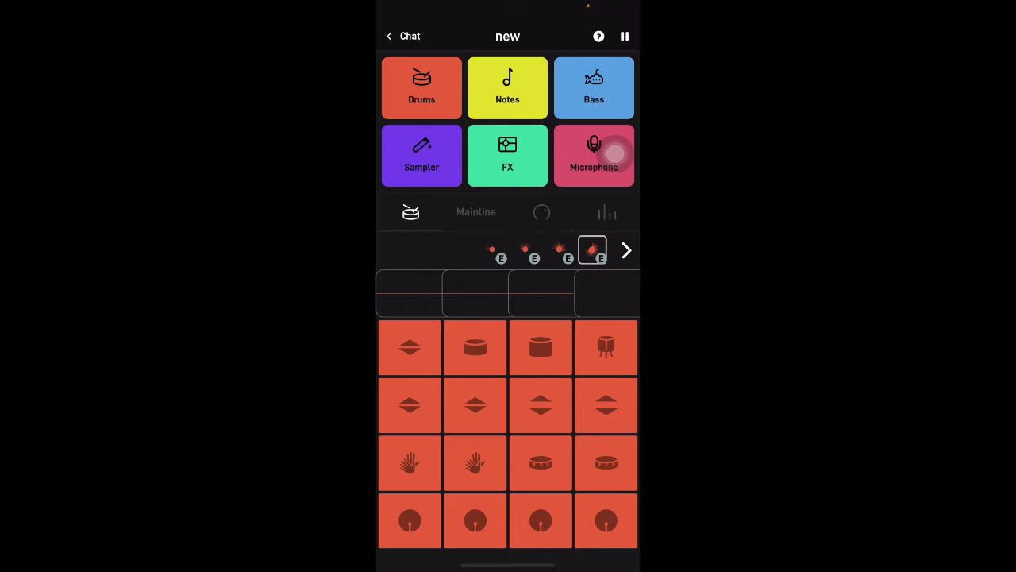
pyautogui.click(626, 35)
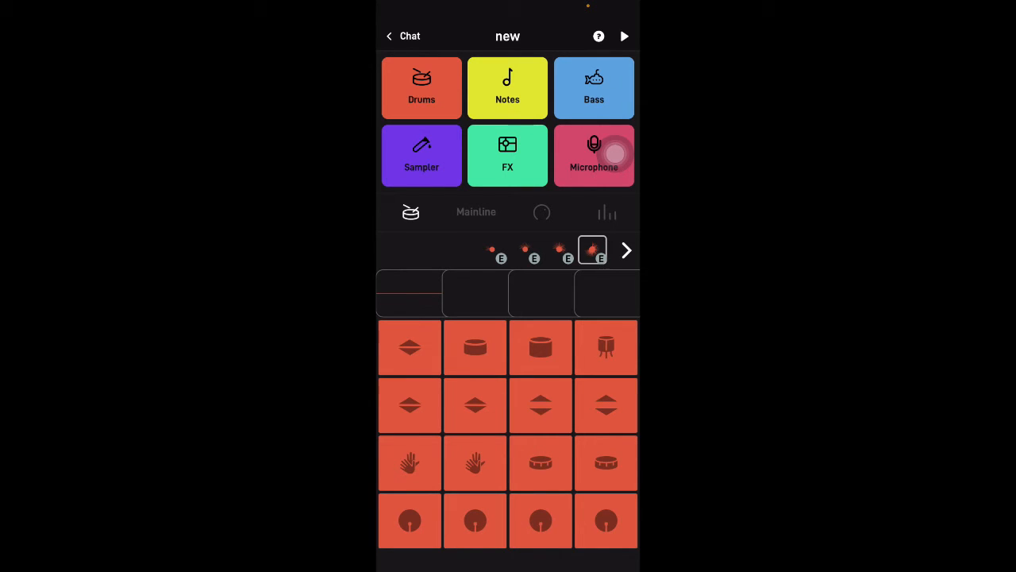
pyautogui.click(626, 35)
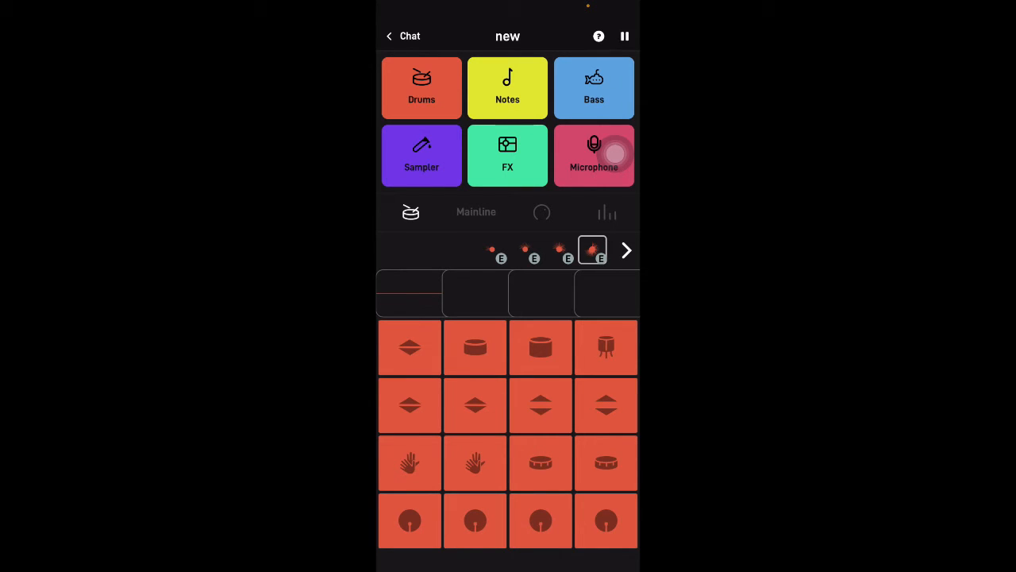
pyautogui.click(593, 249)
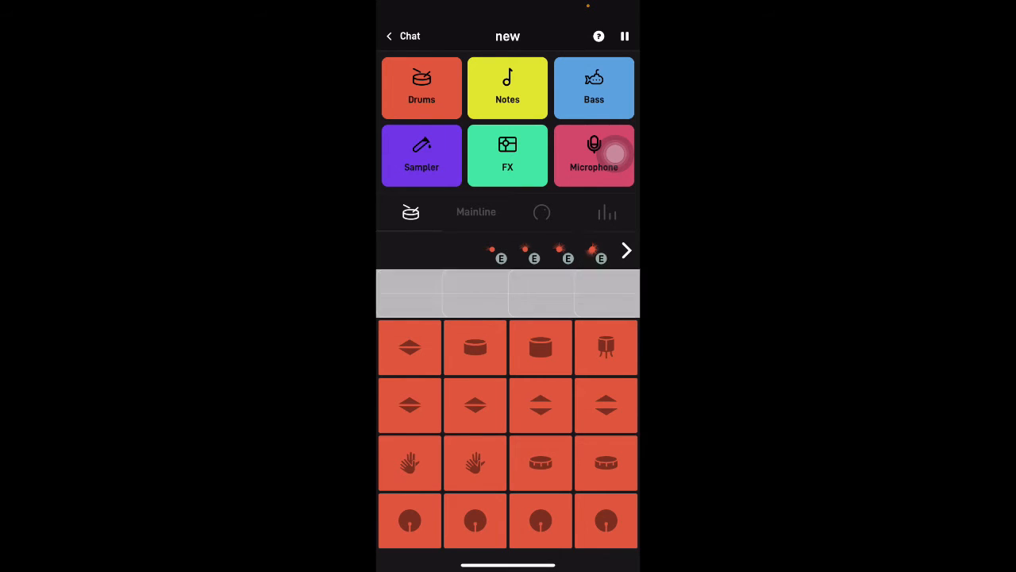
pyautogui.click(593, 251)
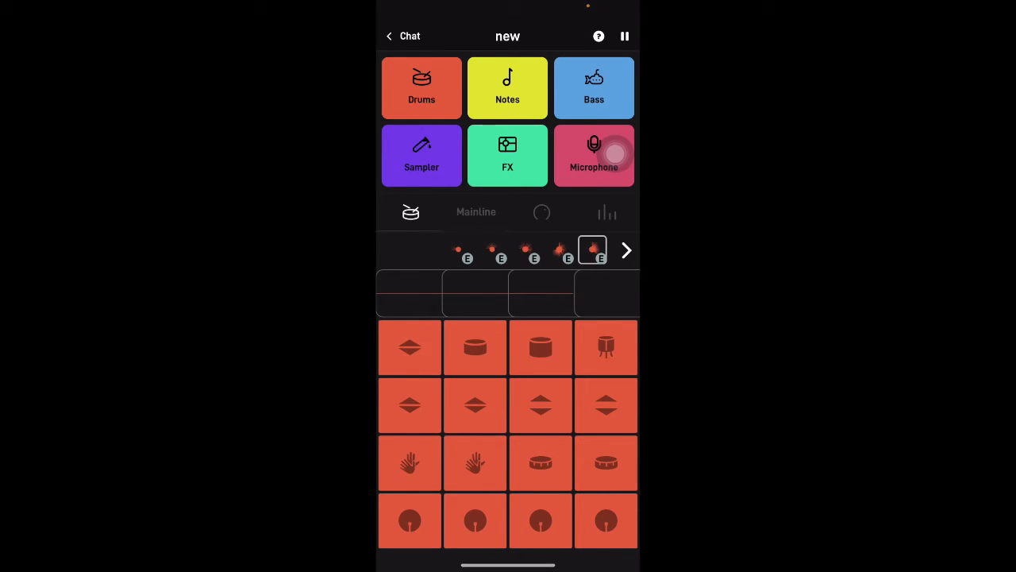
pyautogui.click(626, 35)
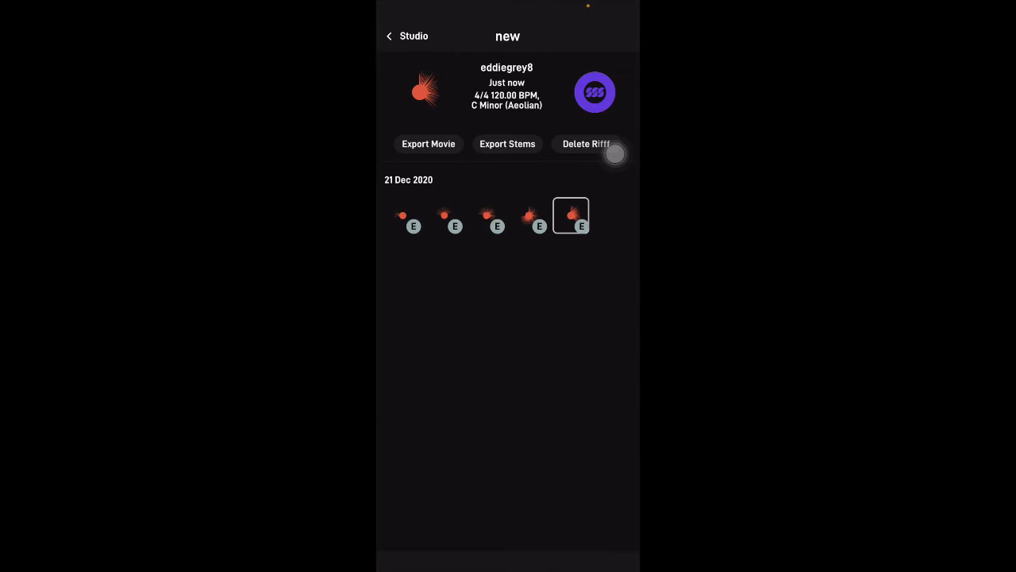
pyautogui.click(586, 143)
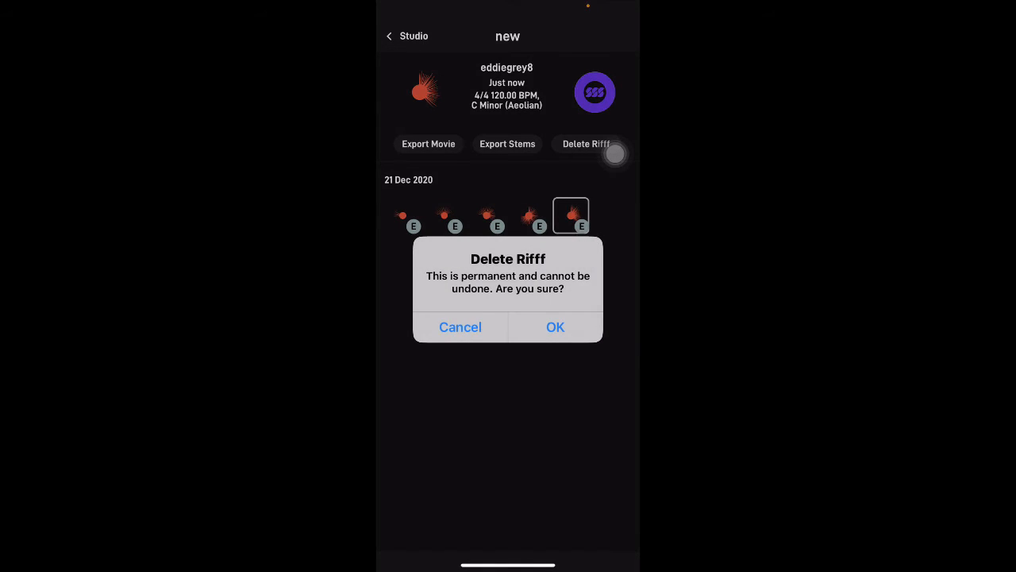
pyautogui.click(556, 327)
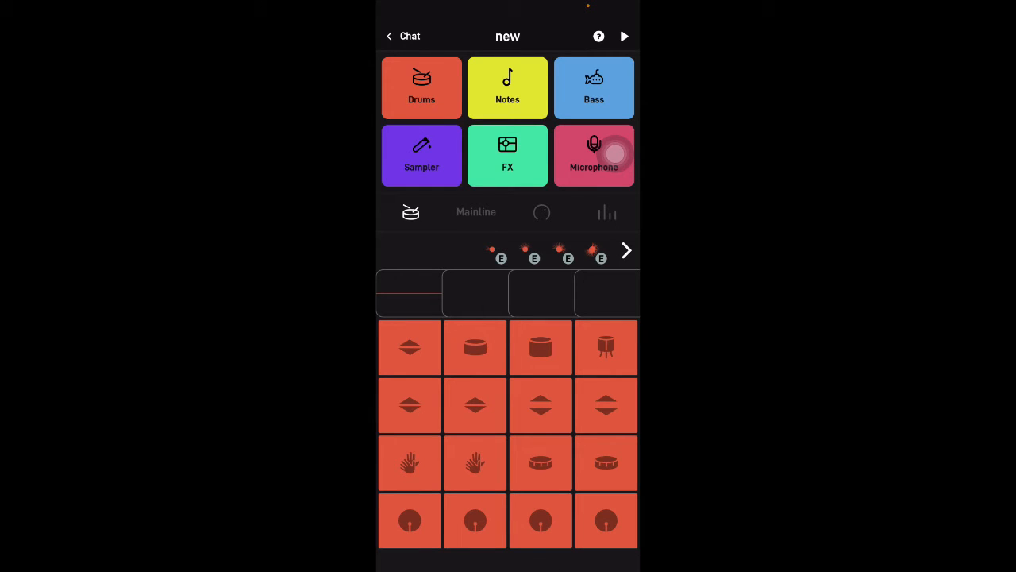
pyautogui.click(624, 34)
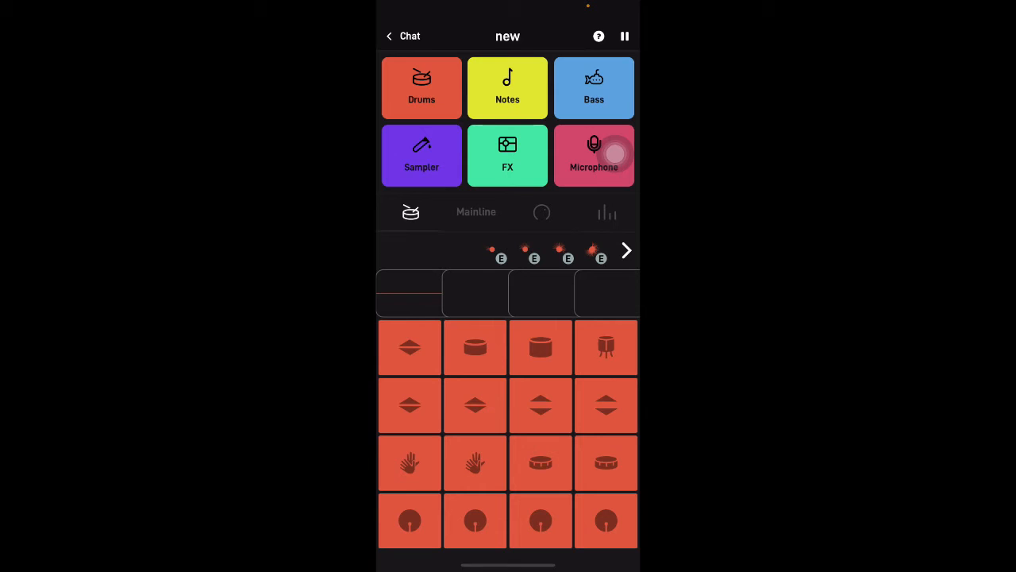
pyautogui.click(626, 35)
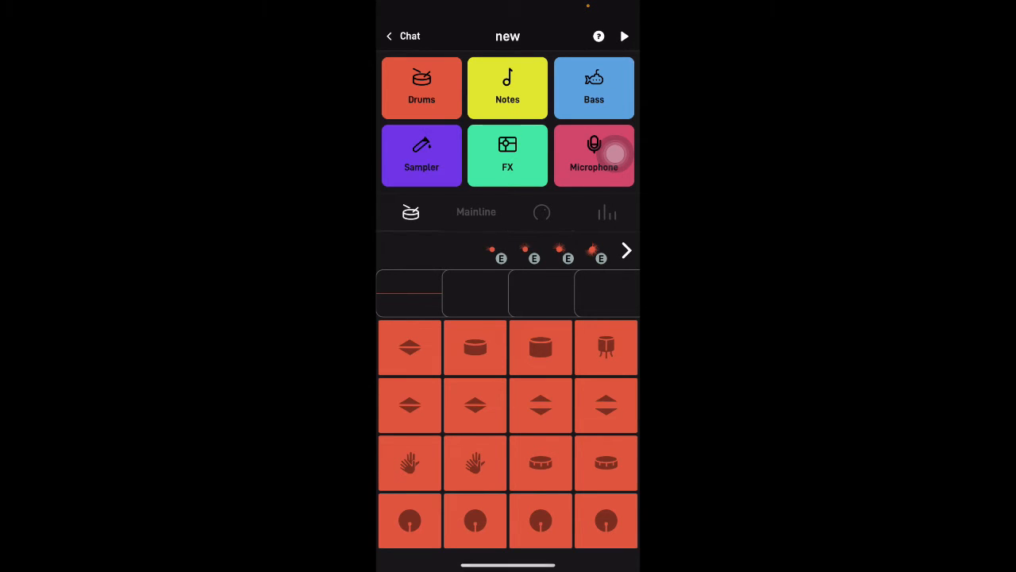
# - Load the Bass instrument with the Razzz preset and try a few bass notes
pyautogui.click(594, 87)
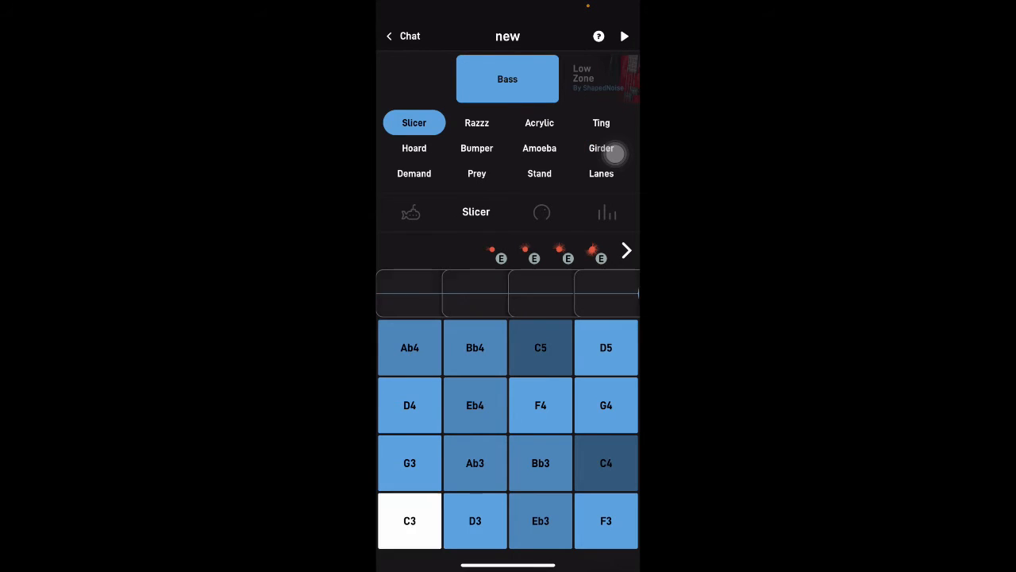
pyautogui.click(476, 123)
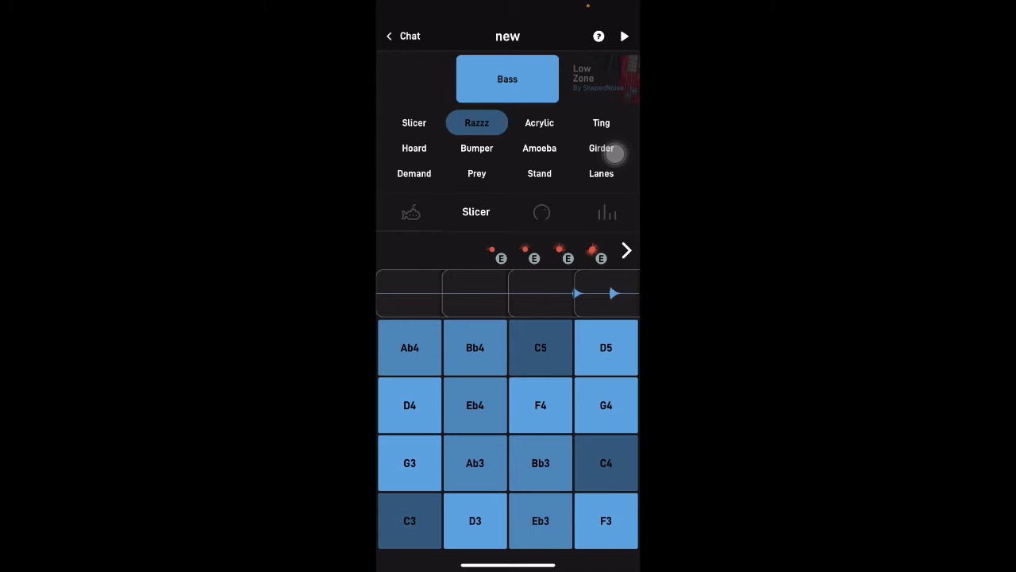
pyautogui.click(476, 122)
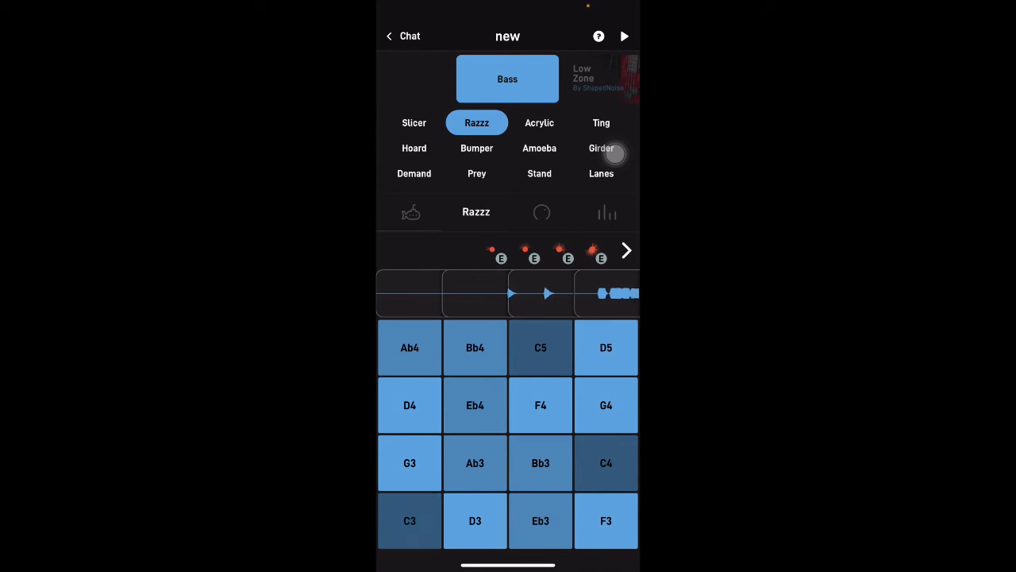
pyautogui.click(410, 521)
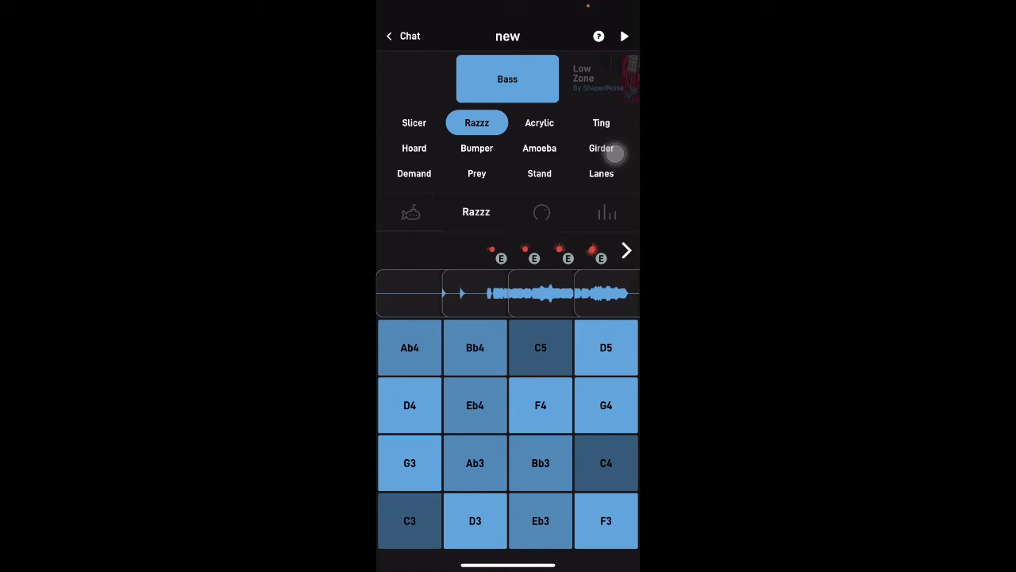
pyautogui.click(475, 347)
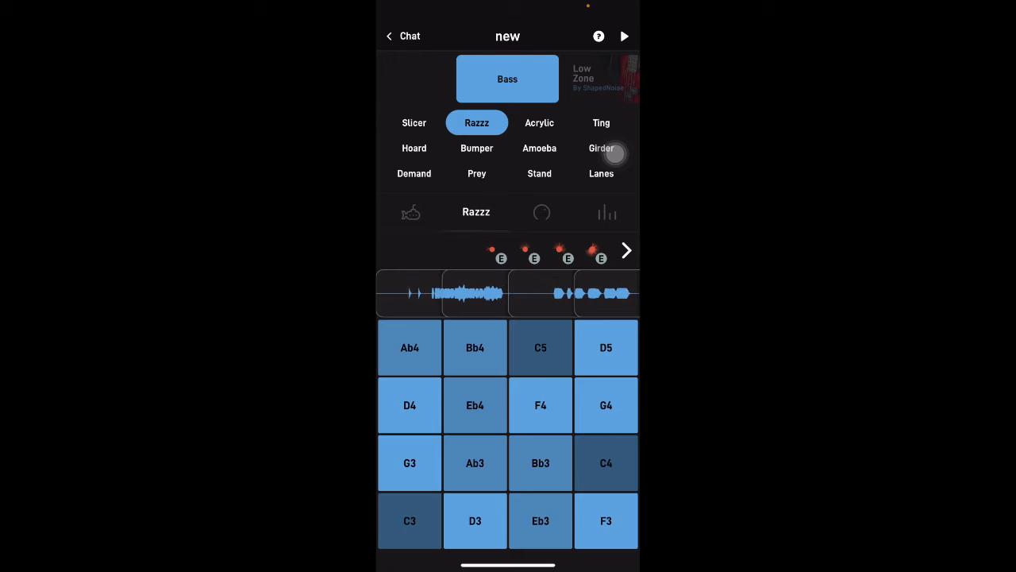
pyautogui.click(540, 405)
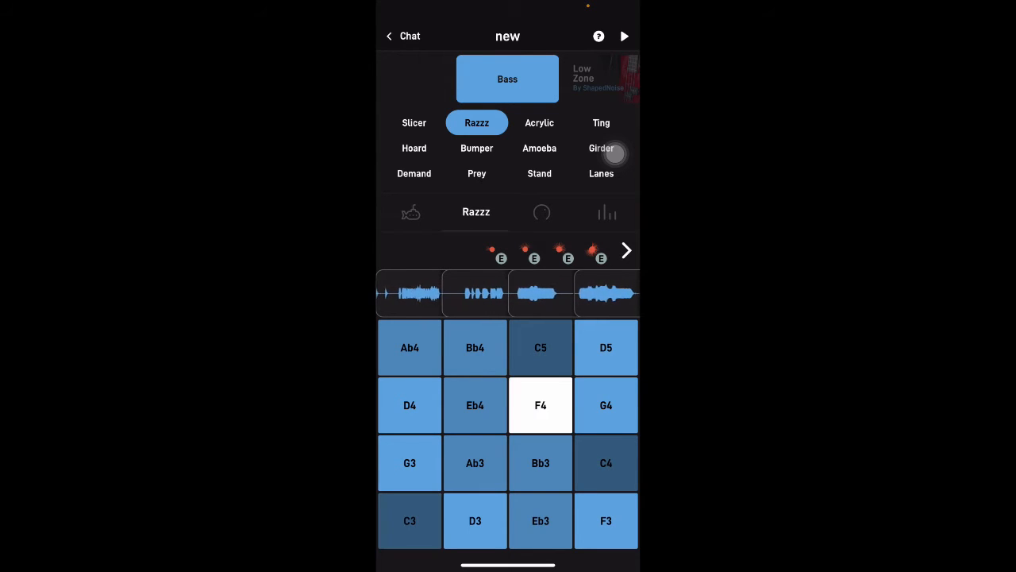
# - Record a bass riff on the note pads while the loop plays
pyautogui.click(624, 35)
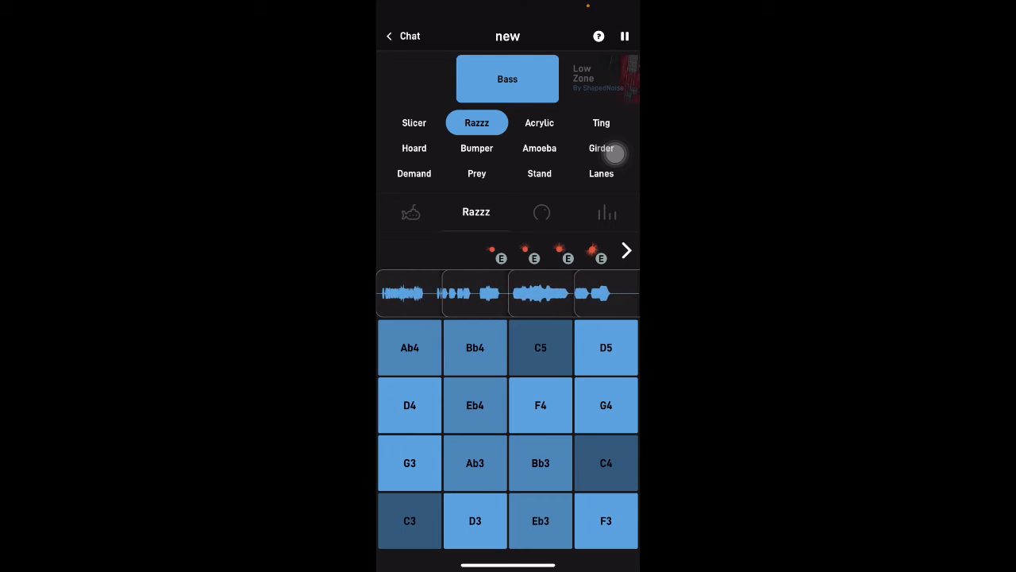
pyautogui.click(409, 521)
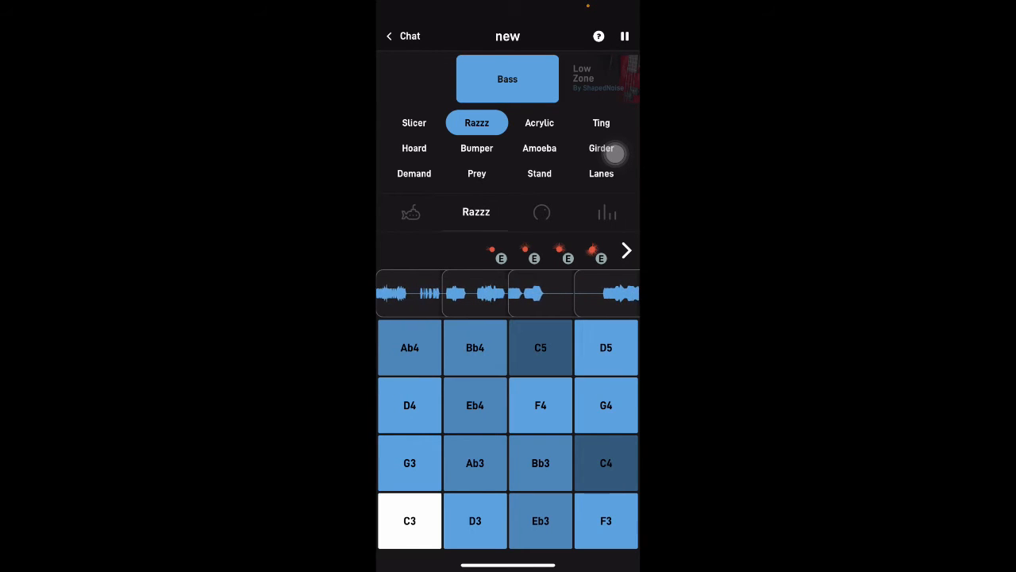
pyautogui.click(410, 520)
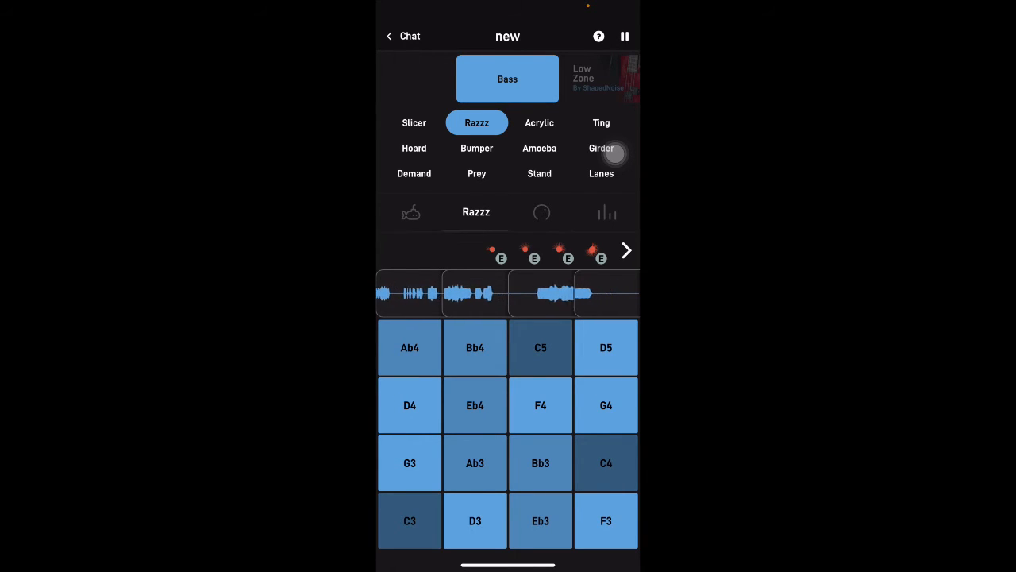
pyautogui.click(409, 521)
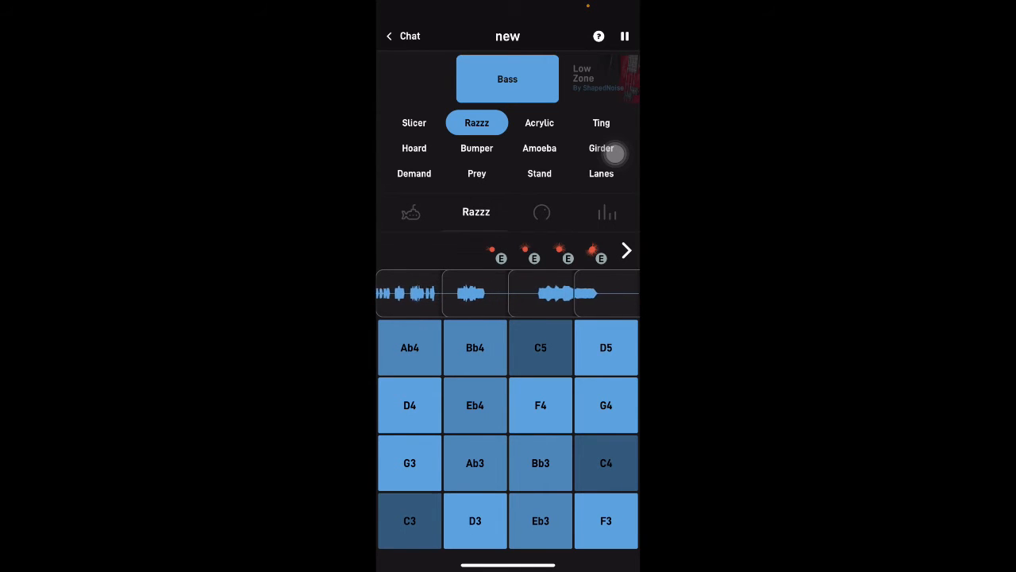
pyautogui.click(593, 251)
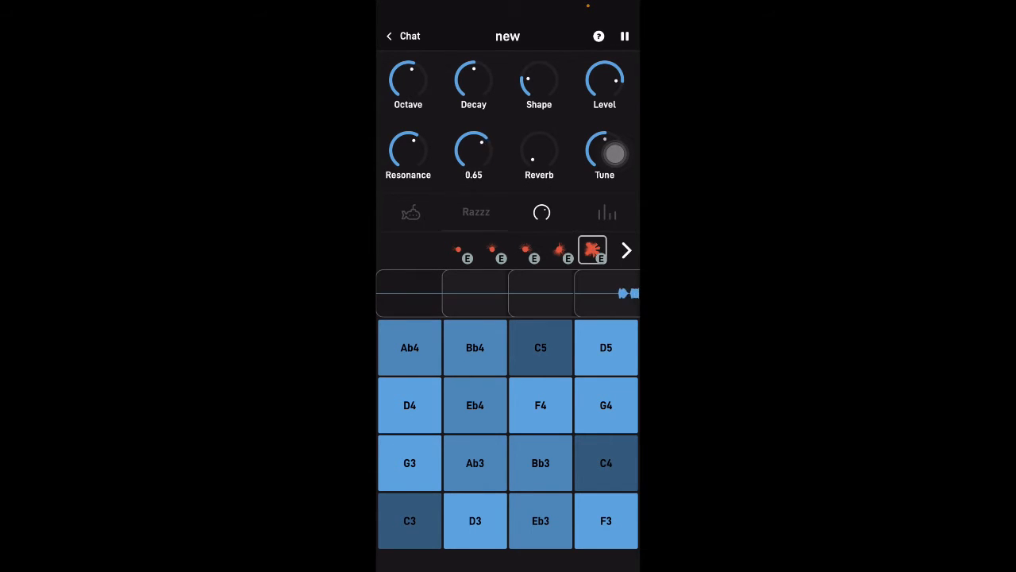
# - Sweep the bass filter Cutoff up and down, keep the bass riff and stop playback
pyautogui.moveTo(473, 153); pyautogui.dragTo(473, 135)
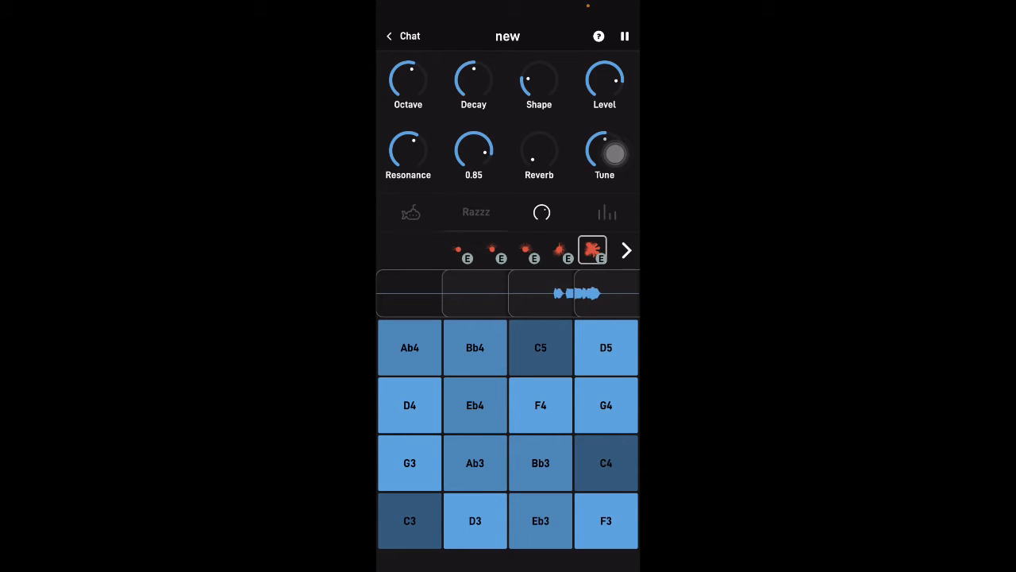
pyautogui.moveTo(473, 151); pyautogui.dragTo(473, 167)
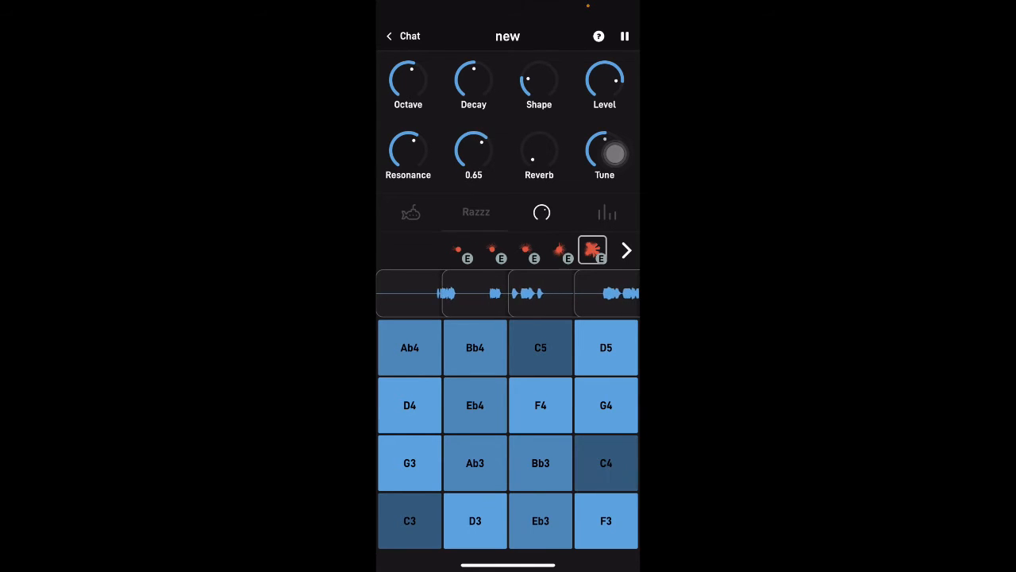
pyautogui.moveTo(474, 151); pyautogui.dragTo(453, 159)
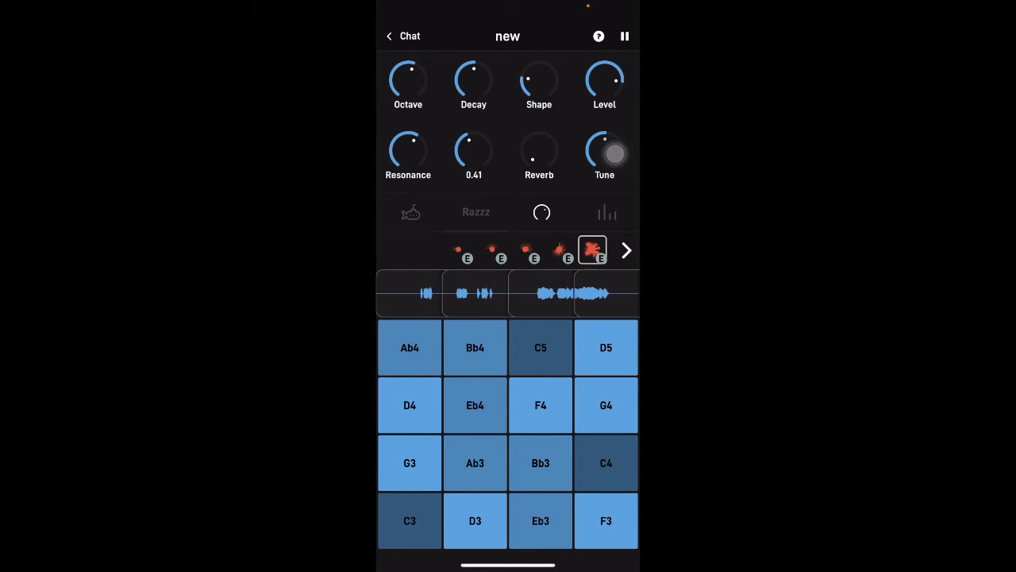
pyautogui.click(607, 464)
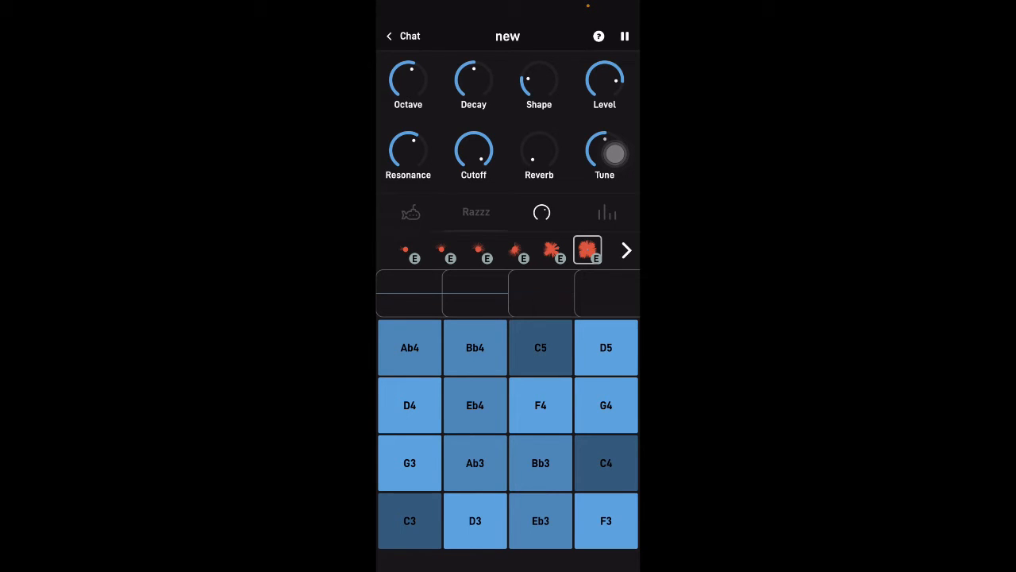
pyautogui.click(626, 34)
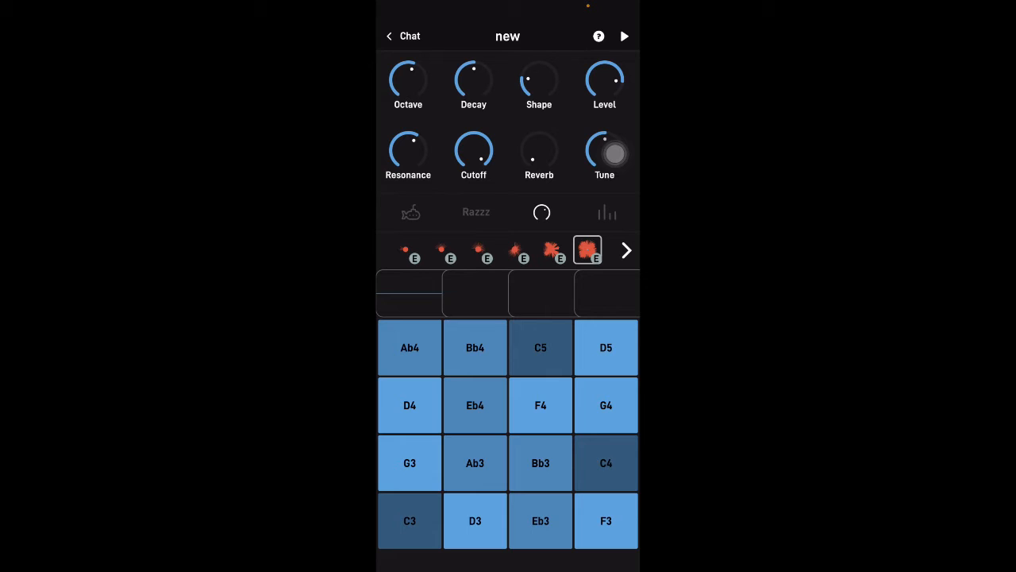
# - Switch to Notes with the Eardrop sound and record a melody over the loop
pyautogui.click(410, 212)
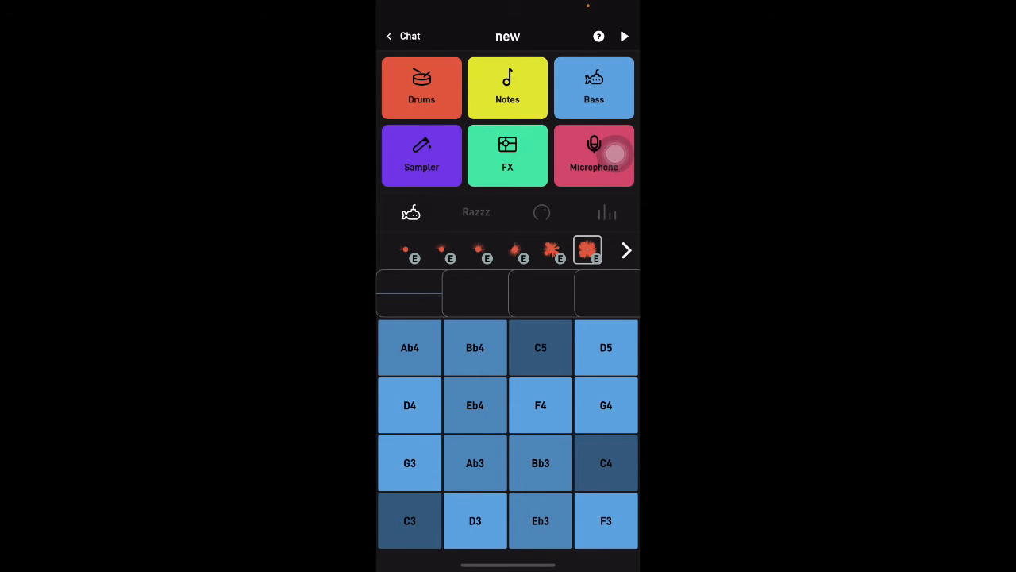
pyautogui.click(508, 87)
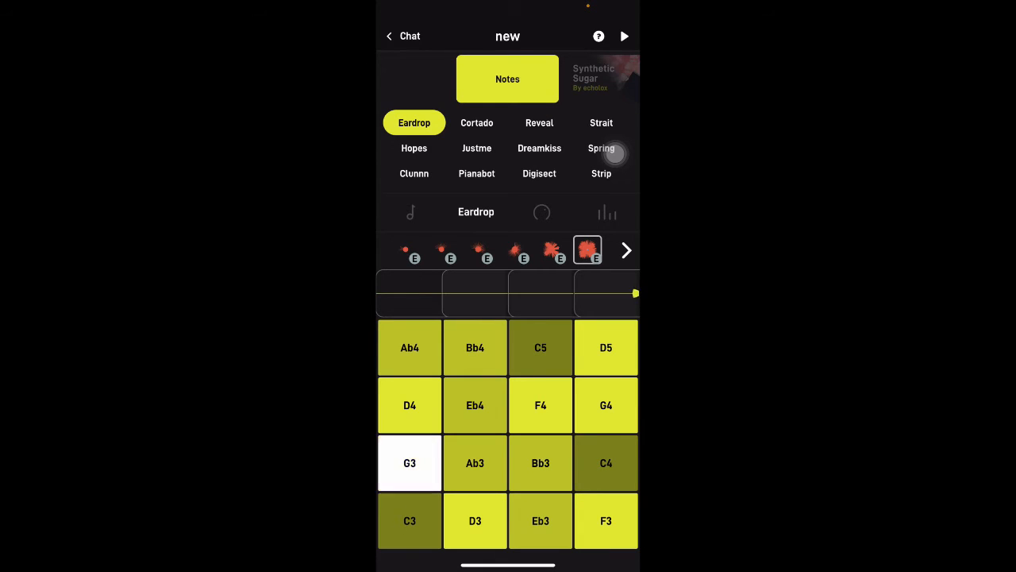
pyautogui.click(410, 464)
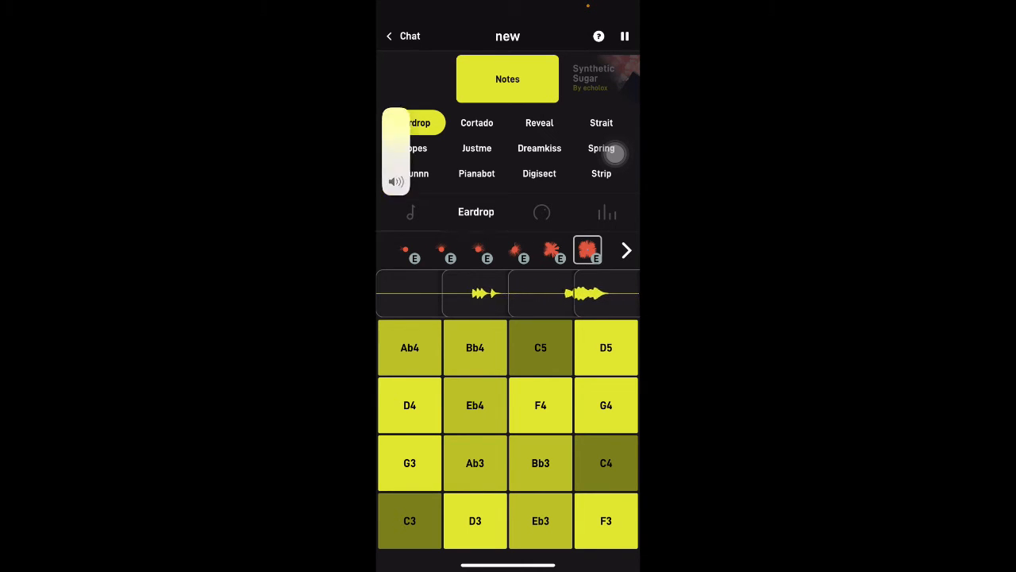
pyautogui.click(413, 122)
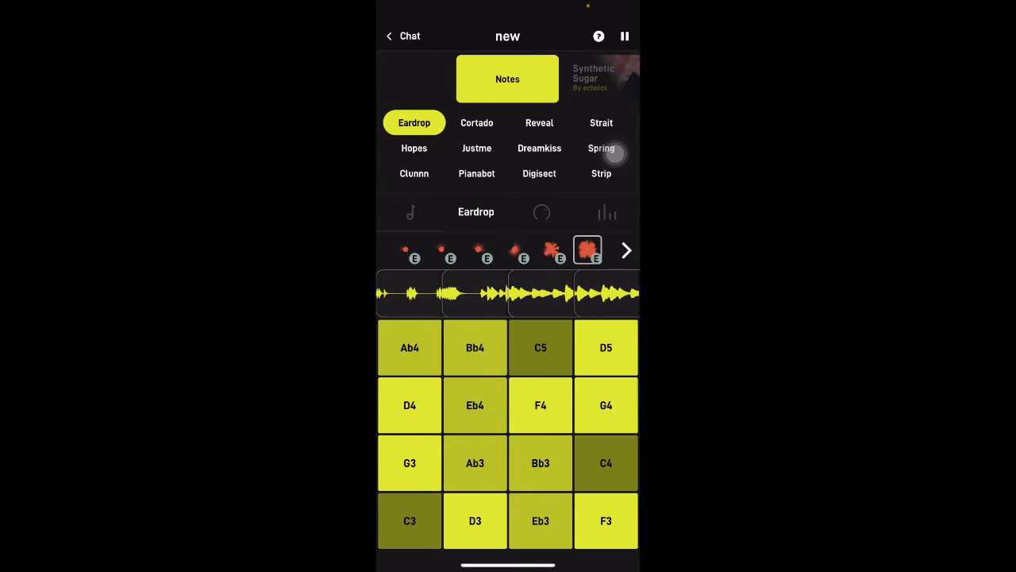
pyautogui.click(475, 521)
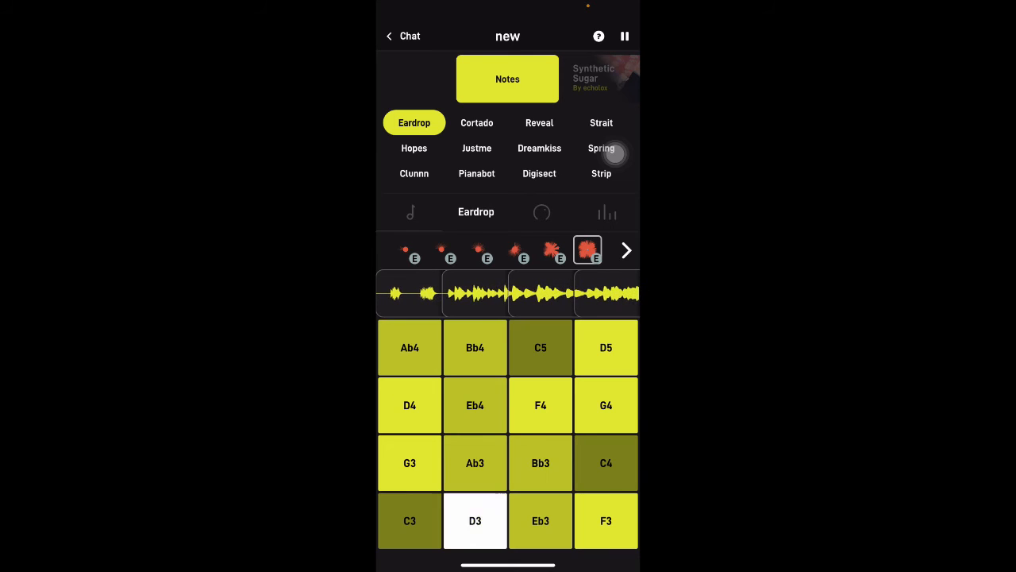
pyautogui.click(475, 520)
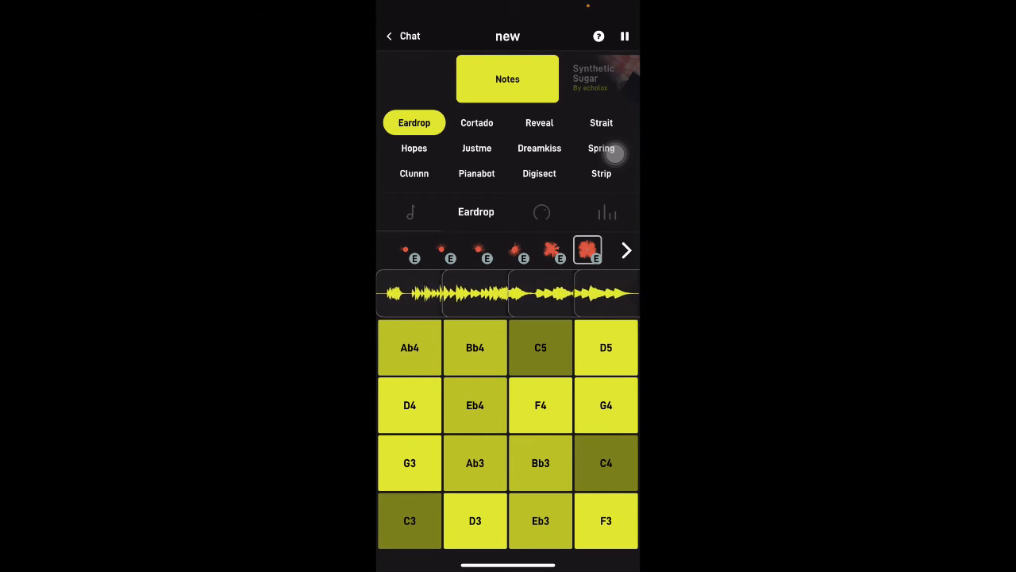
pyautogui.click(607, 521)
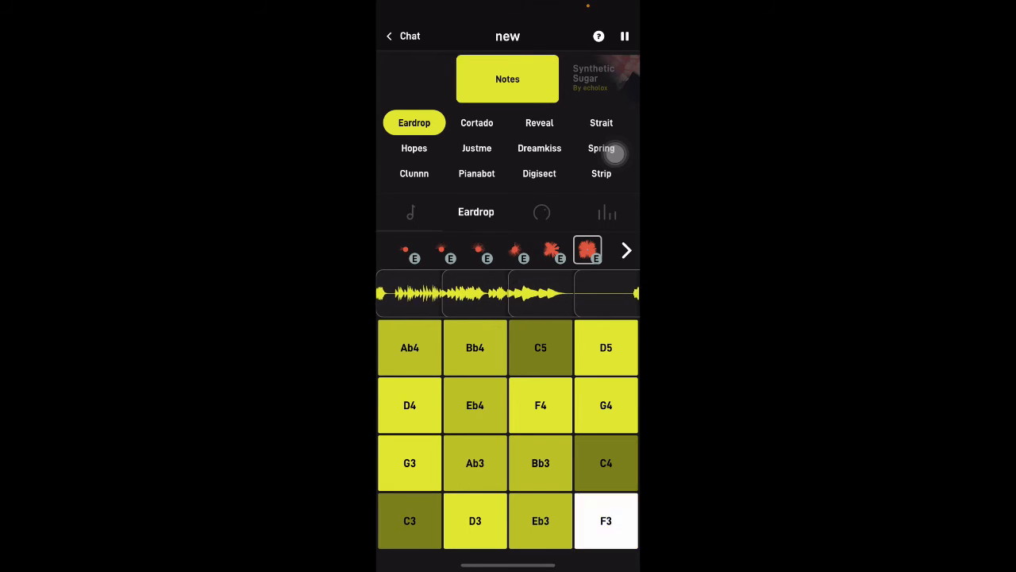
pyautogui.click(540, 521)
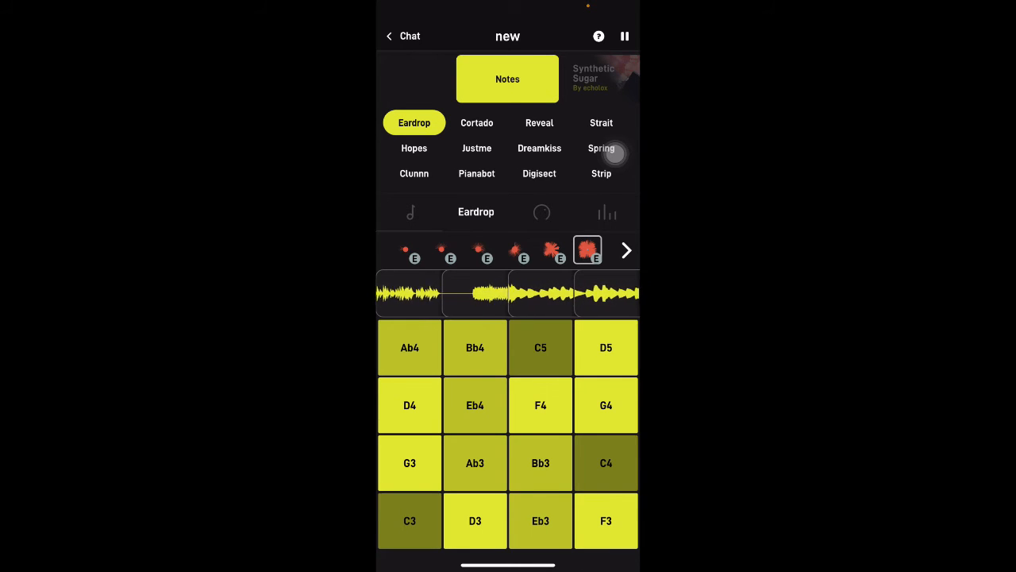
pyautogui.click(410, 521)
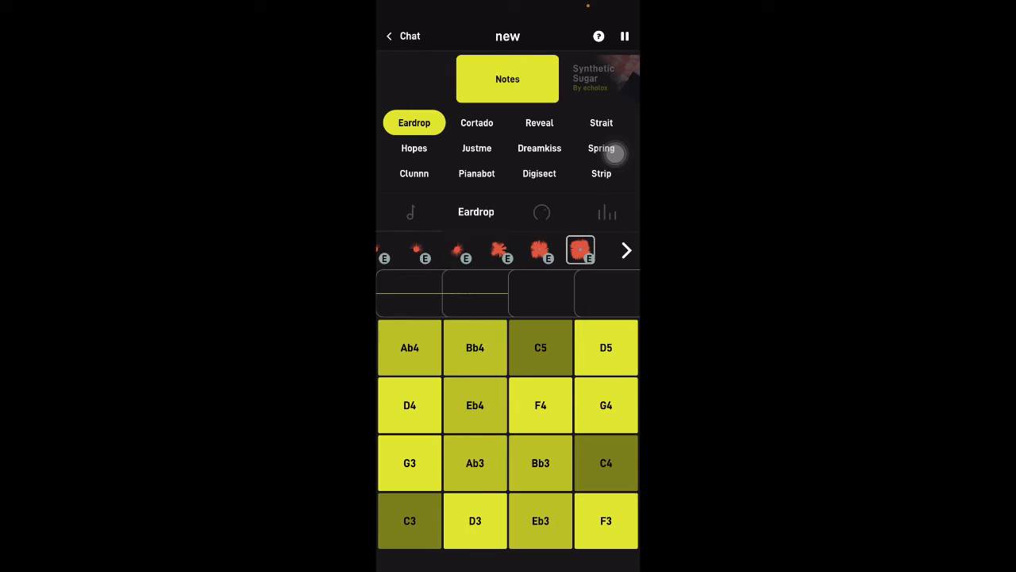
pyautogui.click(626, 35)
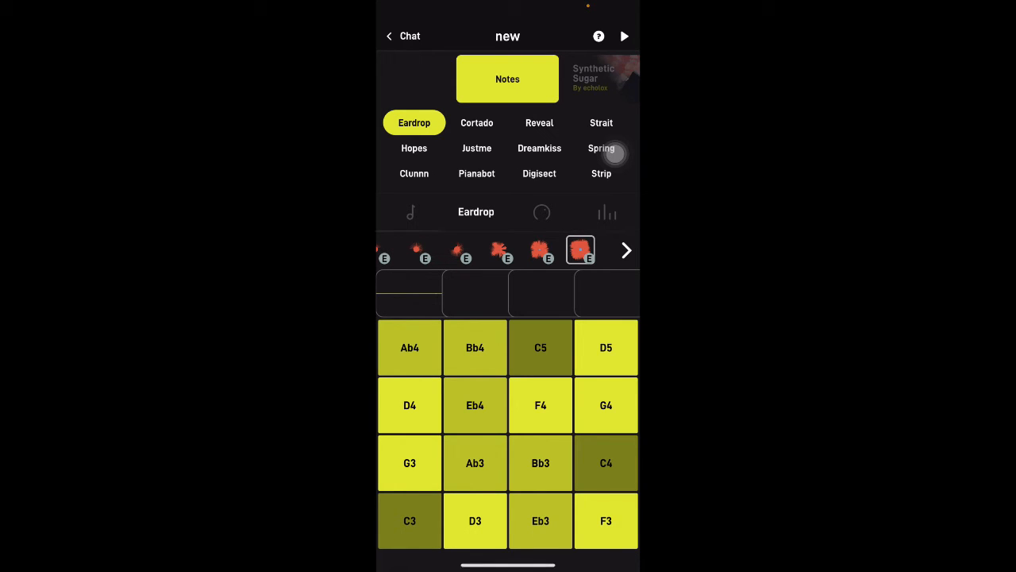
# - Load Infinite FX > Zap Delay and record a delayed effects loop with the XY pad
pyautogui.click(508, 79)
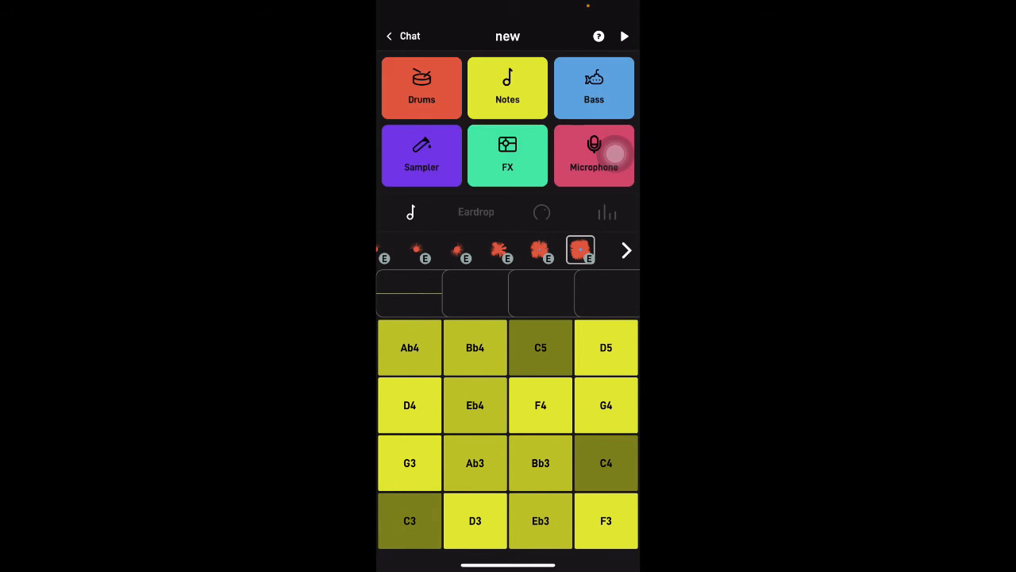
pyautogui.click(508, 156)
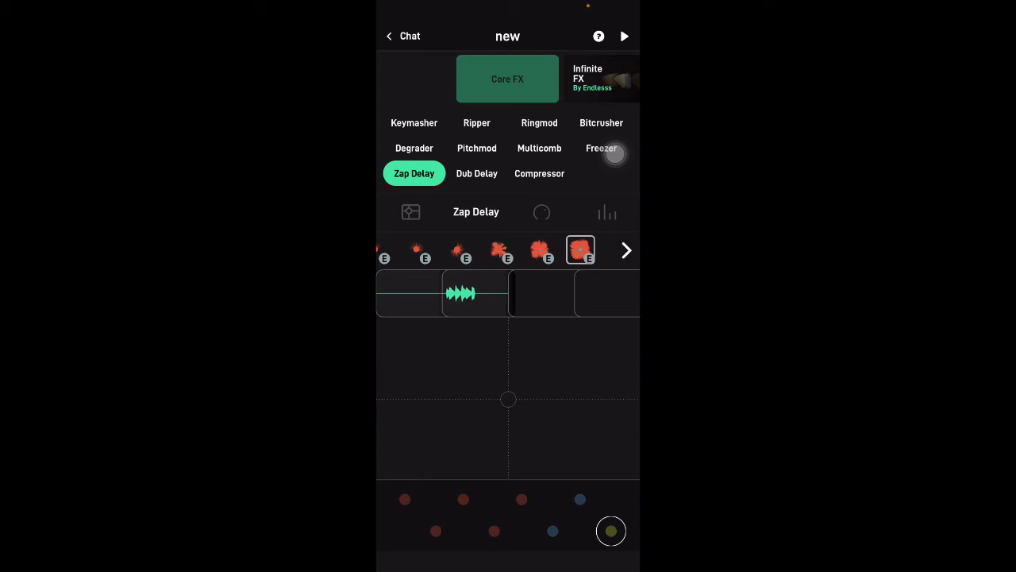
pyautogui.click(626, 35)
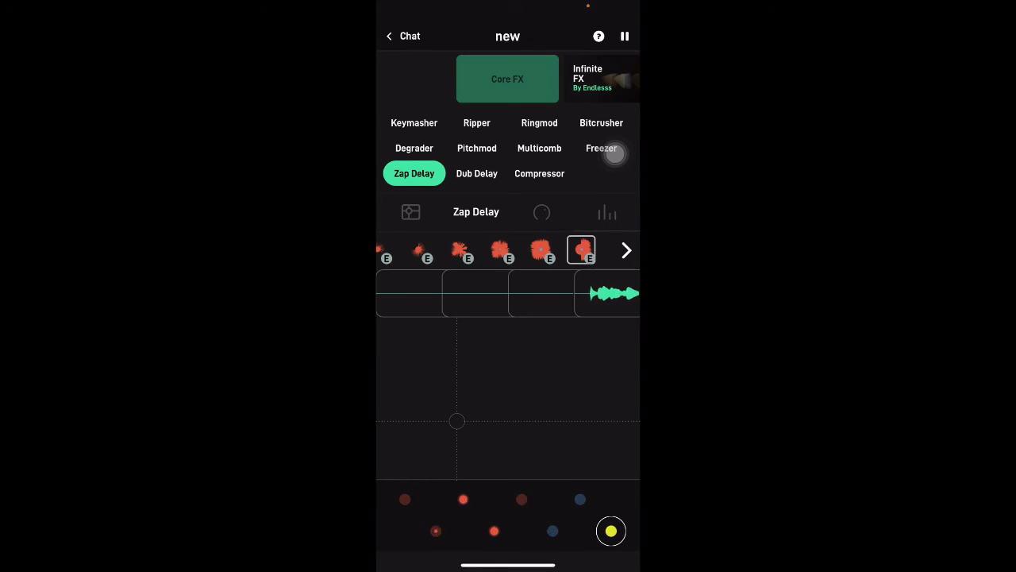
pyautogui.click(625, 35)
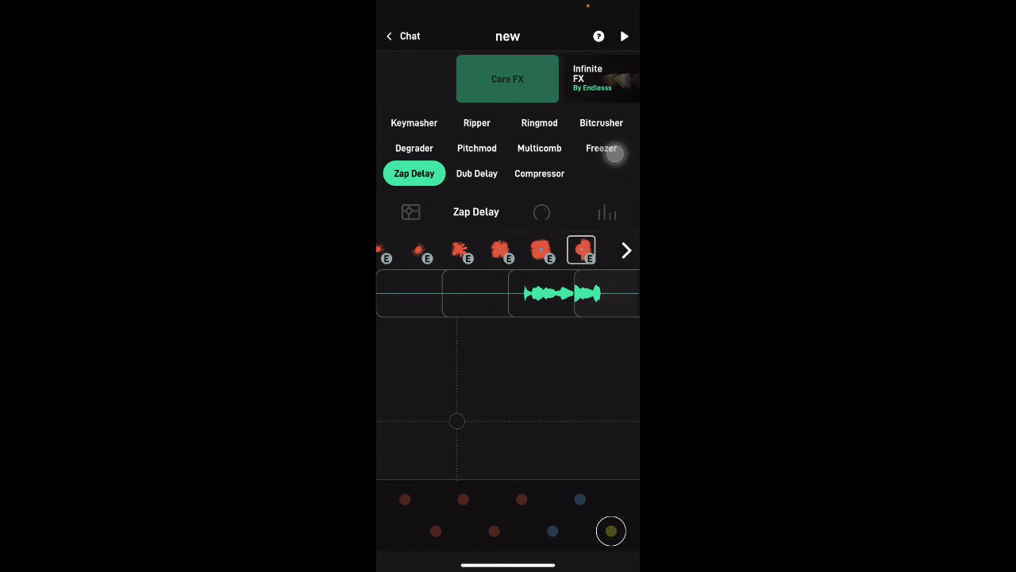
pyautogui.moveTo(572, 292); pyautogui.dragTo(508, 292)
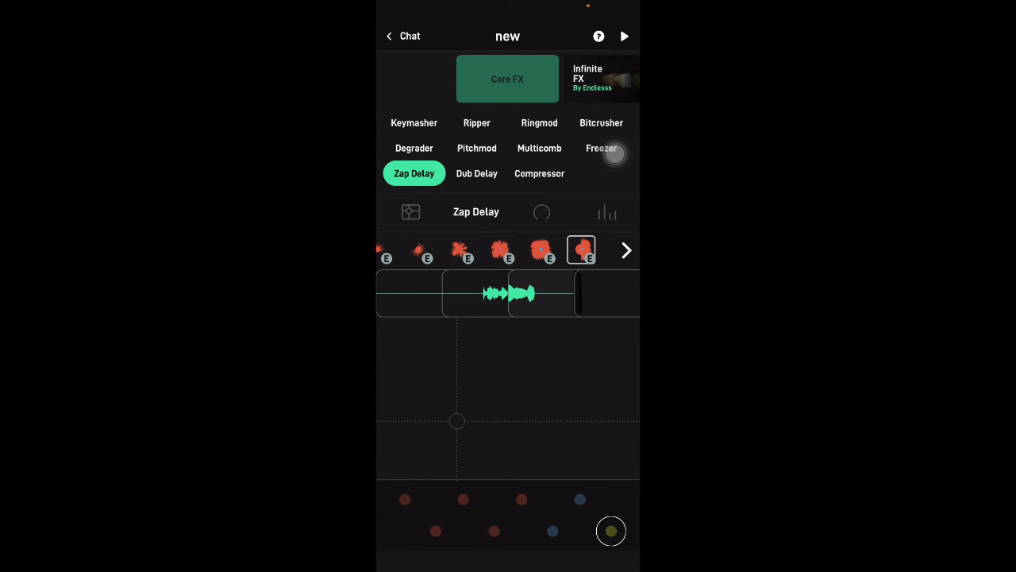
pyautogui.click(412, 122)
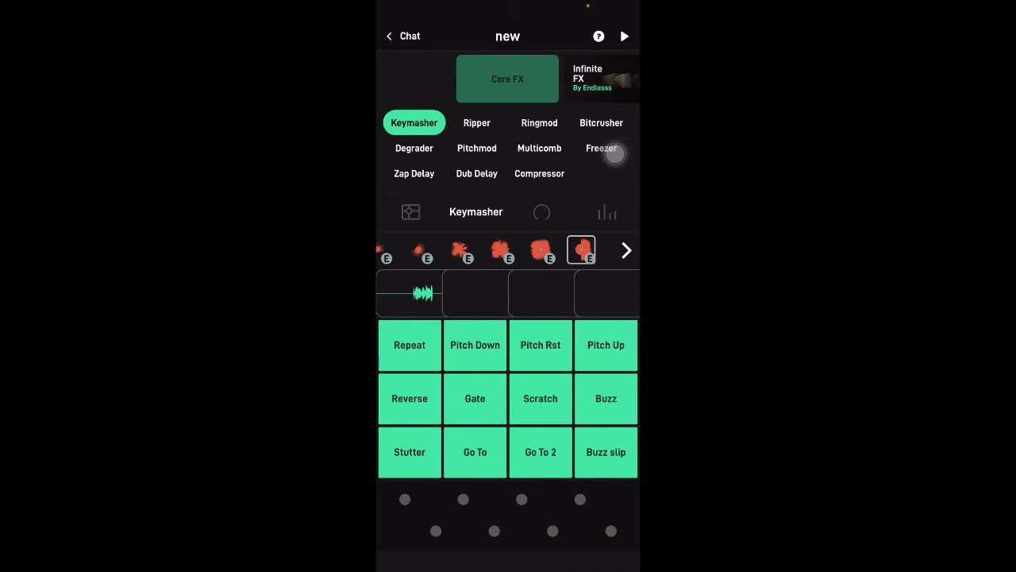
# - Record a Keymasher loop hitting the Stutter and Buzz slip glitch pads, then stop playback
pyautogui.click(625, 35)
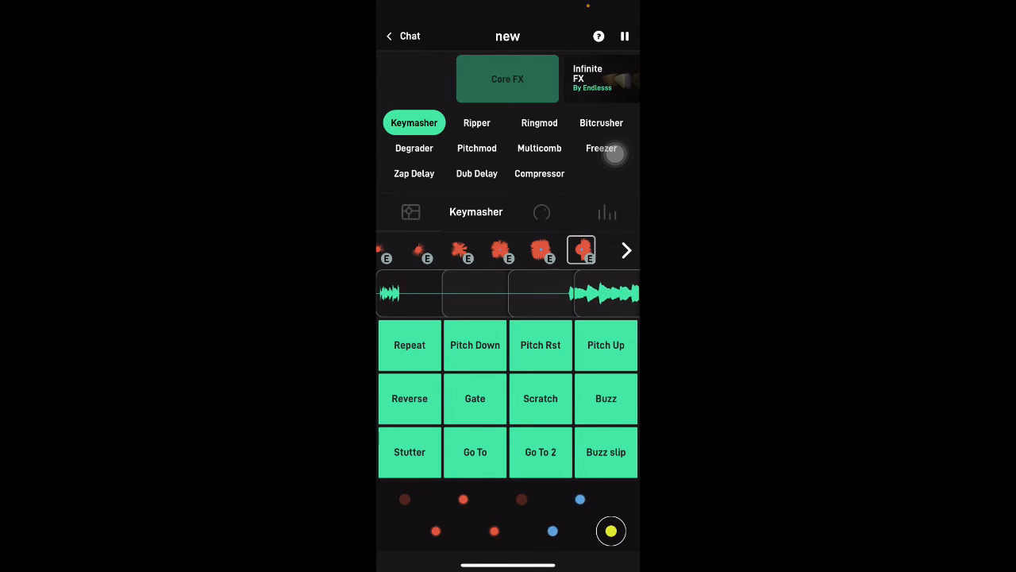
pyautogui.click(410, 451)
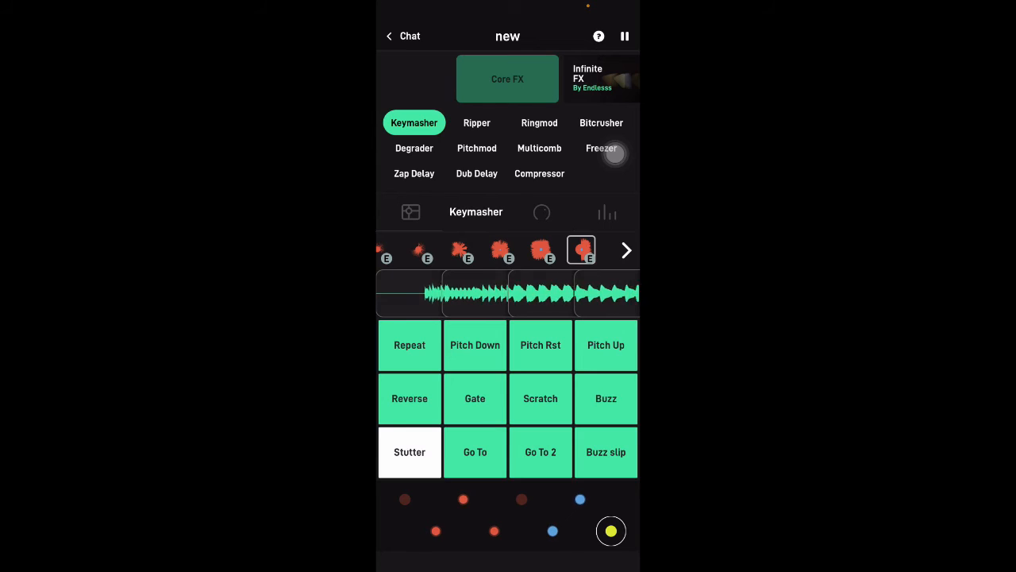
pyautogui.click(409, 451)
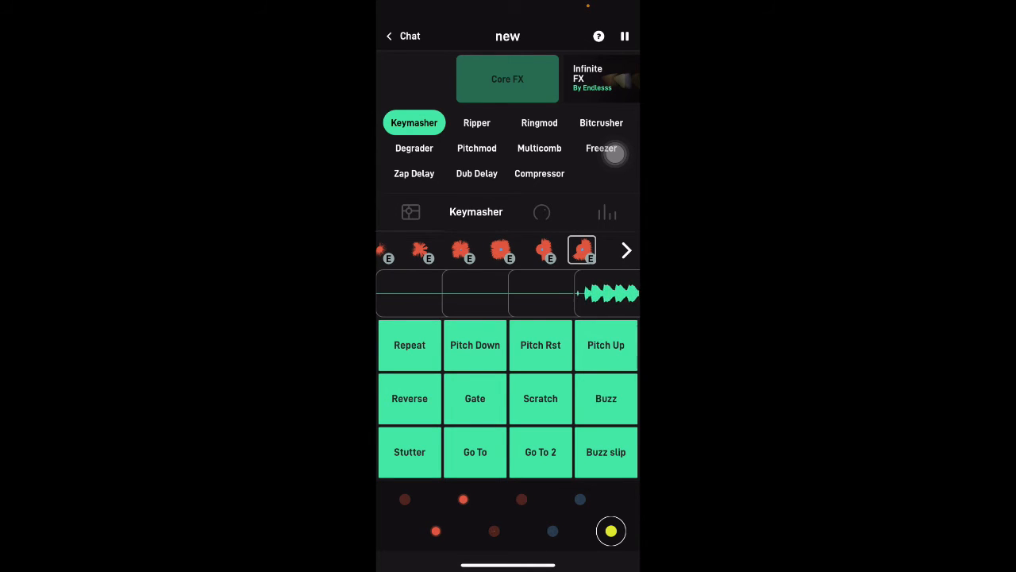
pyautogui.click(607, 451)
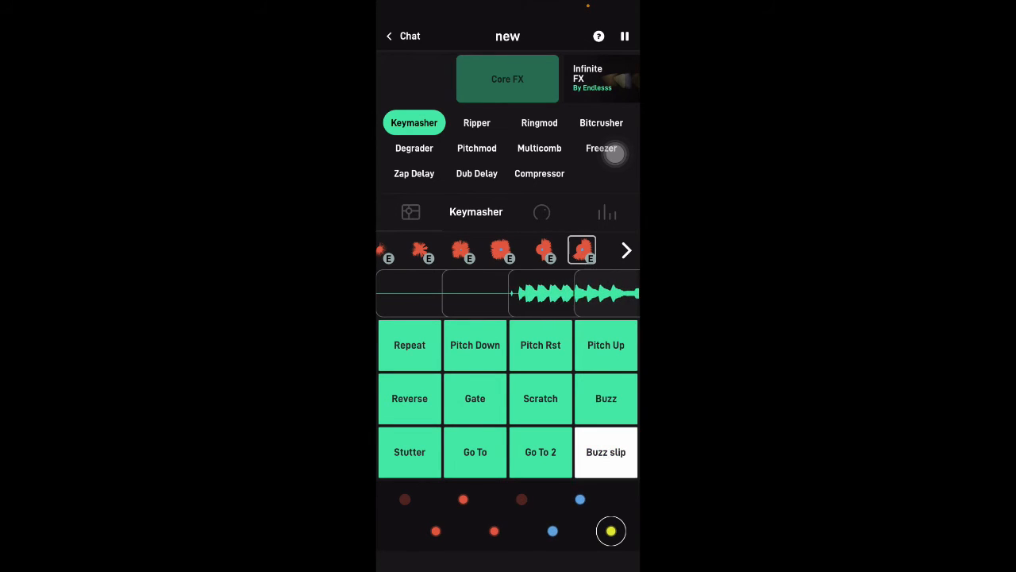
pyautogui.click(607, 451)
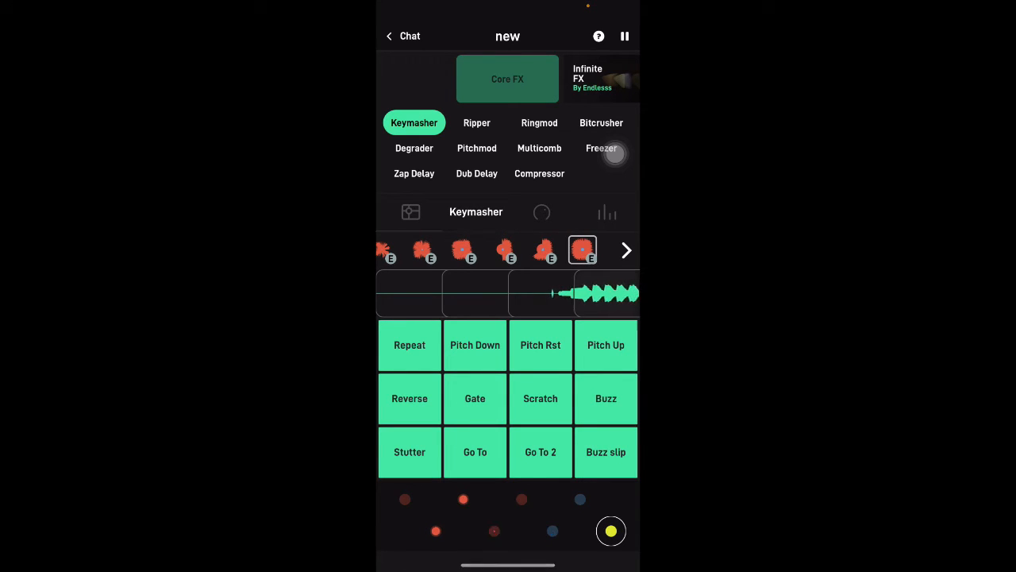
pyautogui.click(626, 35)
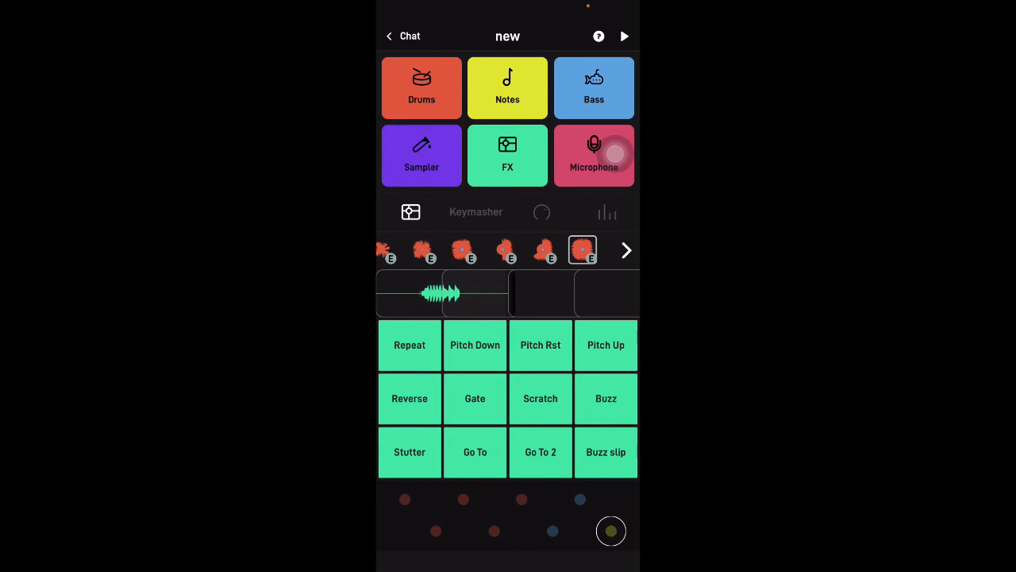
# - Record several microphone takes into the loop, starting and stopping playback between them
pyautogui.click(594, 156)
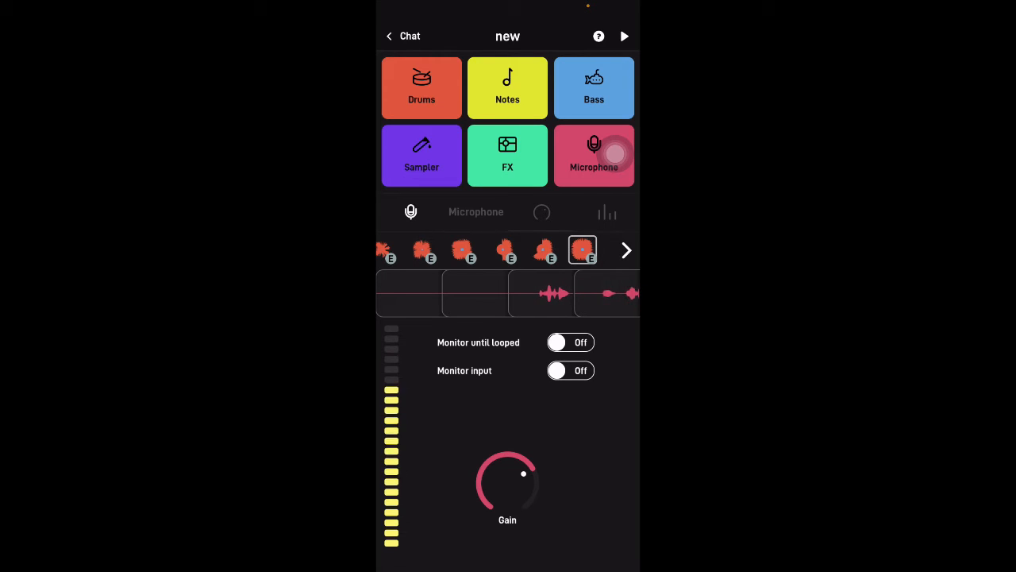
pyautogui.click(626, 35)
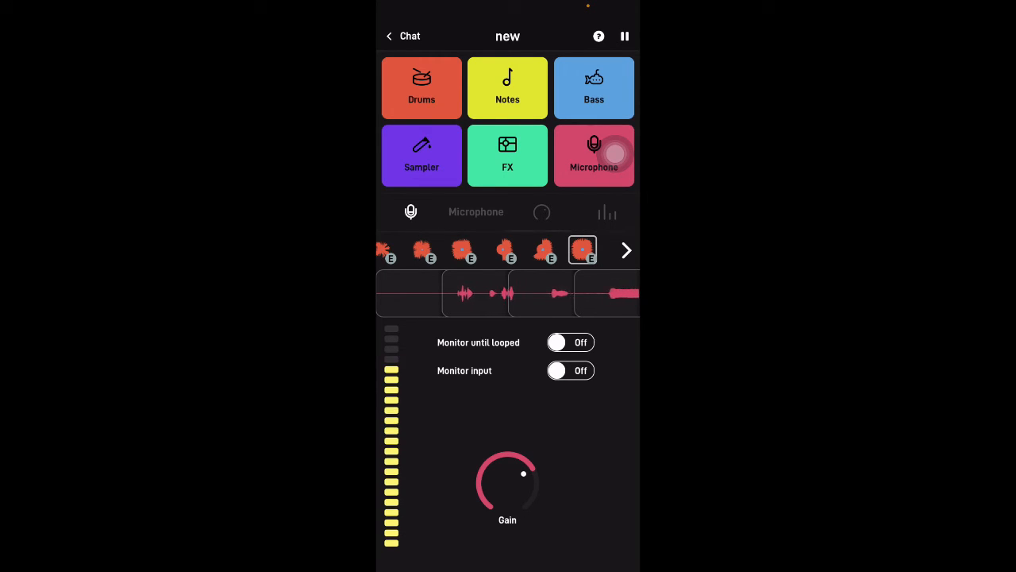
pyautogui.click(626, 35)
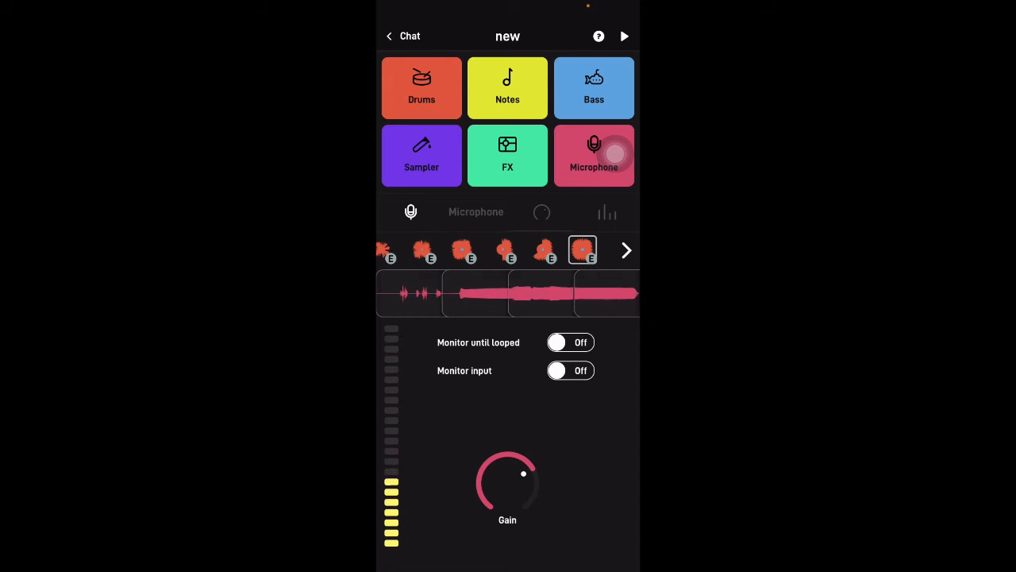
pyautogui.click(626, 35)
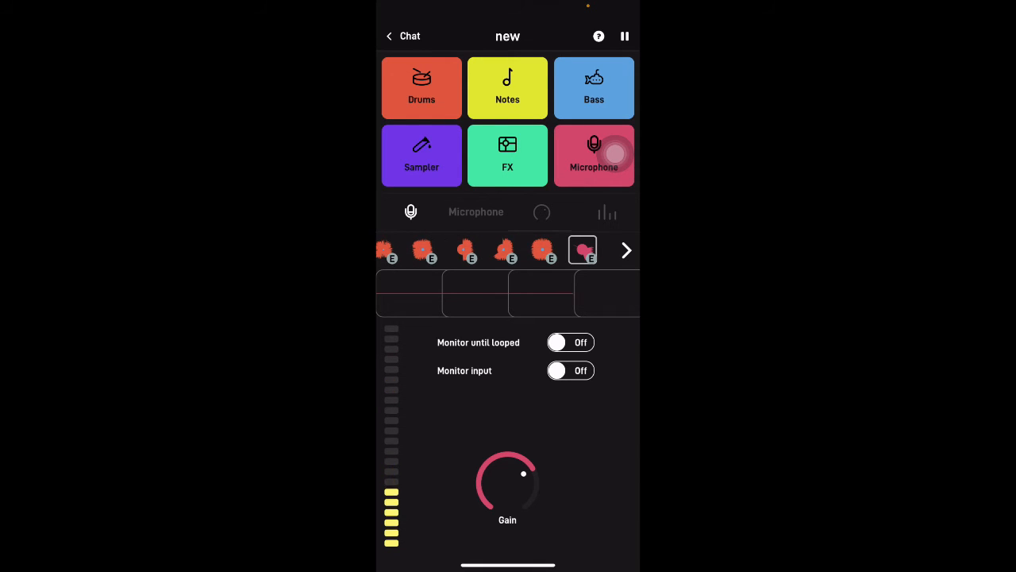
pyautogui.click(626, 35)
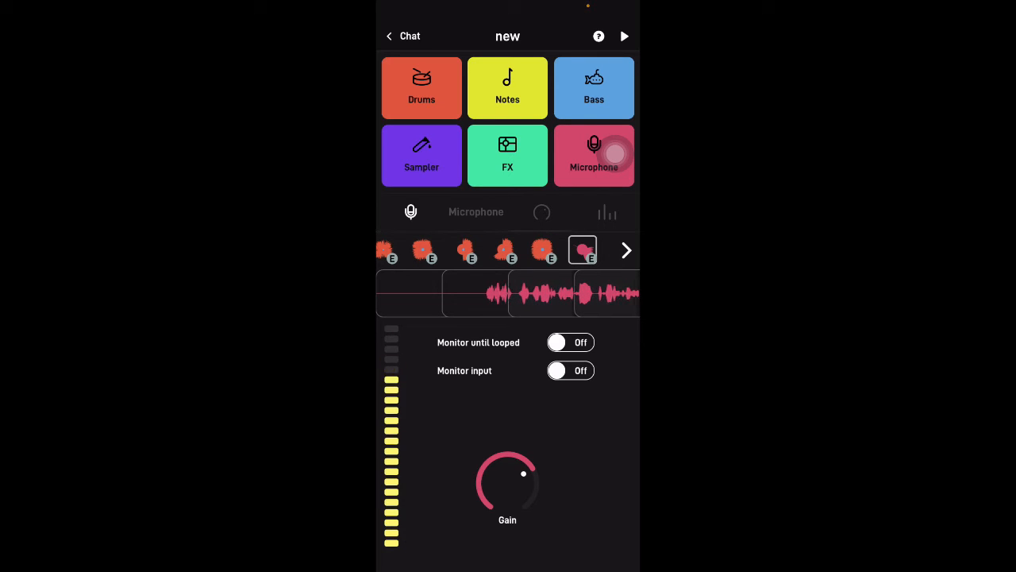
pyautogui.click(625, 35)
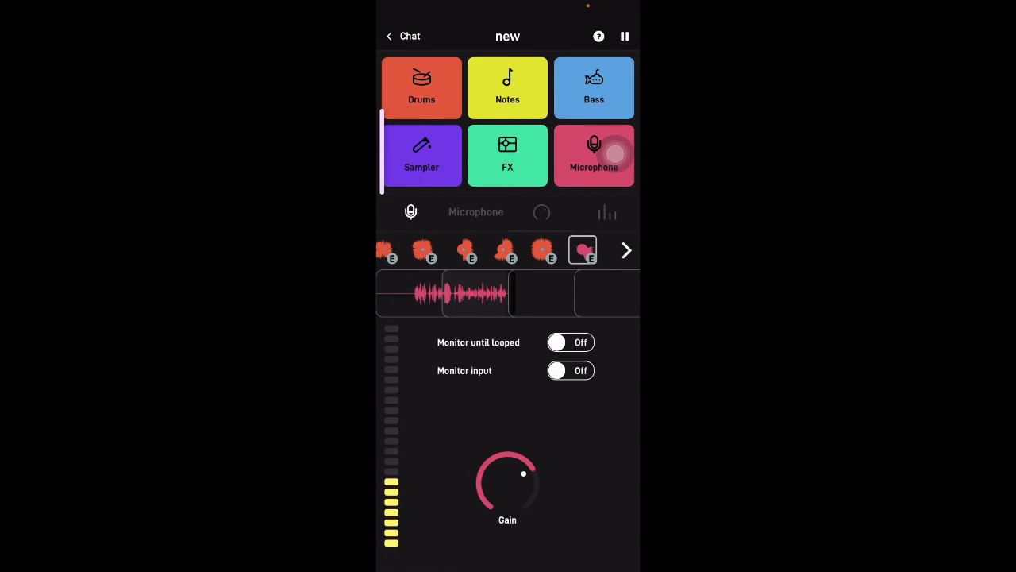
# - Turn the microphone Gain knob to 0.70 and back, then move on to the FX instrument
pyautogui.moveTo(524, 473); pyautogui.dragTo(518, 498)
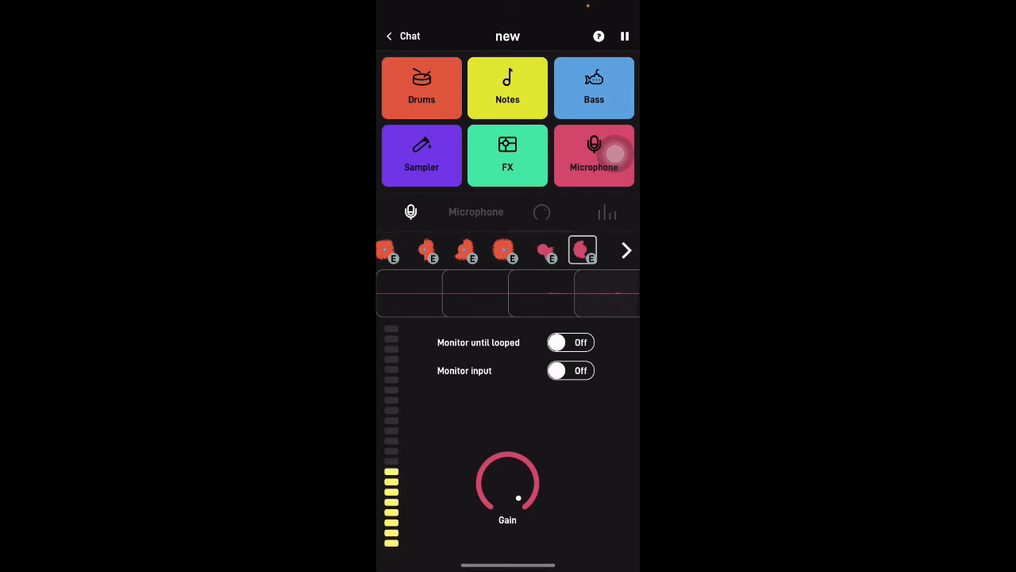
pyautogui.moveTo(517, 498); pyautogui.dragTo(525, 474)
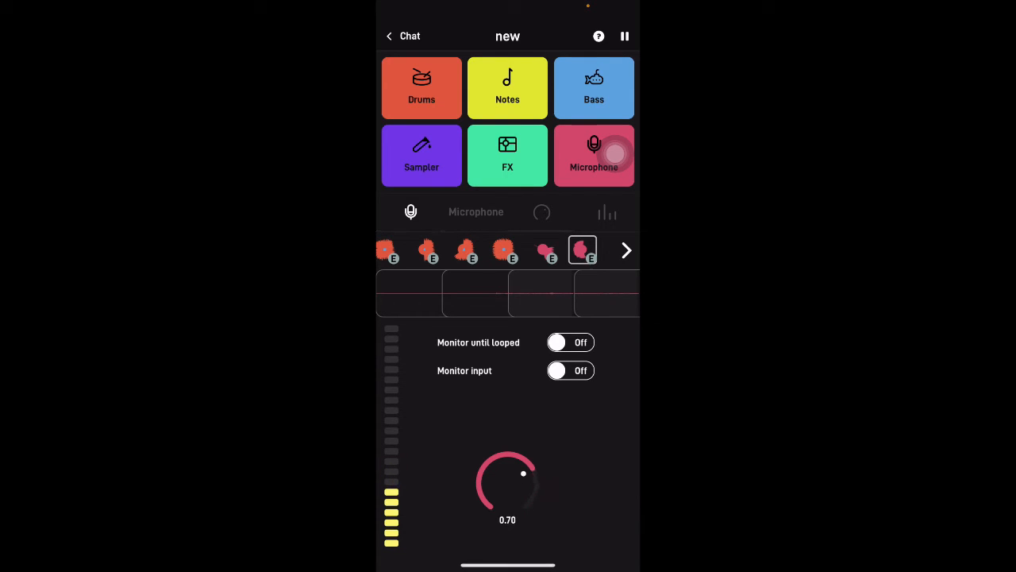
pyautogui.click(625, 35)
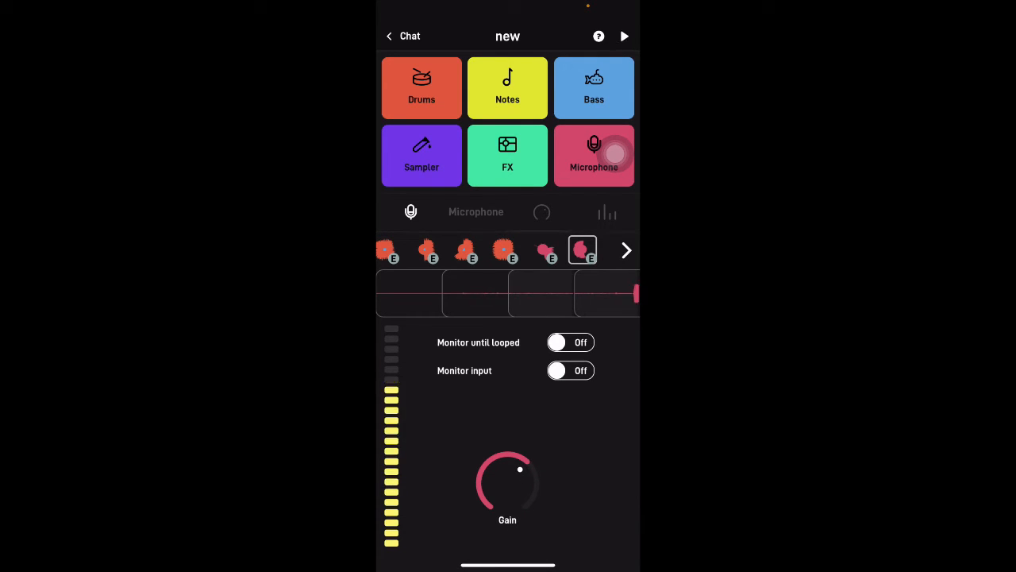
pyautogui.click(508, 155)
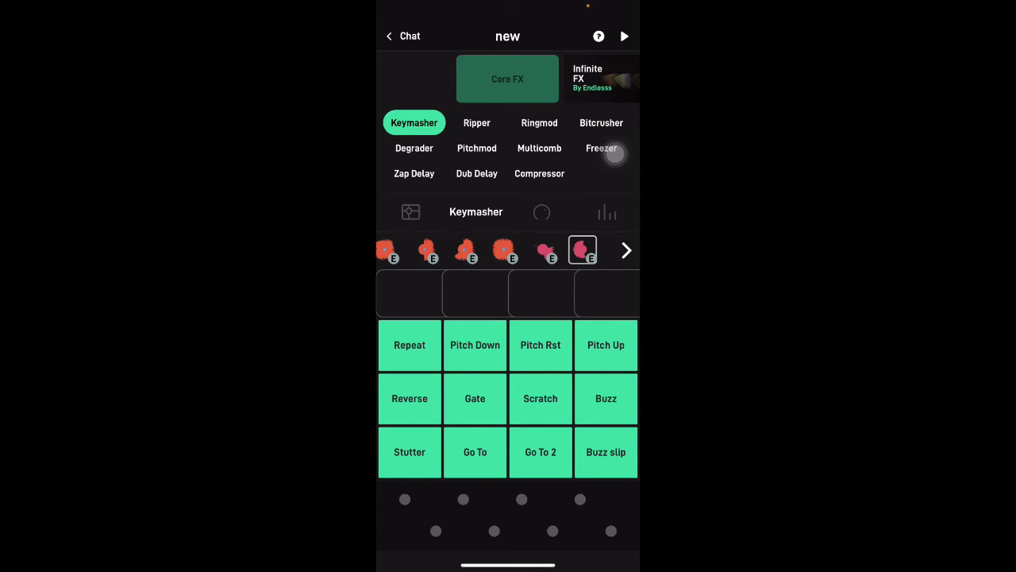
# - Load the Core FX Smudge effect and sweep the XY pad to record a smudged loop
pyautogui.click(508, 80)
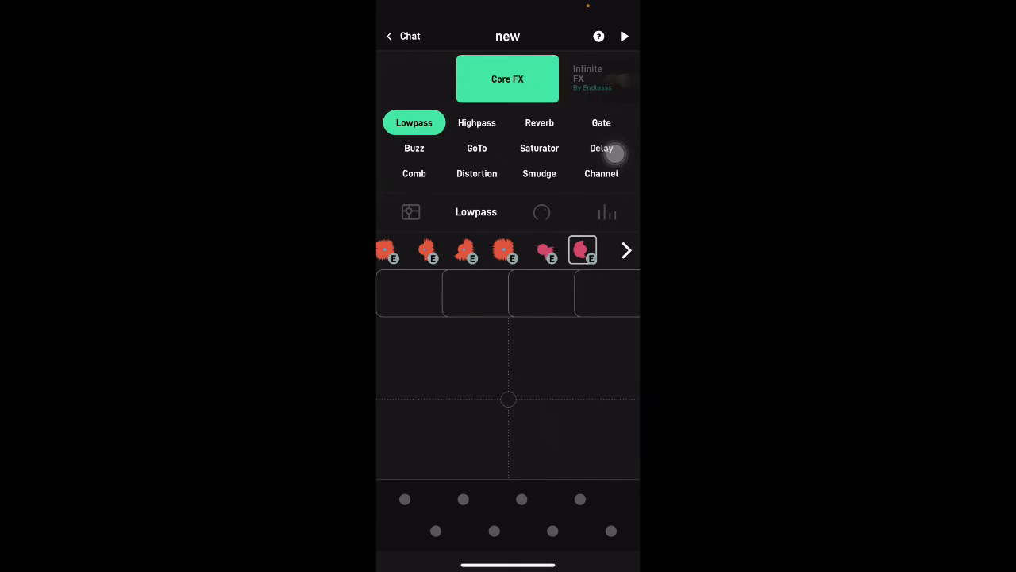
pyautogui.click(540, 173)
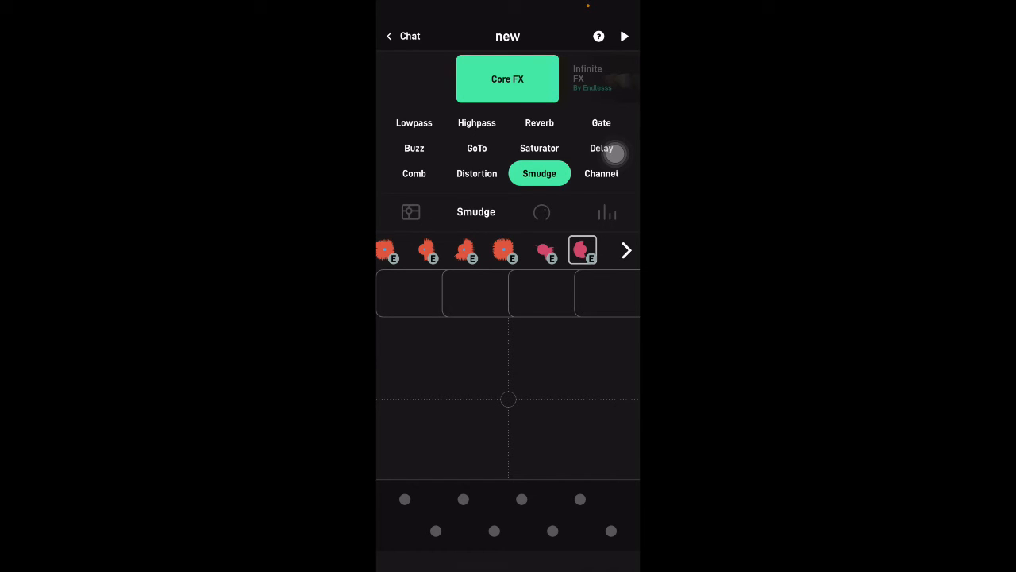
pyautogui.click(626, 35)
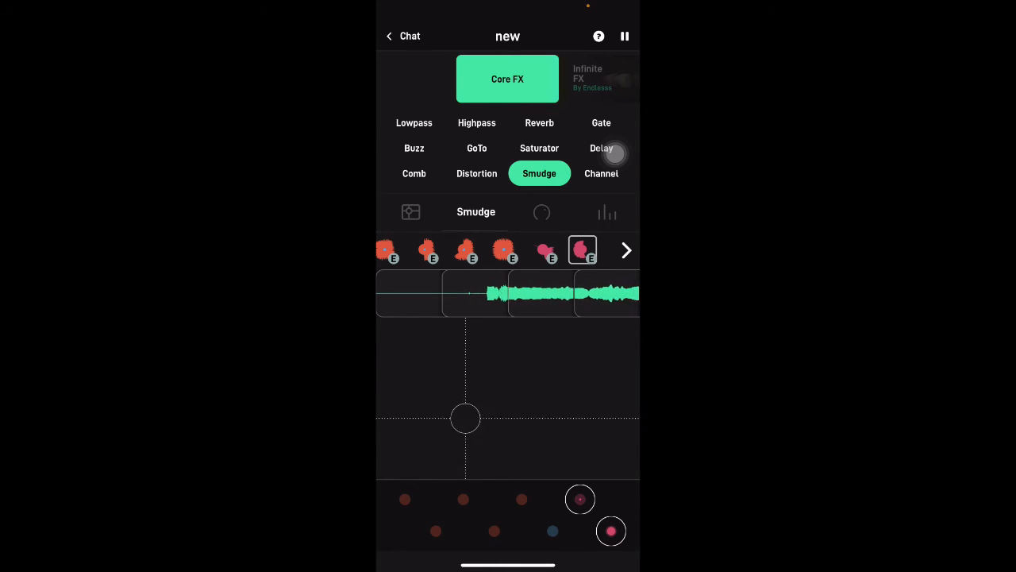
pyautogui.moveTo(465, 419); pyautogui.dragTo(464, 403)
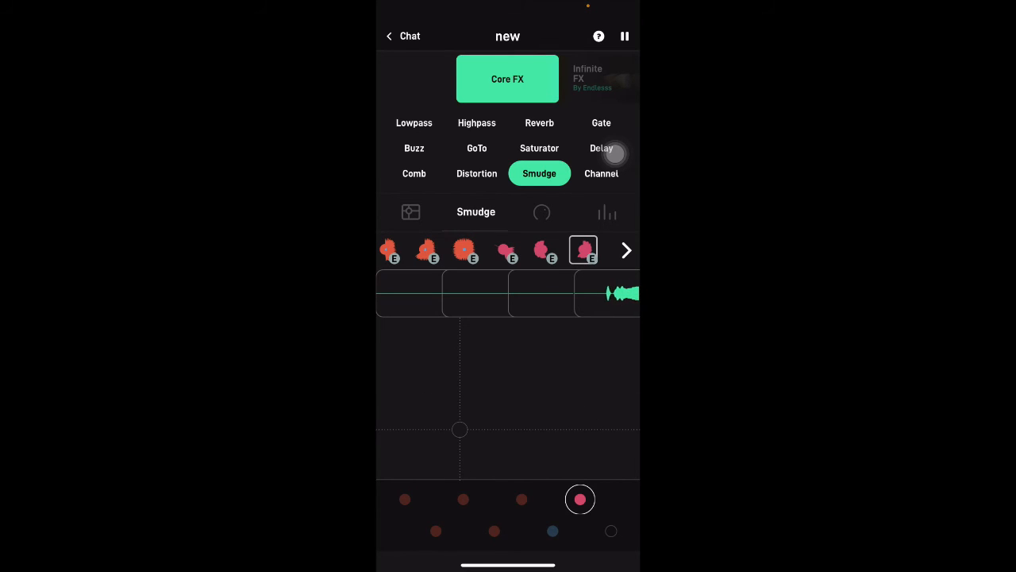
pyautogui.click(626, 35)
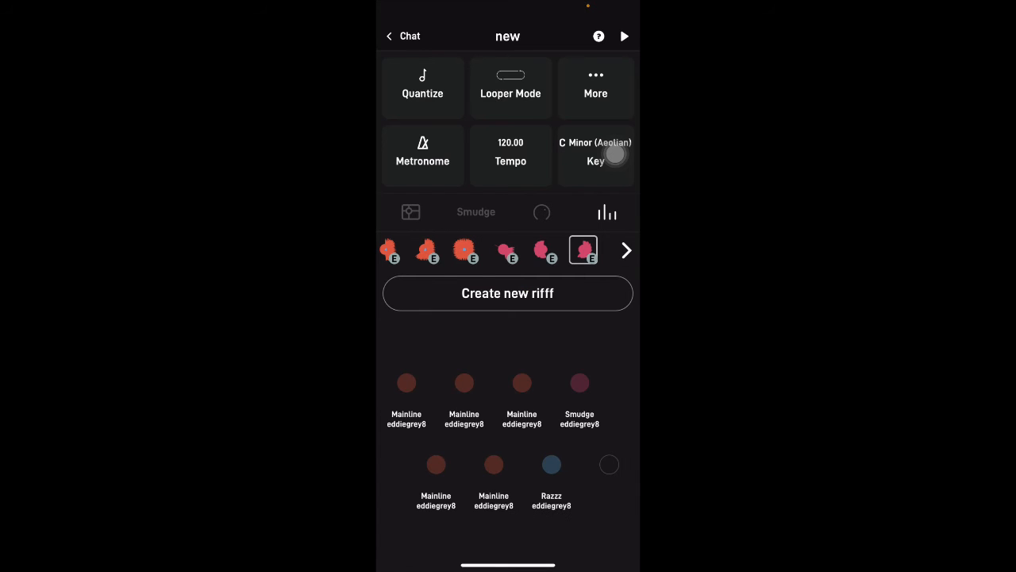
# - With playback running, mute the Smudge layer and unmute the blue Razzz bass layer in the mixer
pyautogui.click(626, 35)
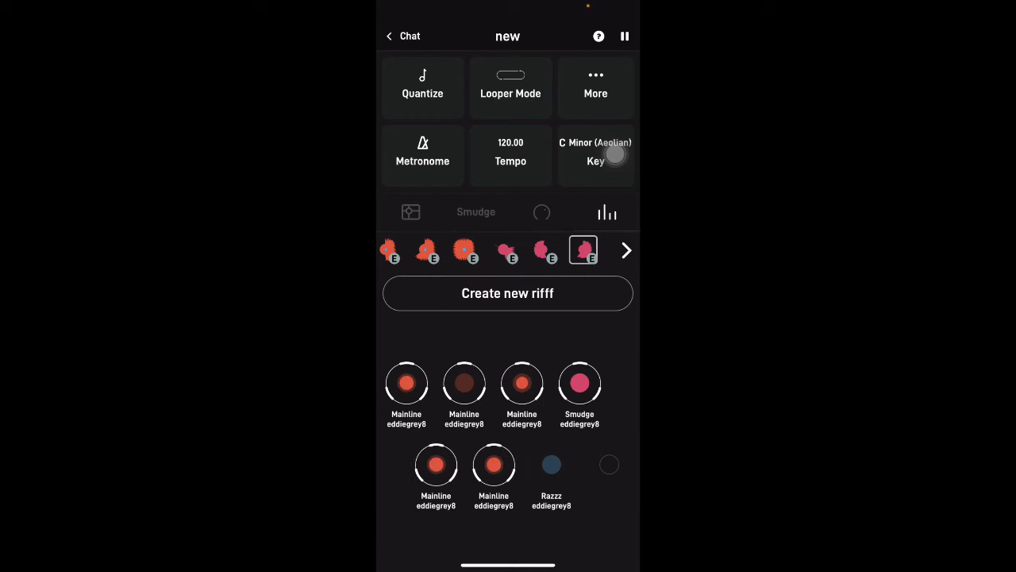
pyautogui.click(551, 463)
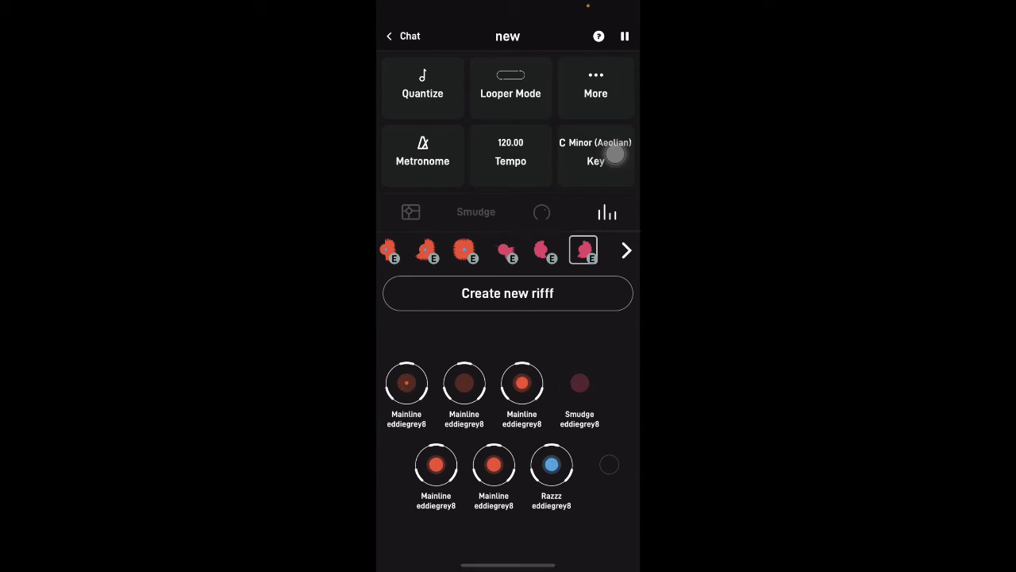
pyautogui.click(579, 383)
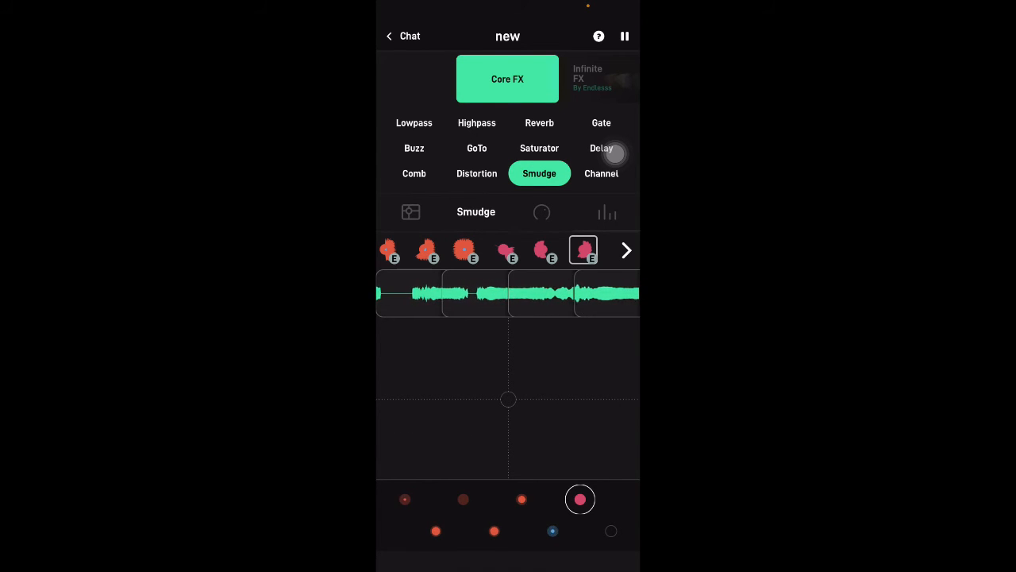
# - Sweep Highpass and Lowpass filters over the jam with the XY pad, then switch to Gate
pyautogui.click(477, 122)
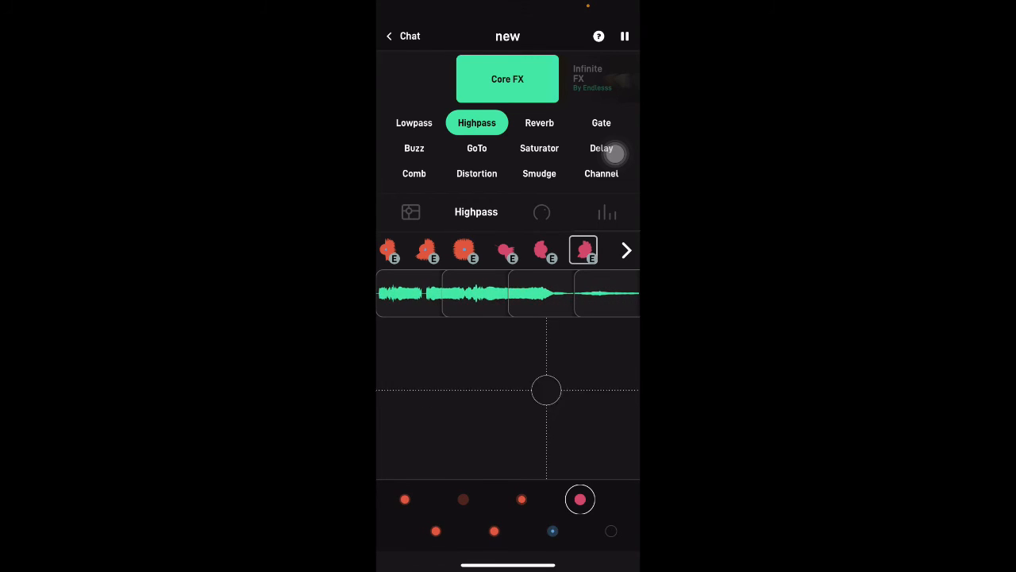
pyautogui.click(413, 122)
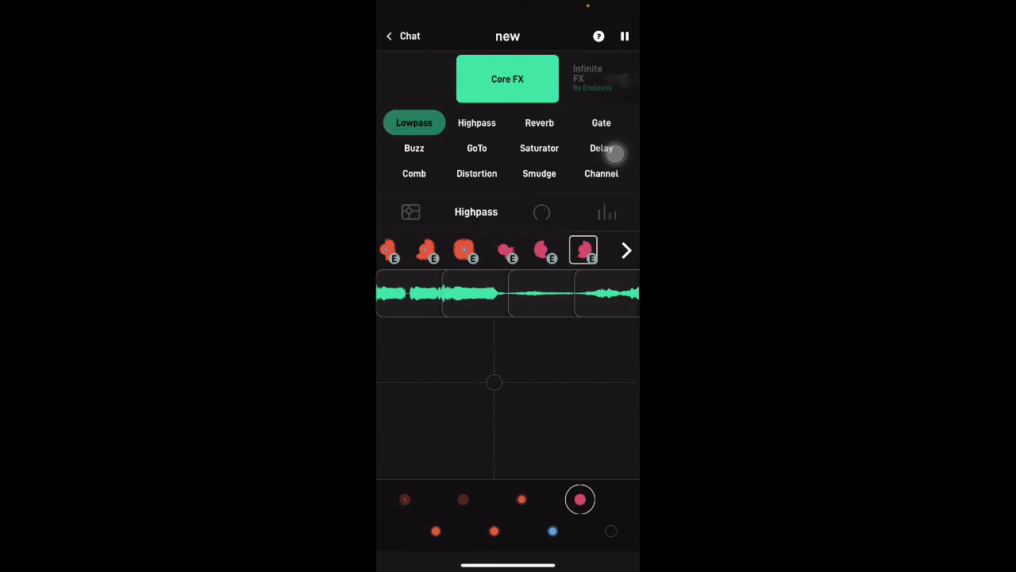
pyautogui.click(413, 123)
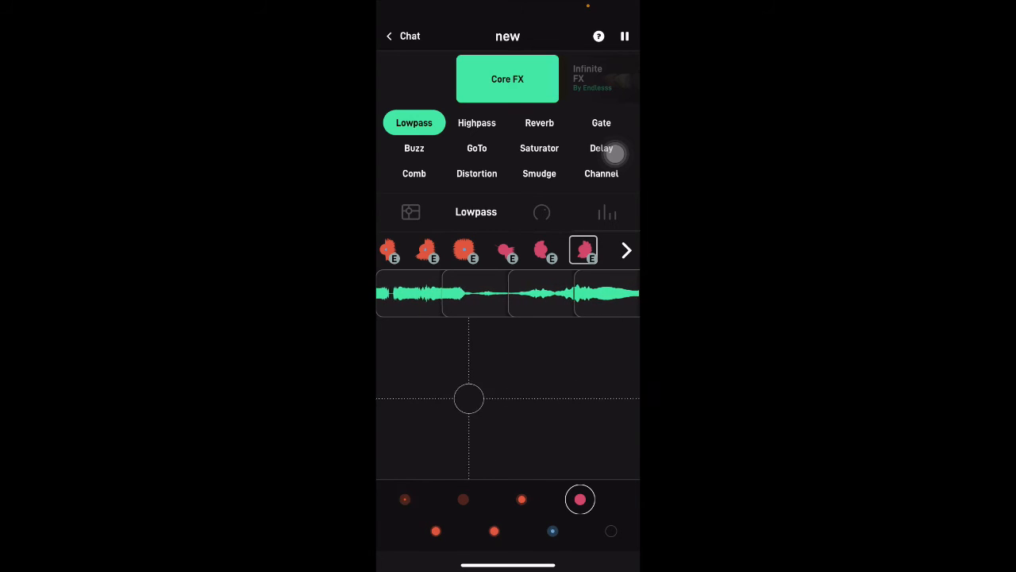
pyautogui.moveTo(469, 397); pyautogui.dragTo(566, 381)
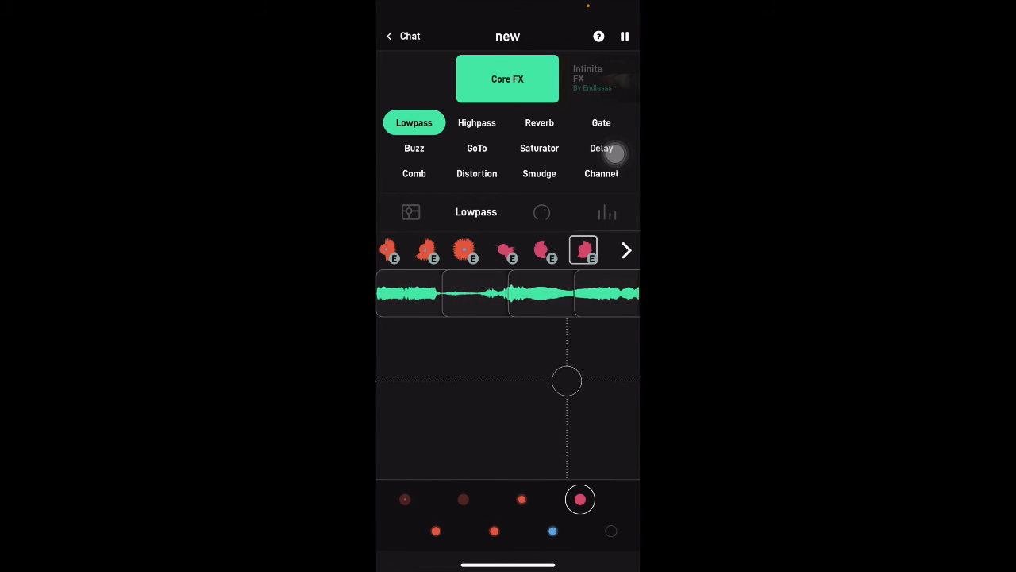
pyautogui.moveTo(565, 381); pyautogui.dragTo(527, 423)
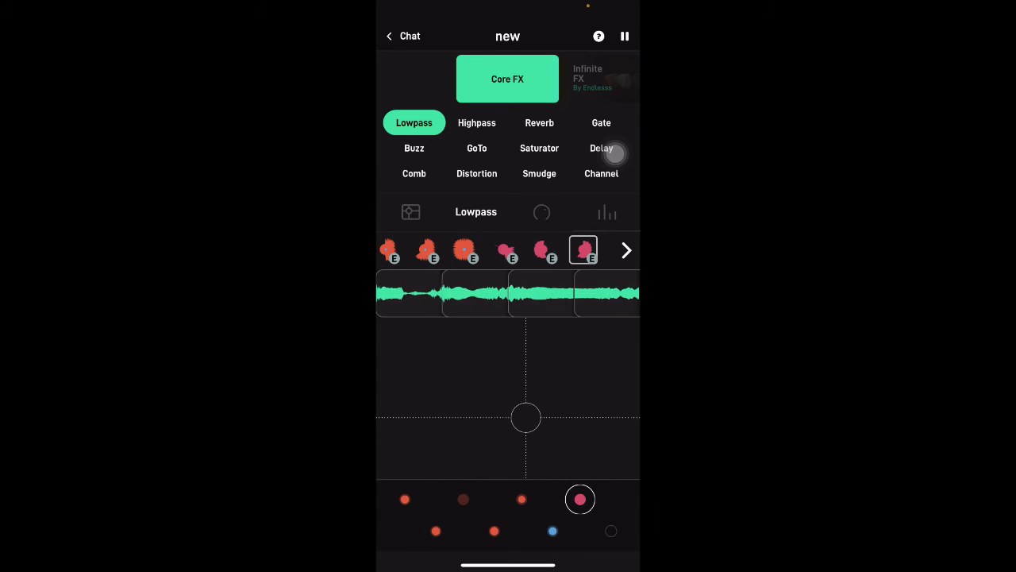
pyautogui.click(601, 122)
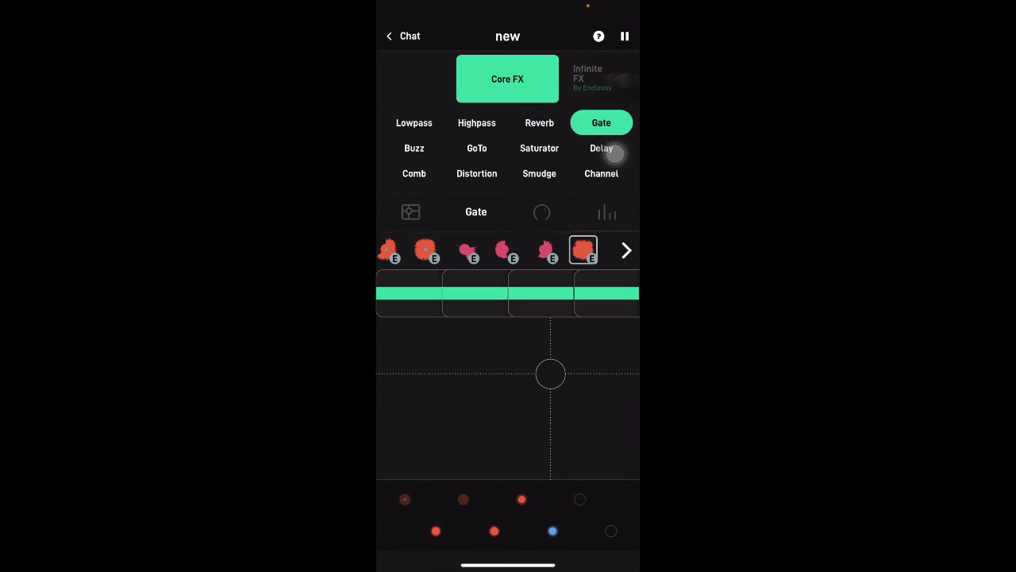
# - Play Saturator, Smudge and GoTo sweeps into the loop, then stop playback
pyautogui.click(539, 148)
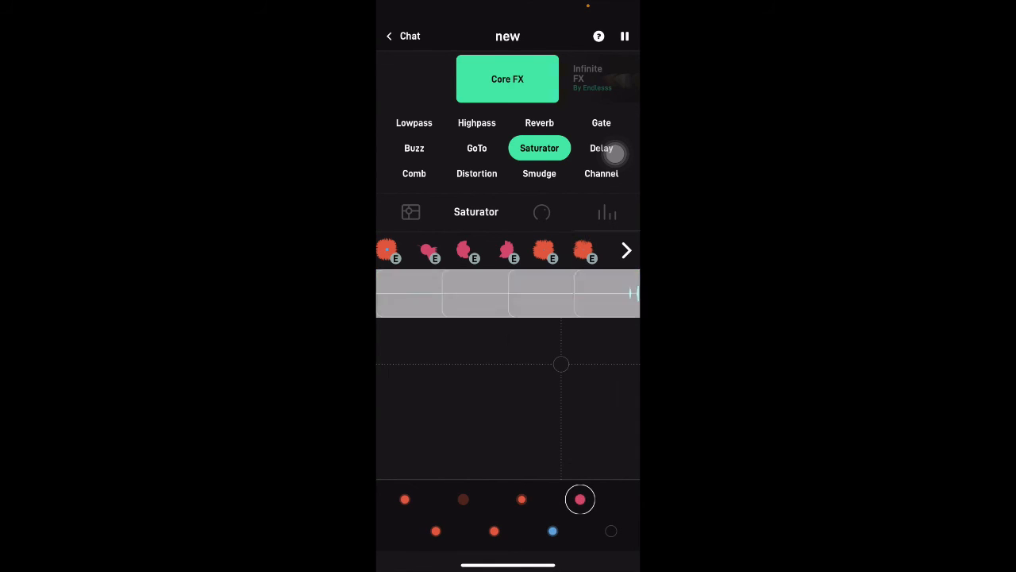
pyautogui.click(540, 173)
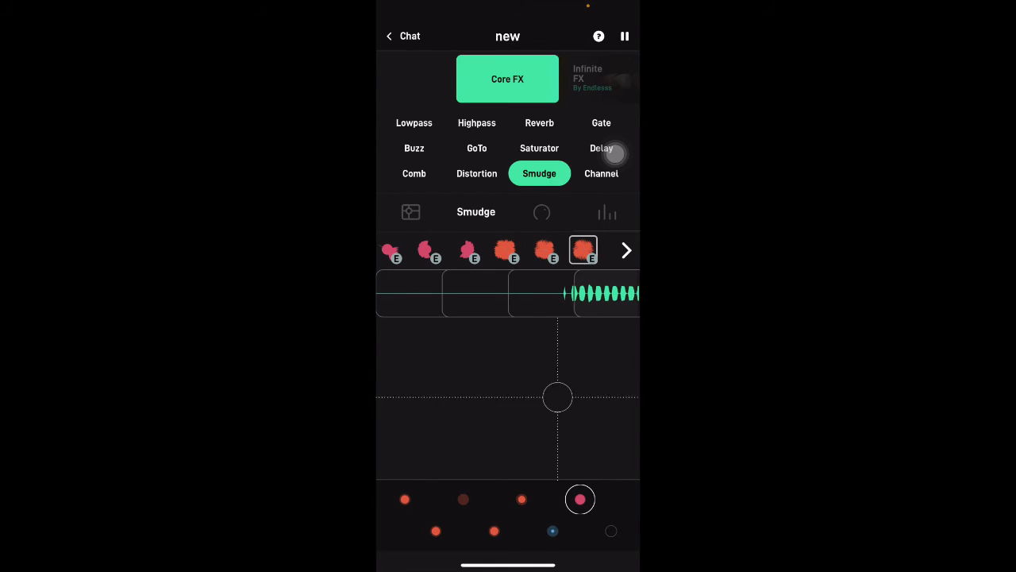
pyautogui.moveTo(558, 397); pyautogui.dragTo(465, 413)
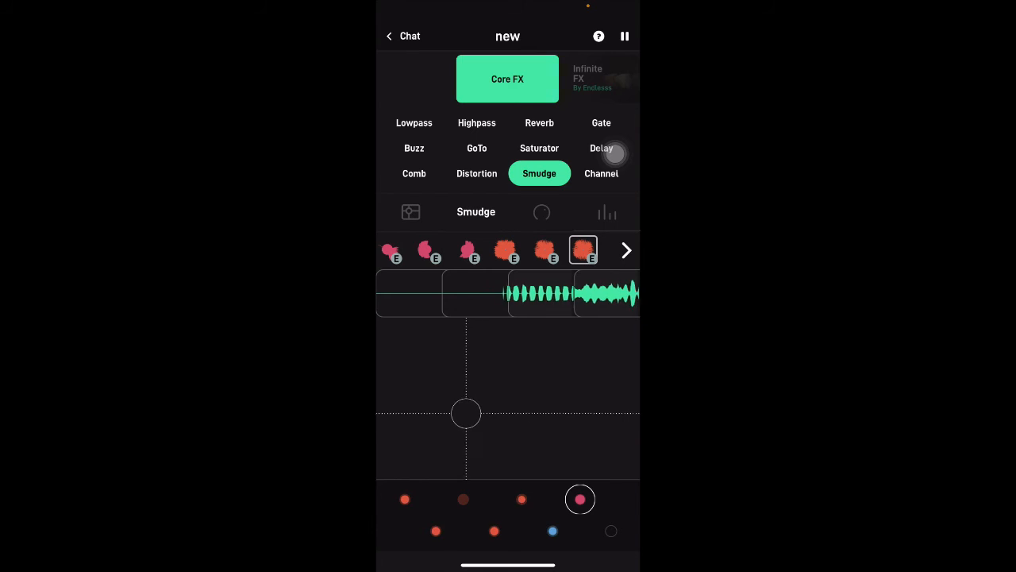
pyautogui.moveTo(466, 413); pyautogui.dragTo(467, 442)
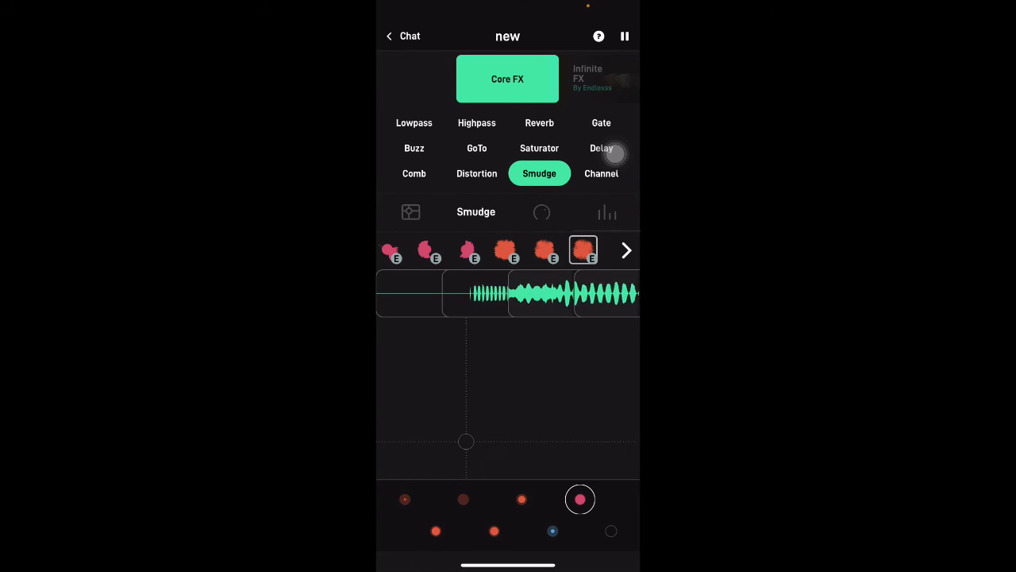
pyautogui.click(476, 148)
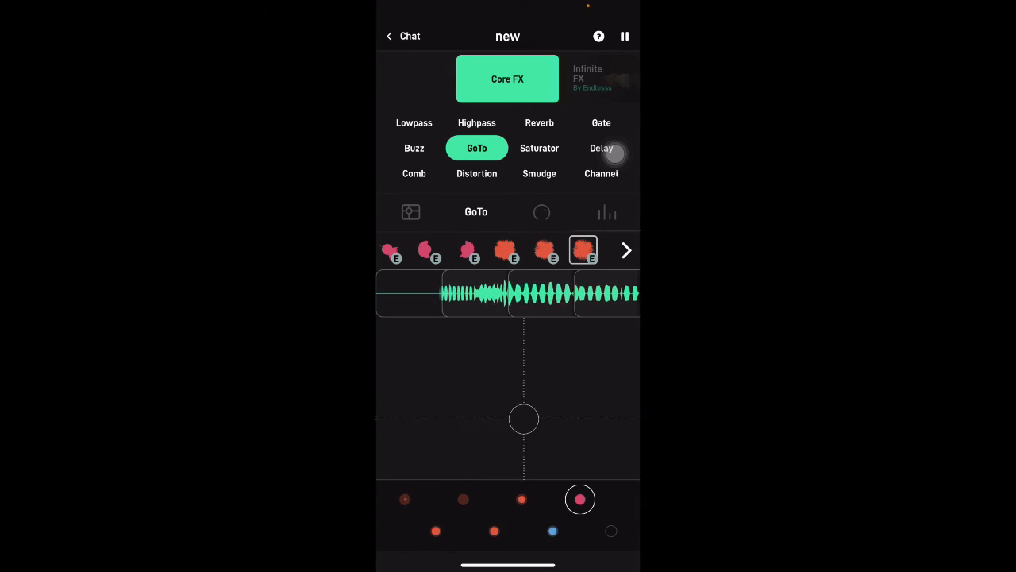
pyautogui.moveTo(524, 419); pyautogui.dragTo(443, 436)
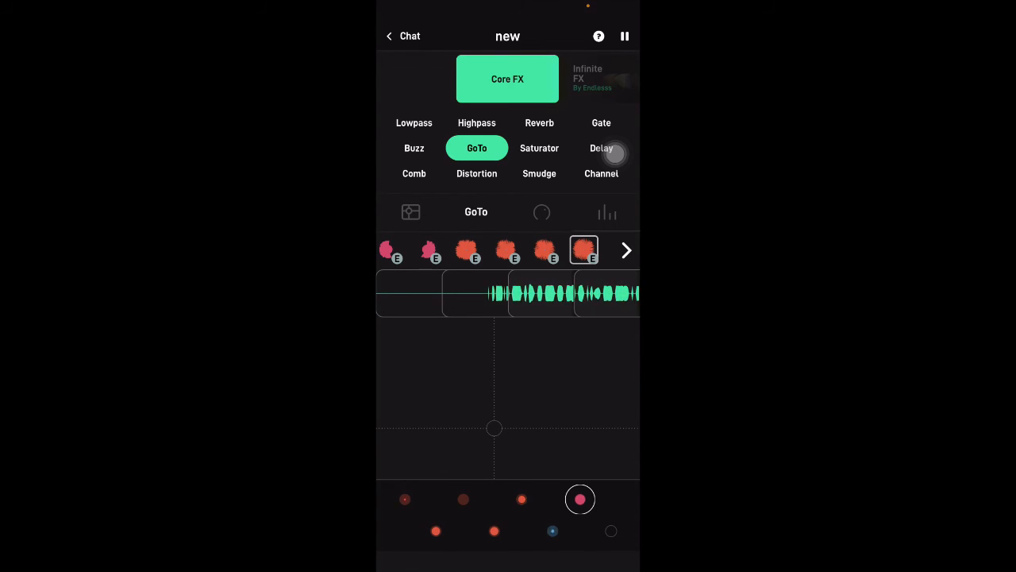
pyautogui.click(626, 35)
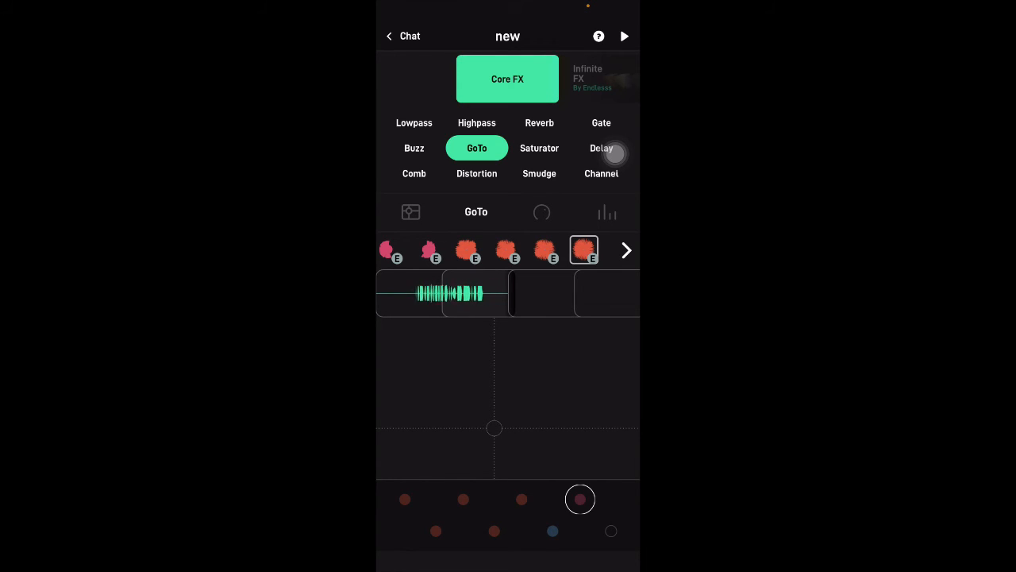
# - Load the Notes instrument, try Cortado then Reveal, and play Reveal notes over the running loop
pyautogui.click(410, 213)
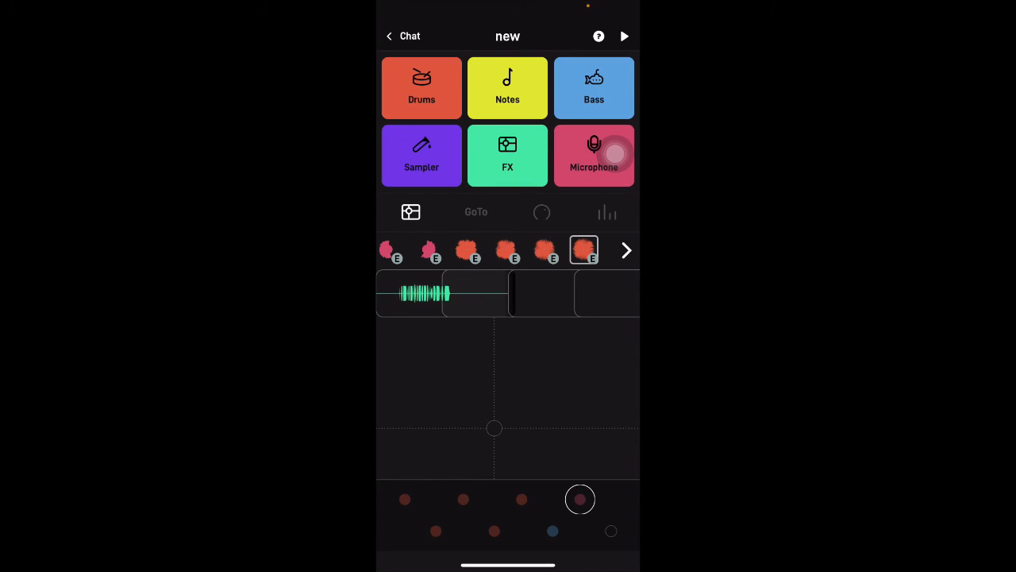
pyautogui.click(508, 87)
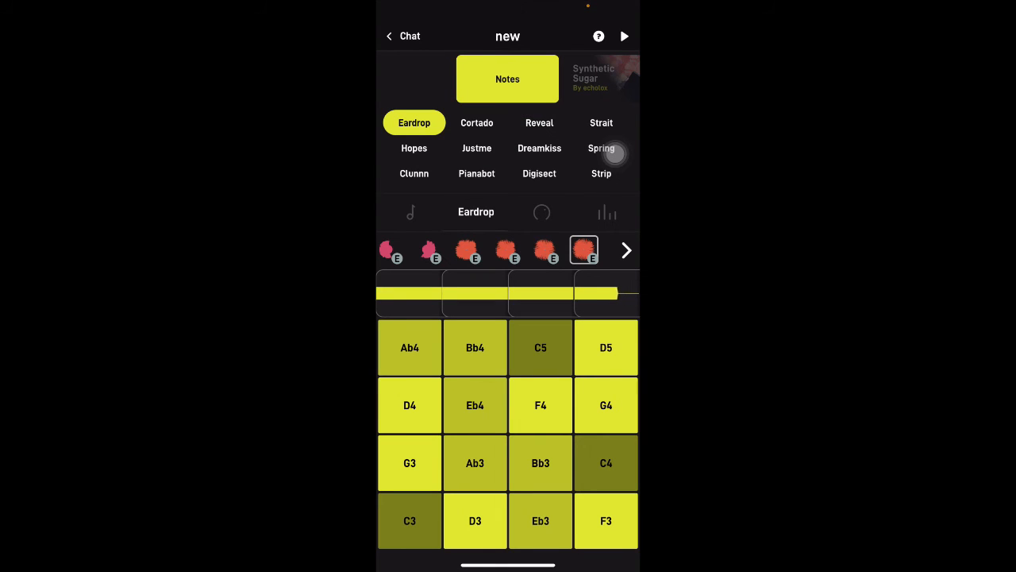
pyautogui.click(476, 122)
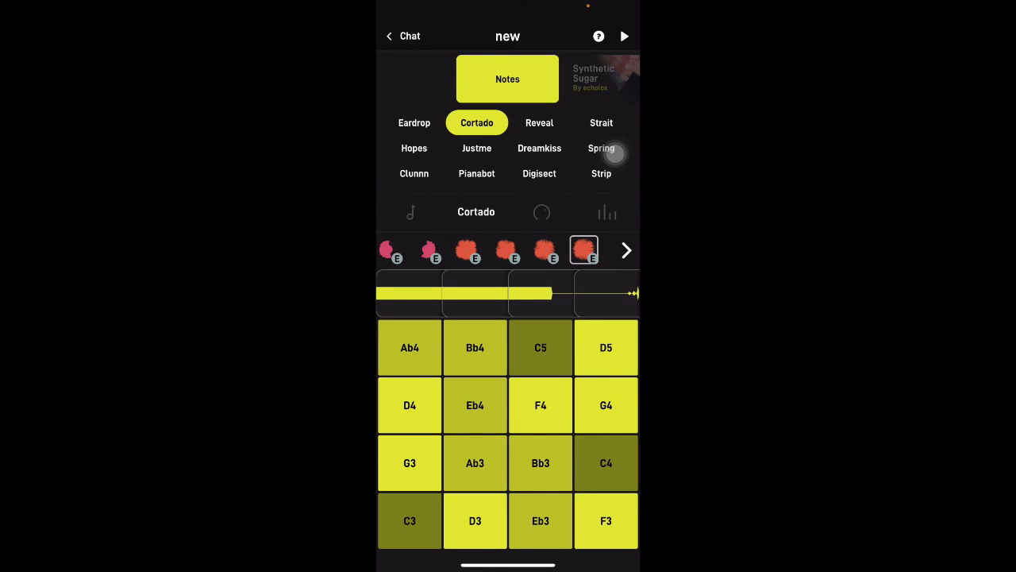
pyautogui.click(540, 122)
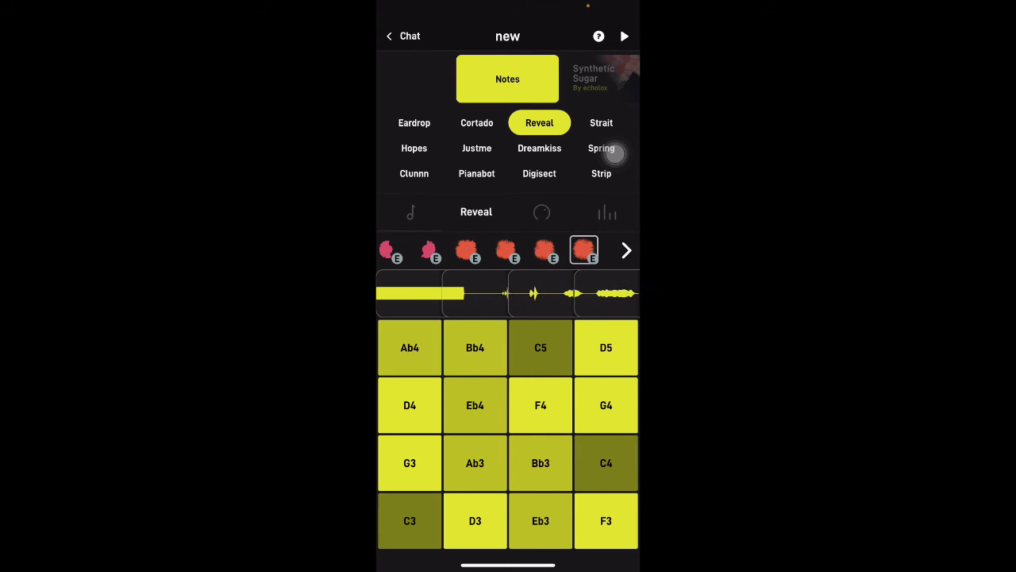
pyautogui.click(606, 346)
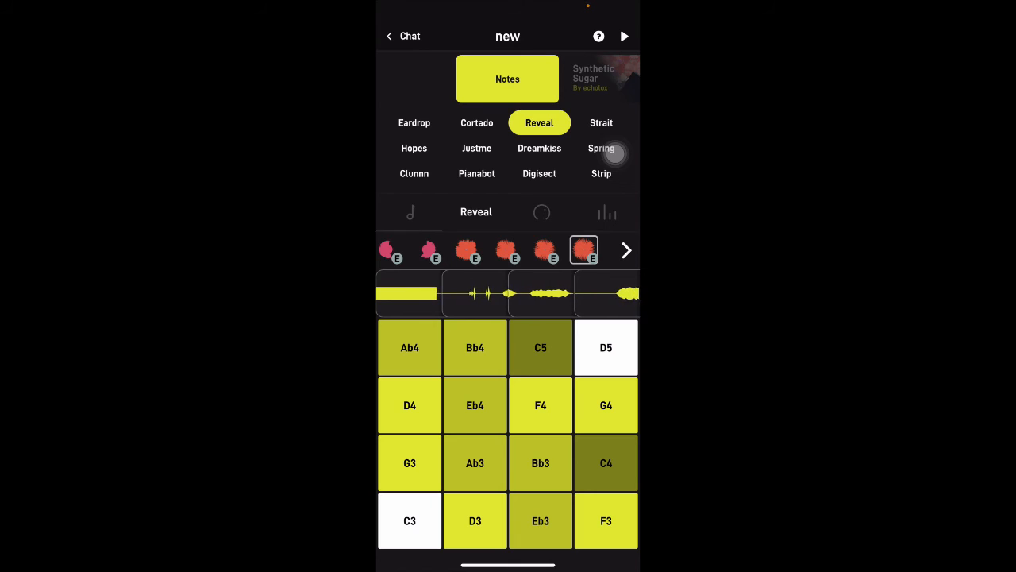
pyautogui.click(624, 35)
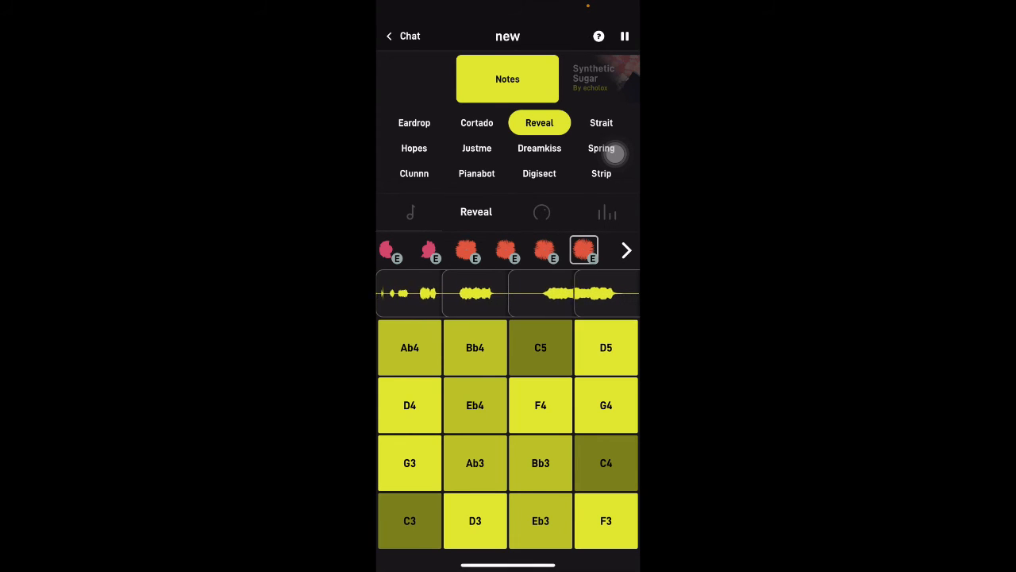
pyautogui.click(626, 35)
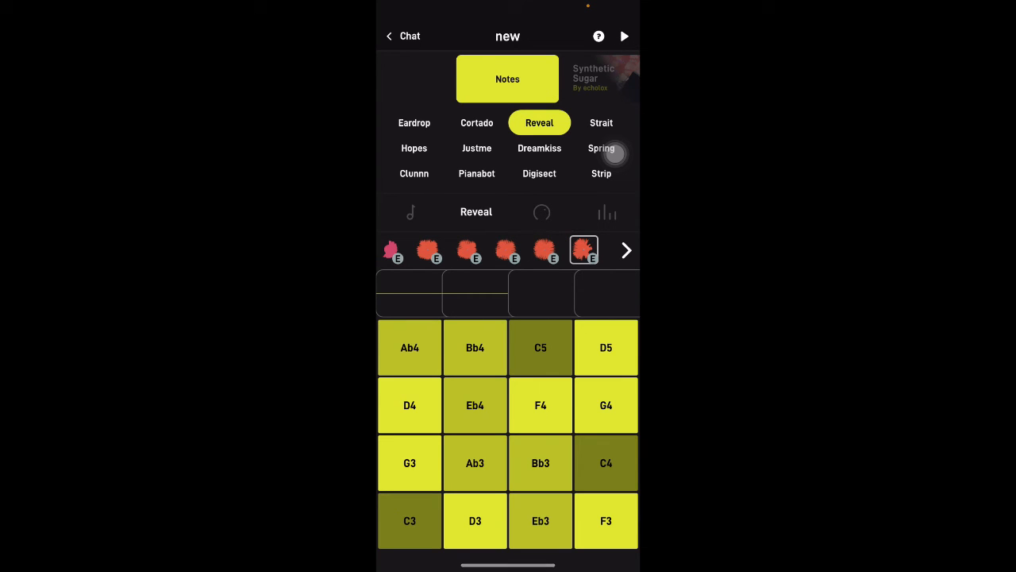
# - Load the Sampler on its Straight preset, resample a snippet of the jam, and restart playback
pyautogui.click(508, 80)
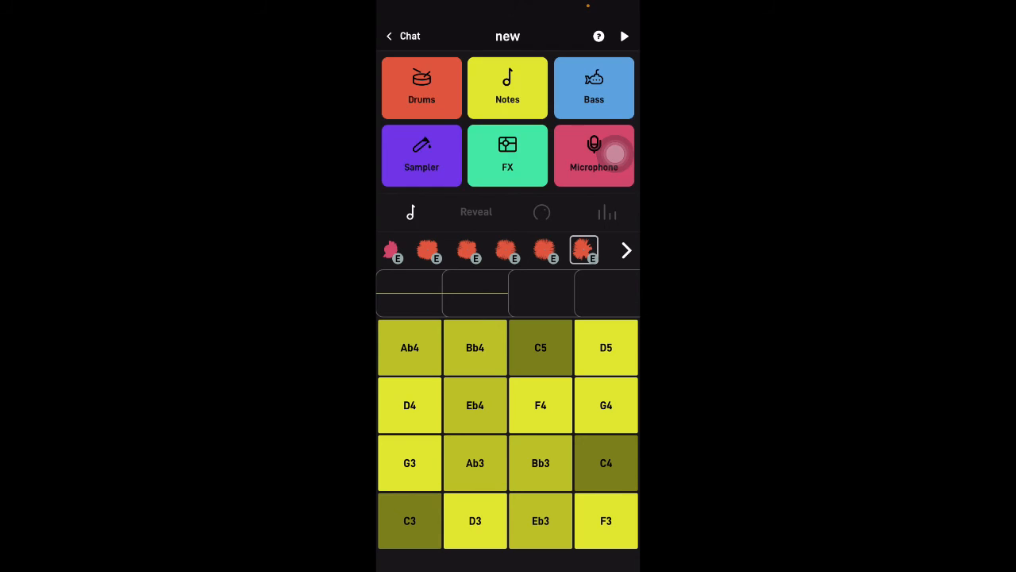
pyautogui.click(422, 155)
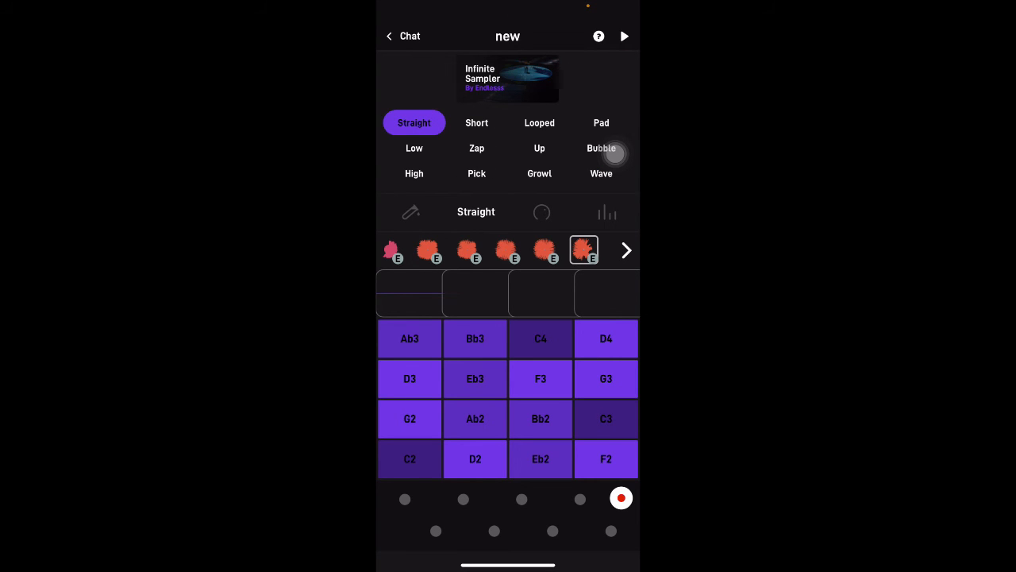
pyautogui.click(625, 35)
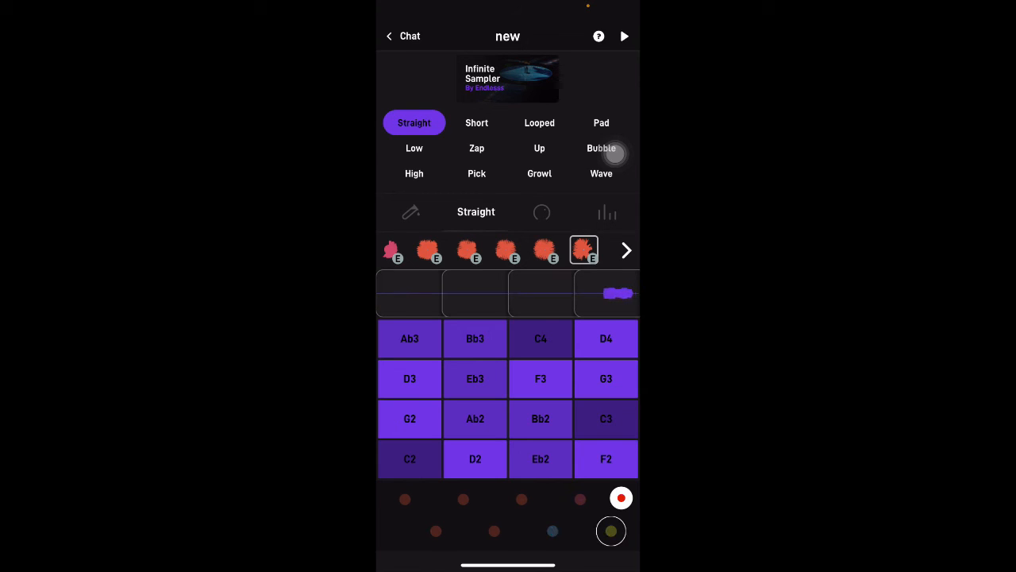
pyautogui.moveTo(618, 292); pyautogui.dragTo(548, 293)
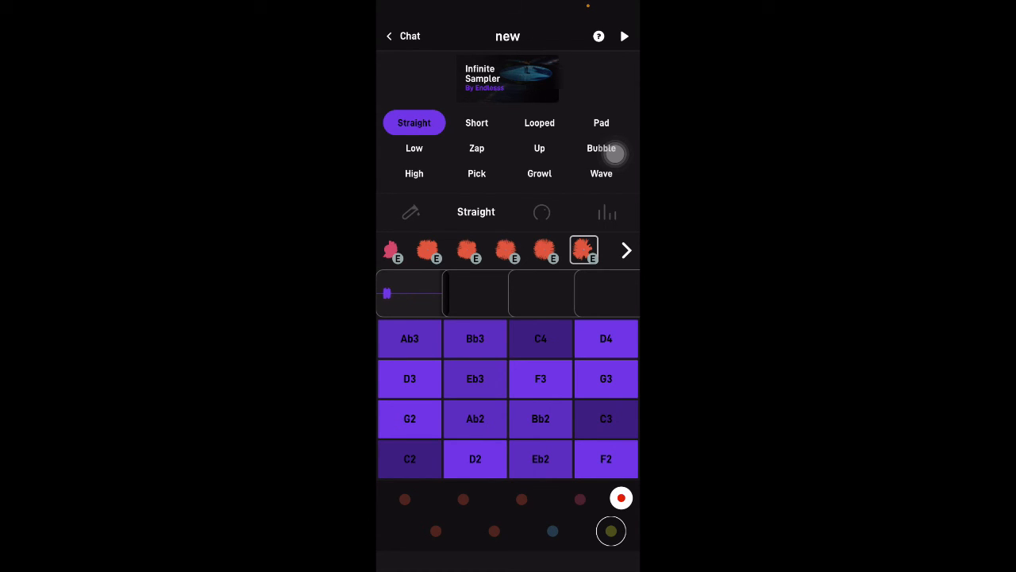
pyautogui.click(626, 35)
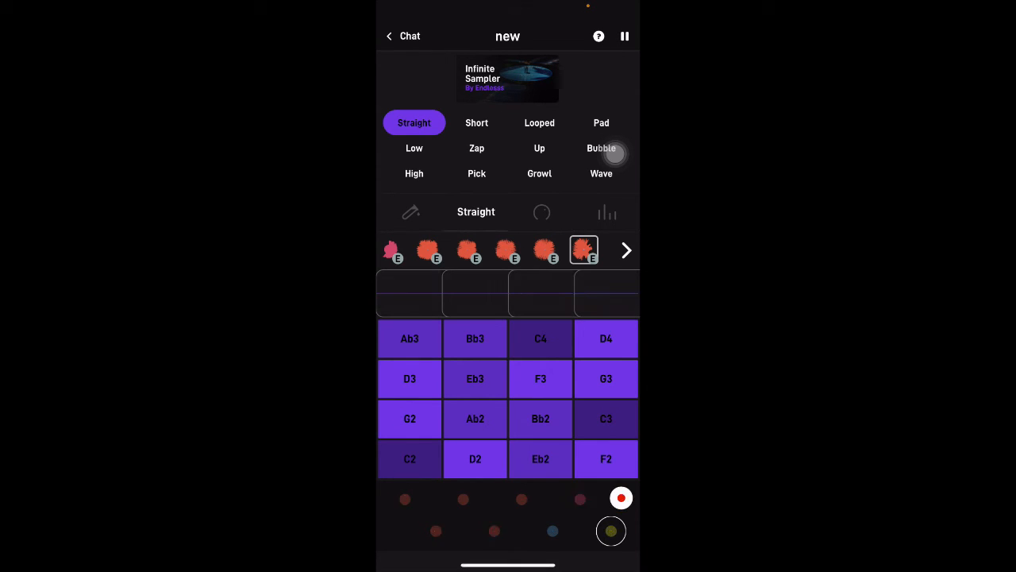
# - Audition the Looped, Low, Short, Pad and Straight sampler modes, playing notes like G3, D4 and C3
pyautogui.click(626, 35)
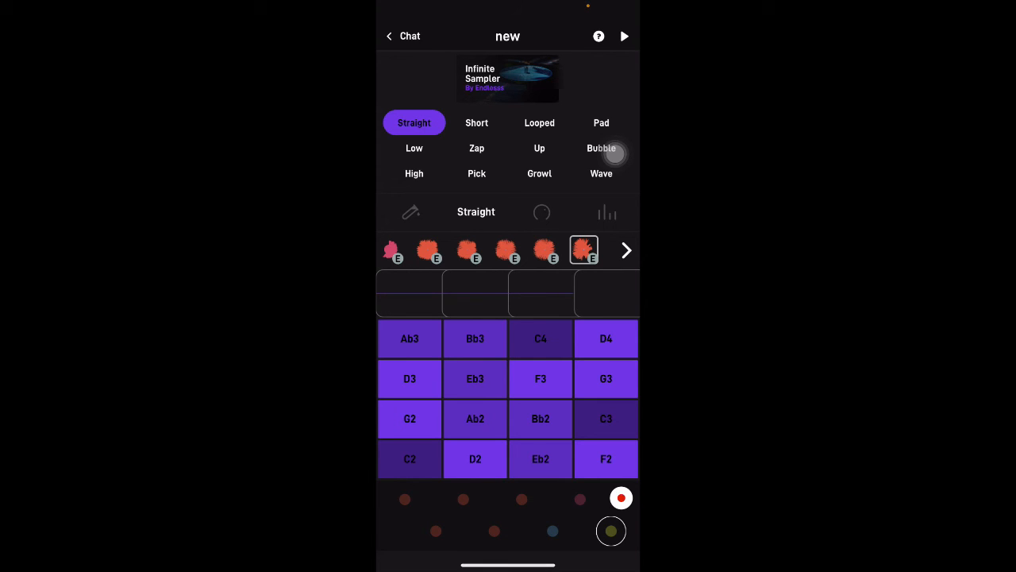
pyautogui.click(540, 122)
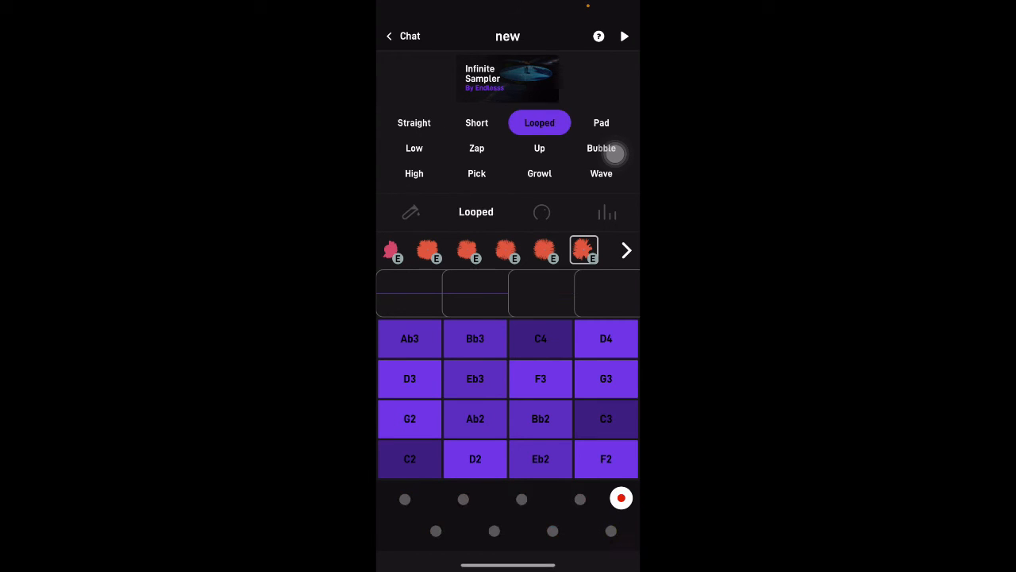
pyautogui.click(413, 148)
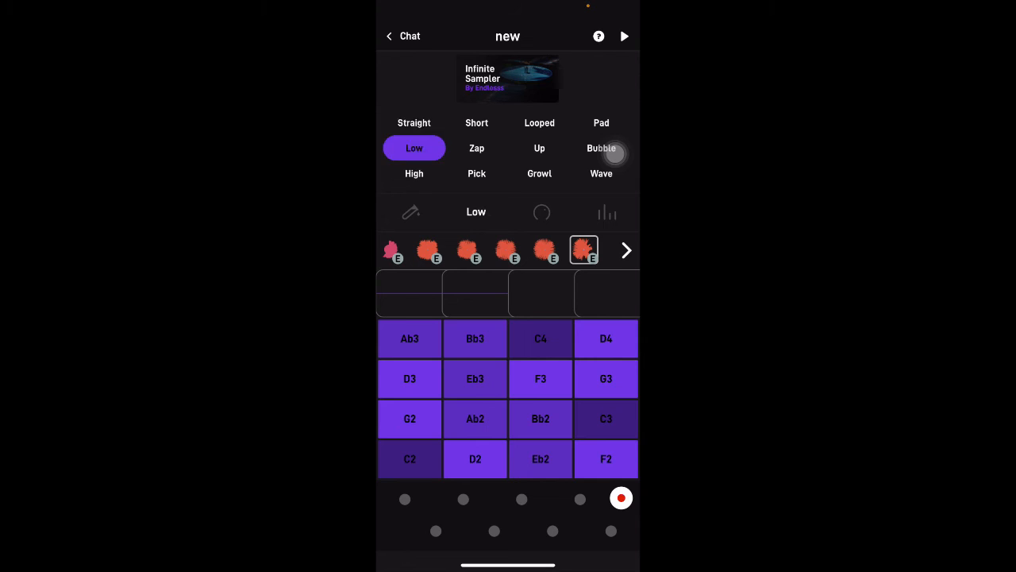
pyautogui.click(413, 122)
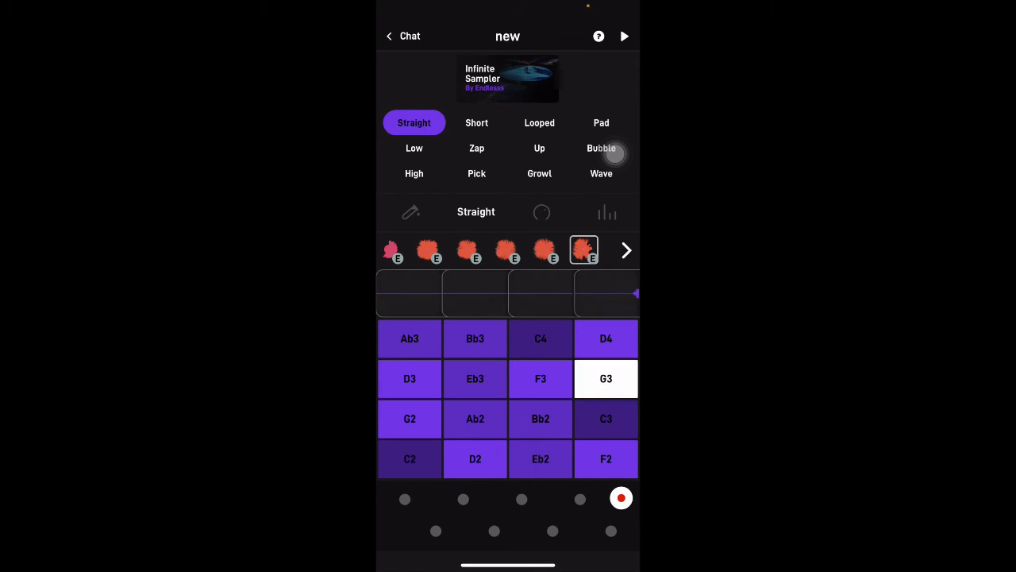
pyautogui.click(607, 338)
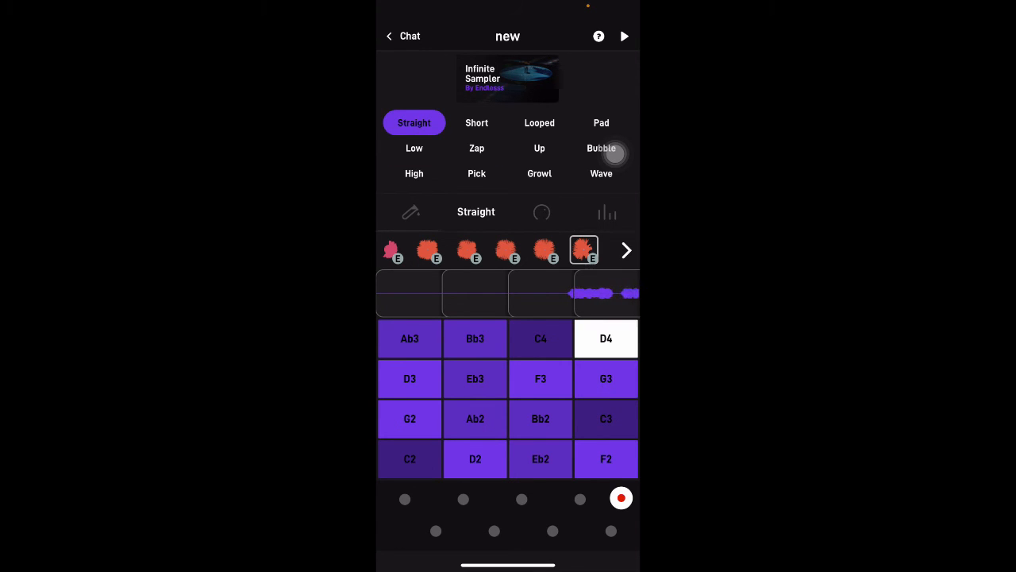
pyautogui.click(476, 122)
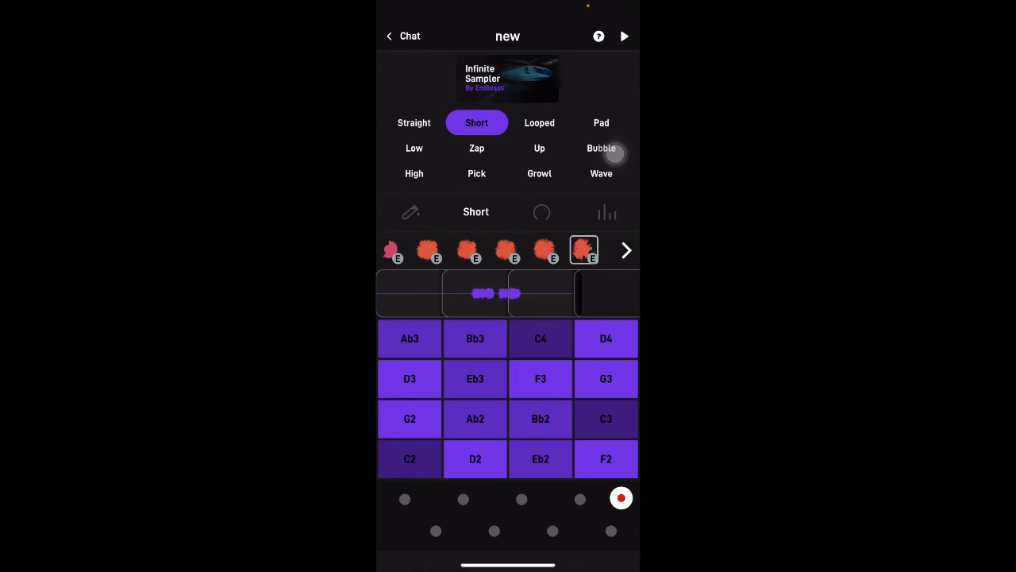
pyautogui.click(540, 122)
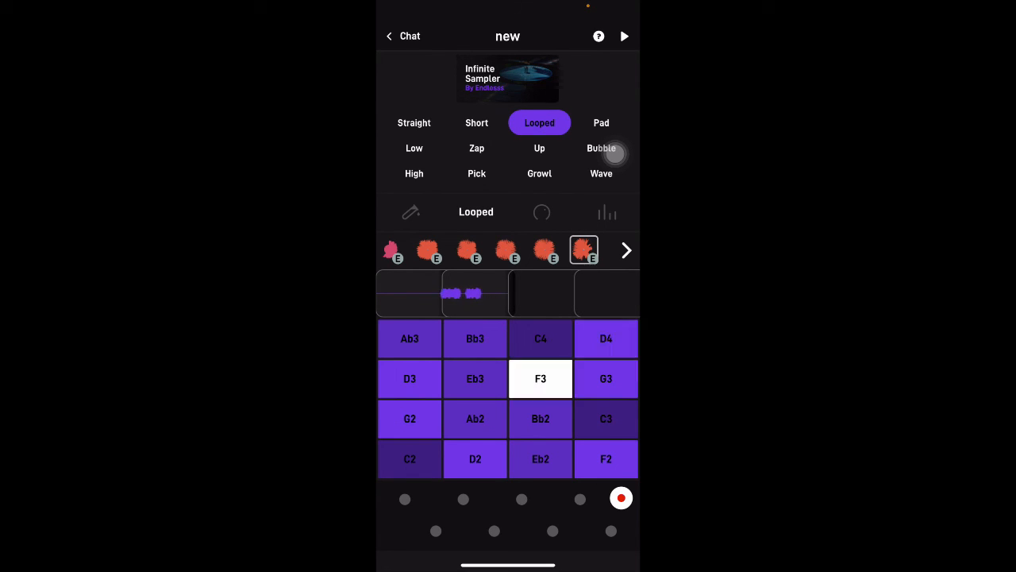
pyautogui.click(540, 378)
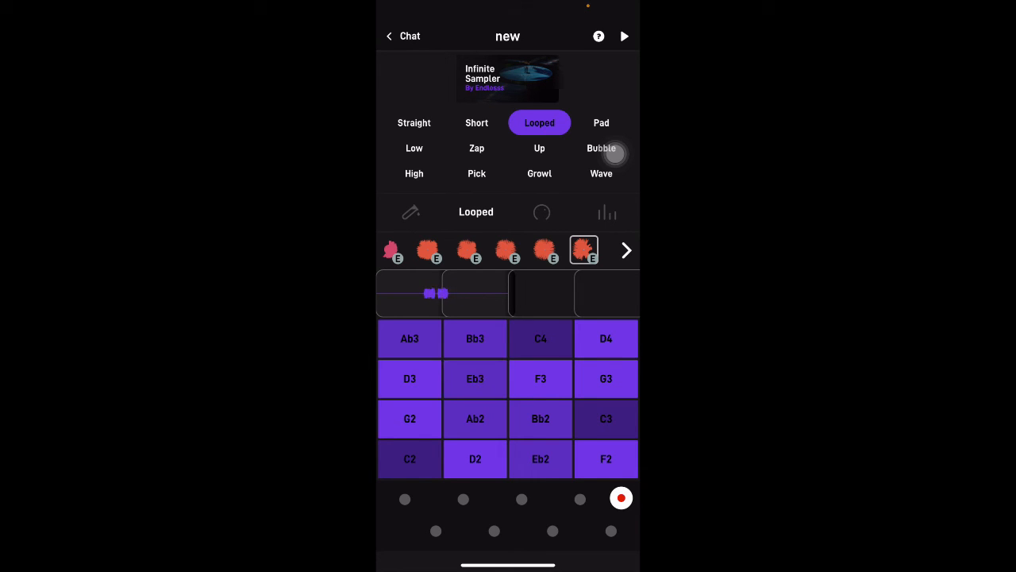
pyautogui.click(600, 123)
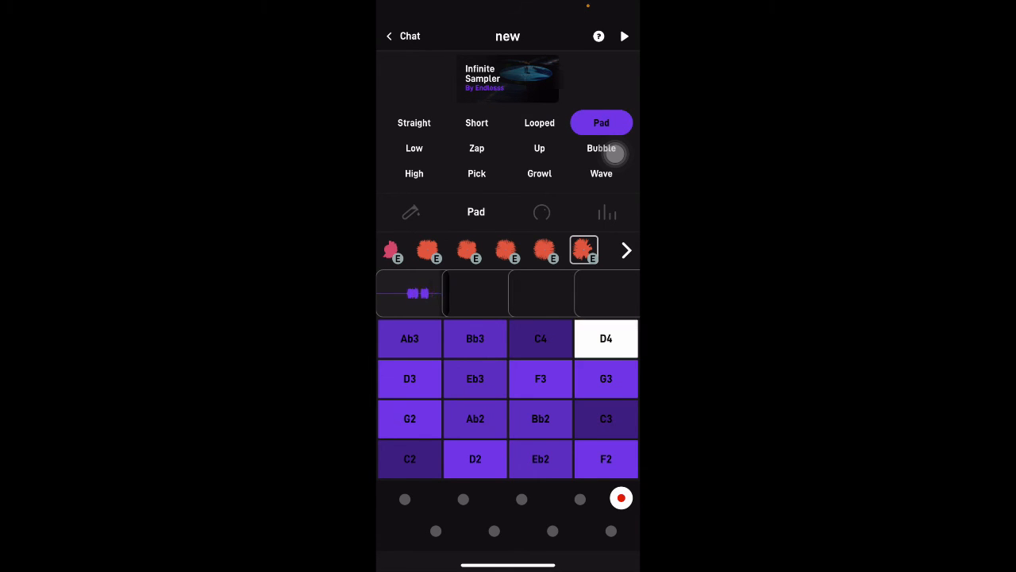
pyautogui.click(607, 419)
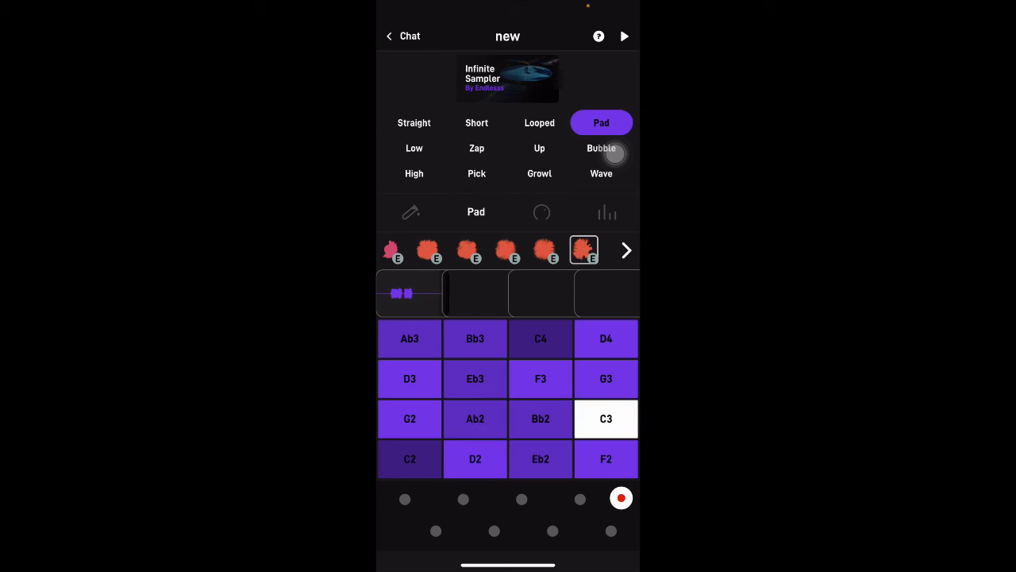
pyautogui.click(413, 123)
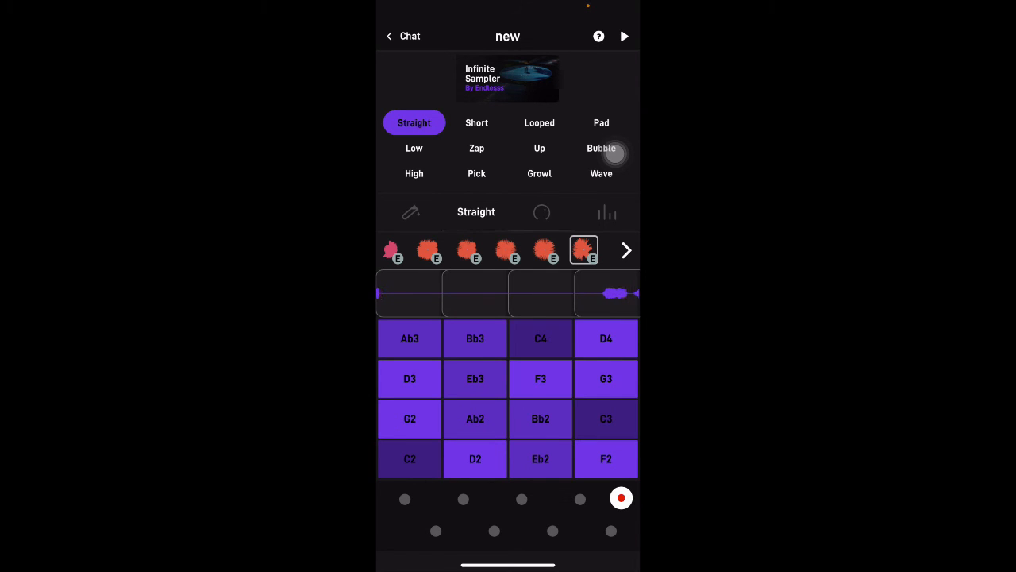
# - Record a sampler riff in Up mode over the playing loop
pyautogui.click(540, 147)
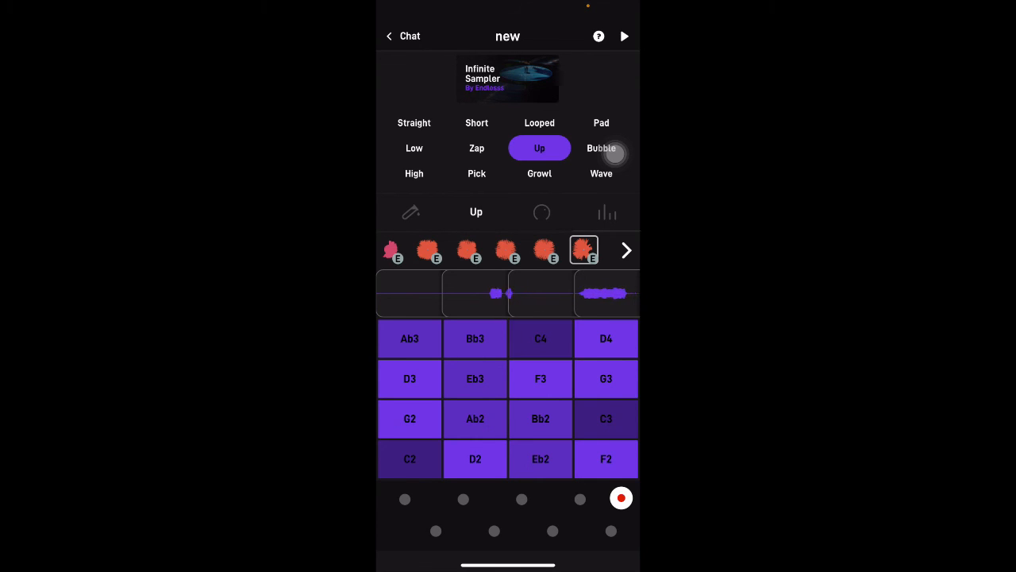
pyautogui.click(625, 35)
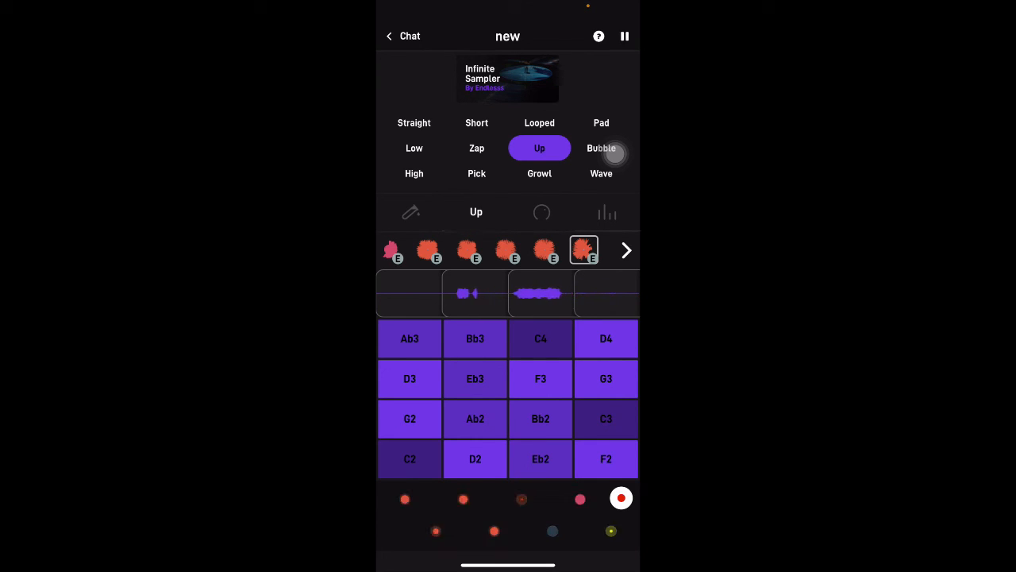
pyautogui.click(540, 338)
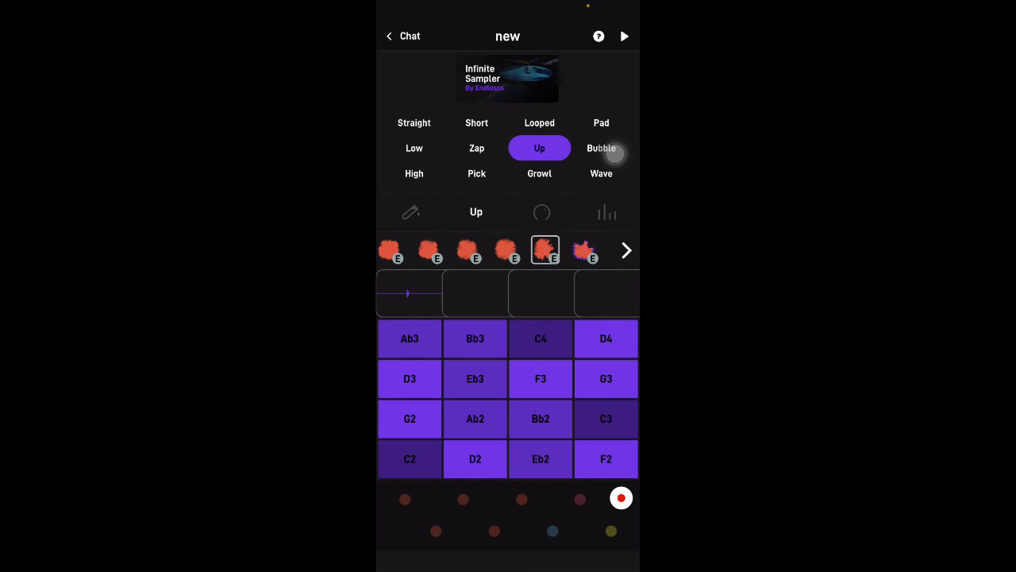
# - Try Bubble mode, then record a High-mode sampler riff with notes such as F3 and C4
pyautogui.click(600, 147)
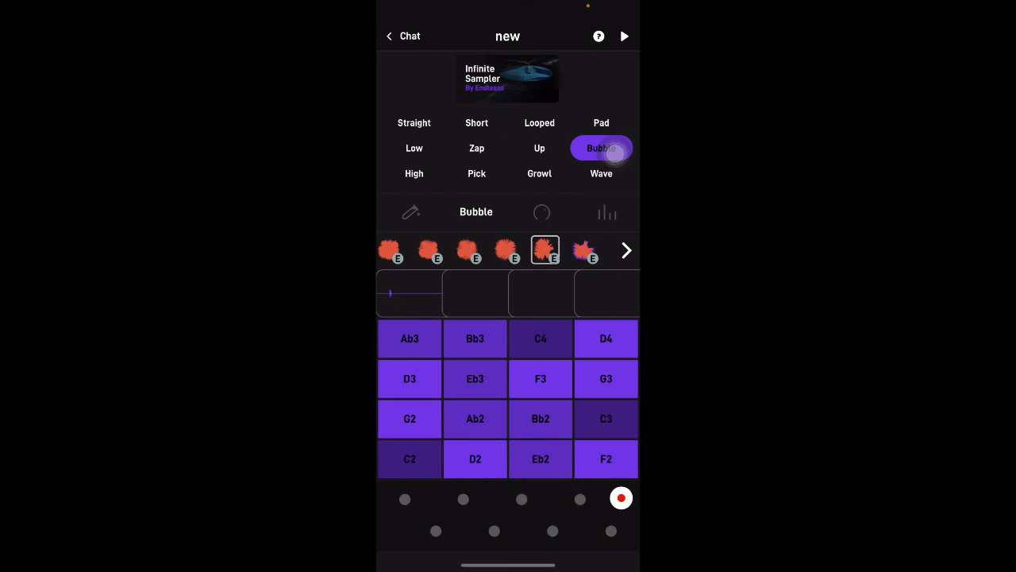
pyautogui.click(540, 378)
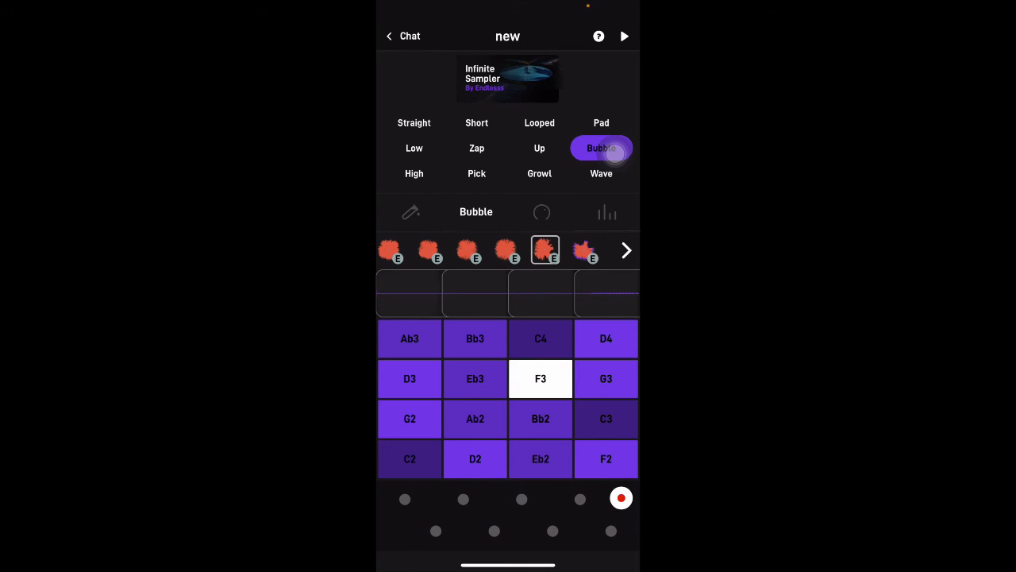
pyautogui.click(413, 173)
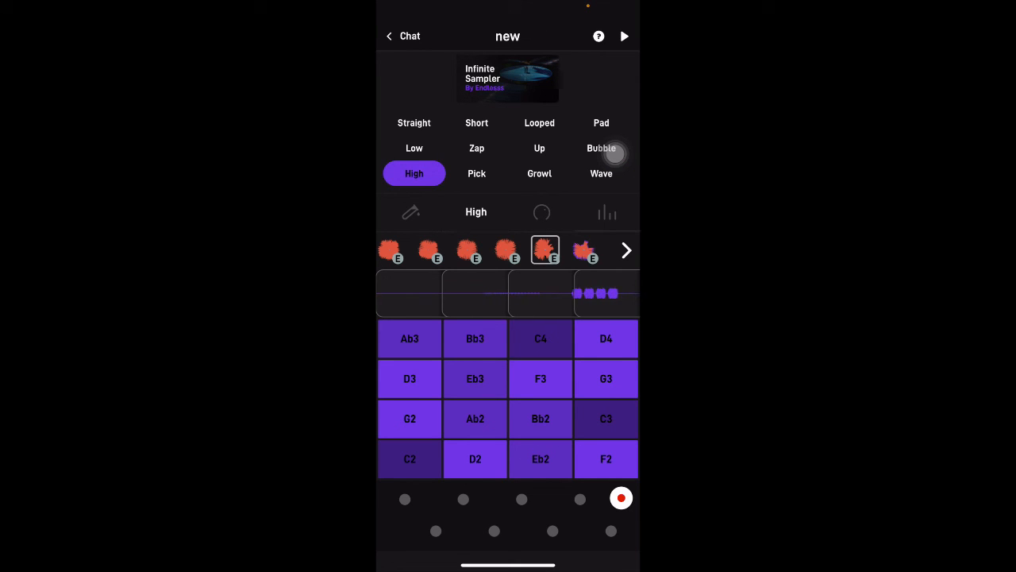
pyautogui.click(626, 35)
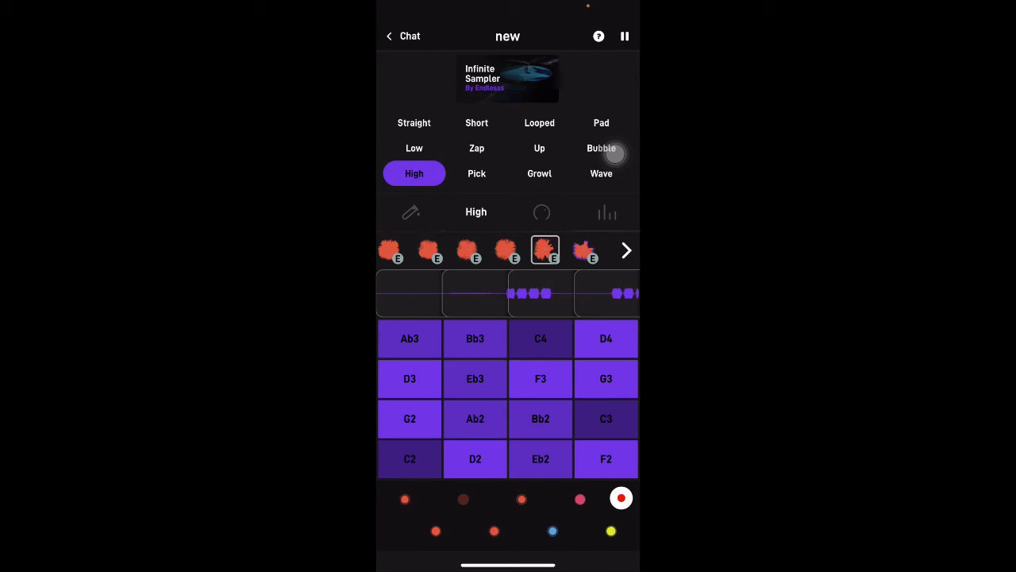
pyautogui.click(540, 339)
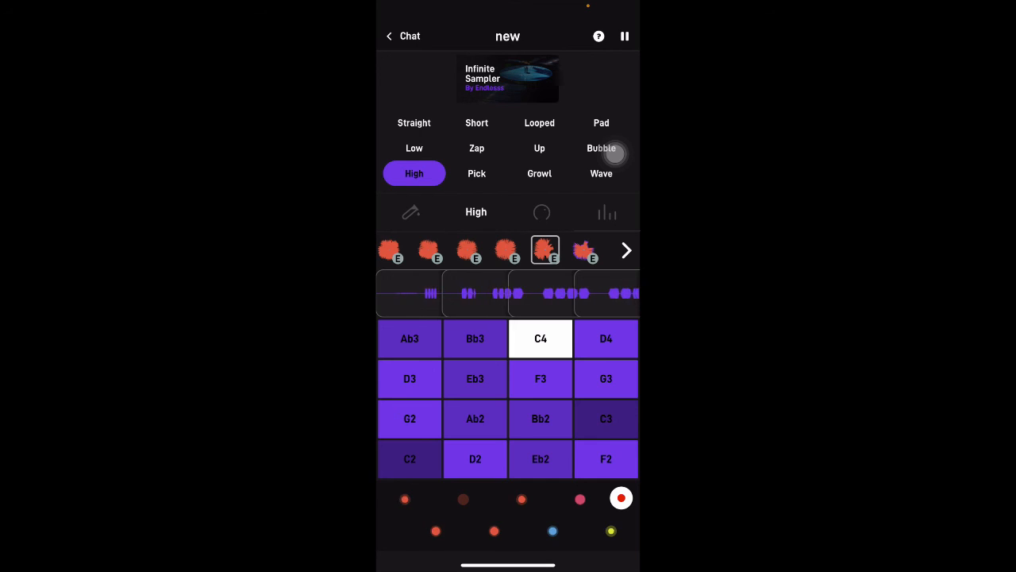
pyautogui.click(585, 251)
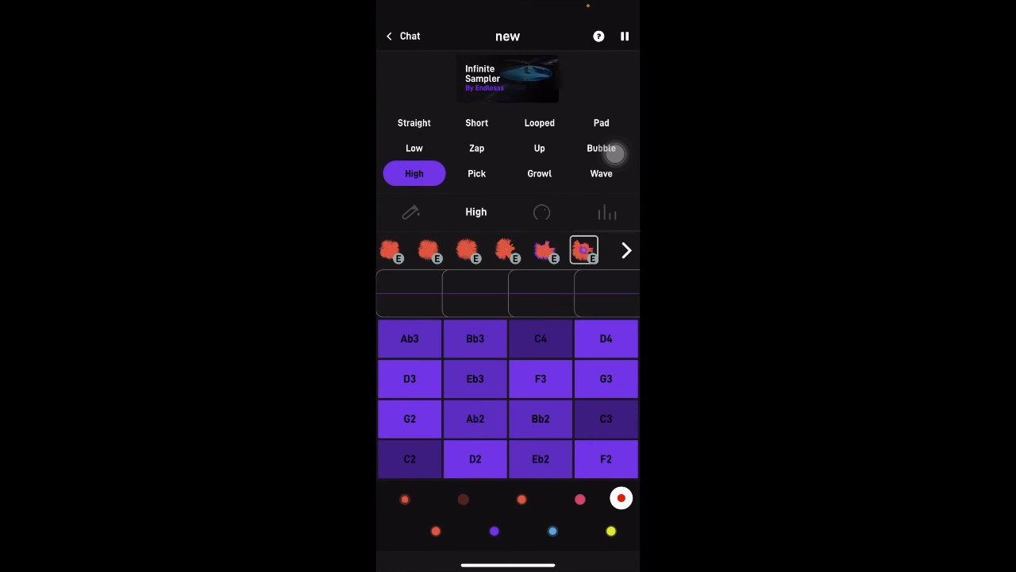
# - Apply a Core FX Lowpass to the sampler layer and sweep it around the XY pad, then stop playback
pyautogui.click(494, 530)
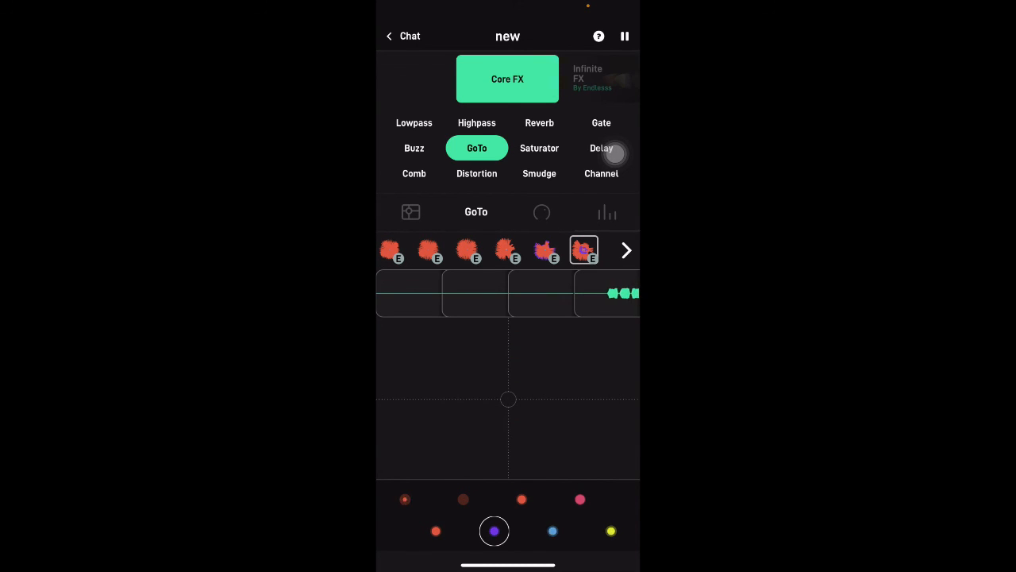
pyautogui.click(413, 122)
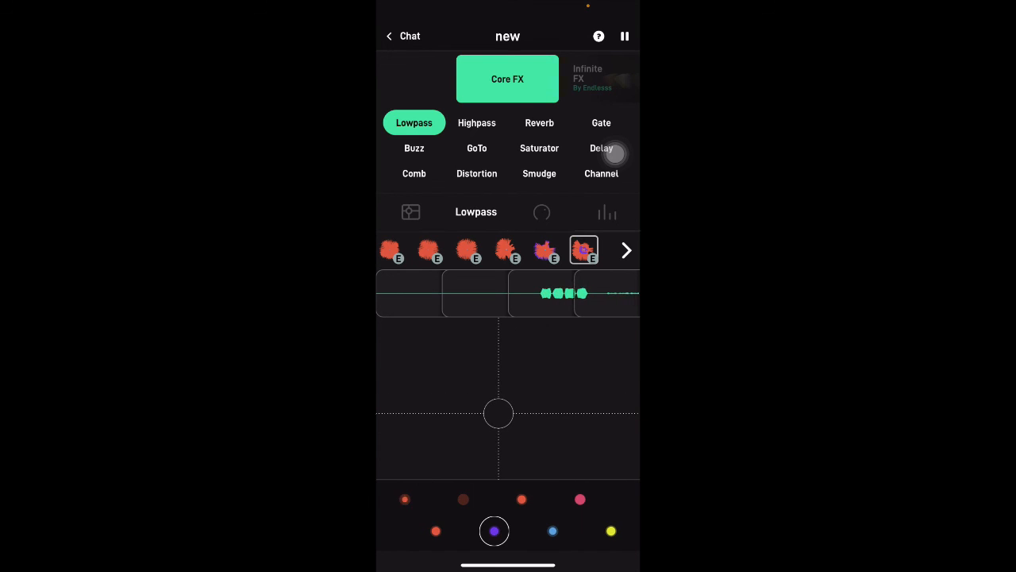
pyautogui.moveTo(499, 413); pyautogui.dragTo(525, 364)
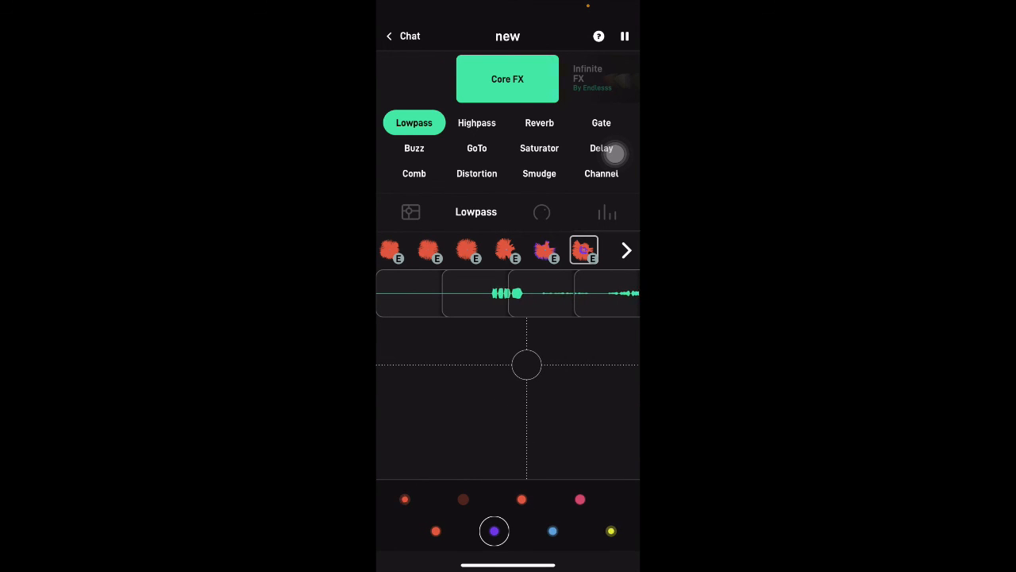
pyautogui.moveTo(526, 364); pyautogui.dragTo(567, 364)
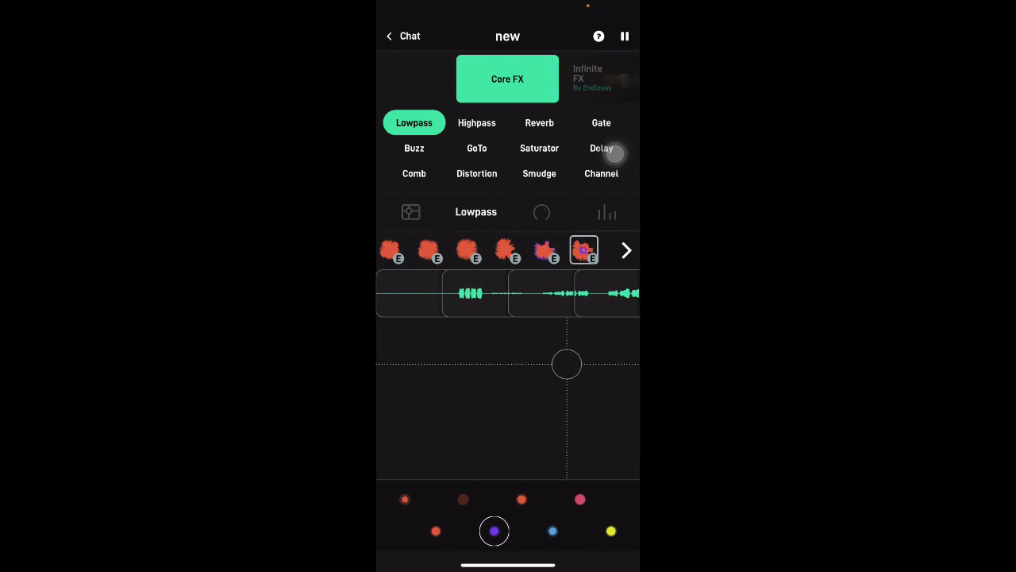
pyautogui.moveTo(567, 364); pyautogui.dragTo(545, 365)
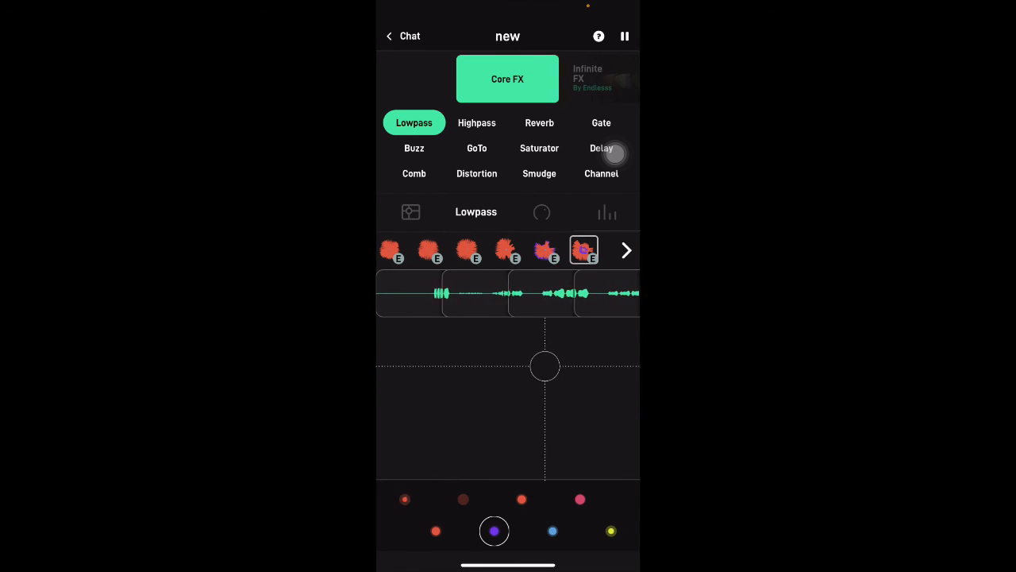
pyautogui.moveTo(544, 365); pyautogui.dragTo(534, 378)
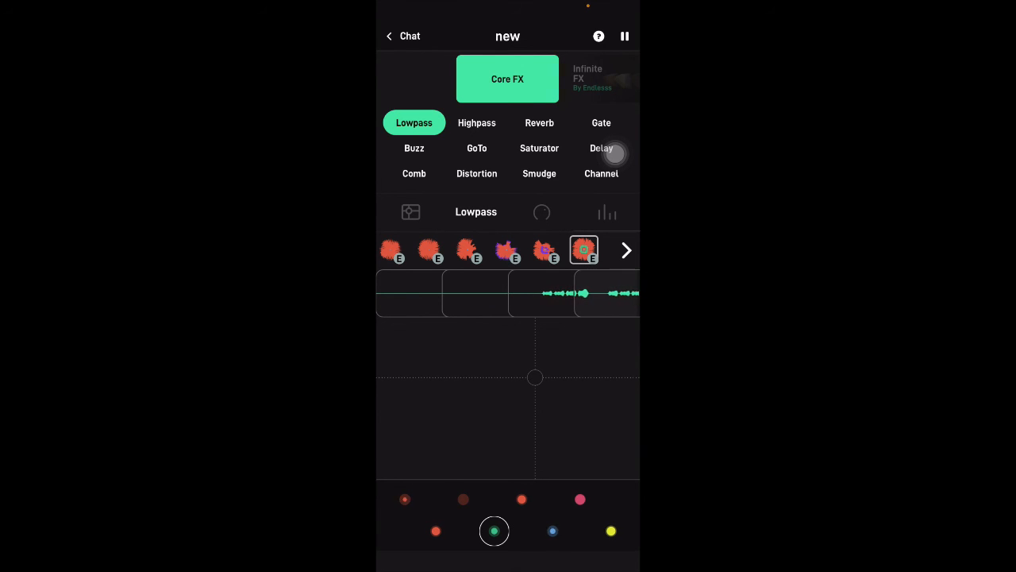
pyautogui.click(626, 35)
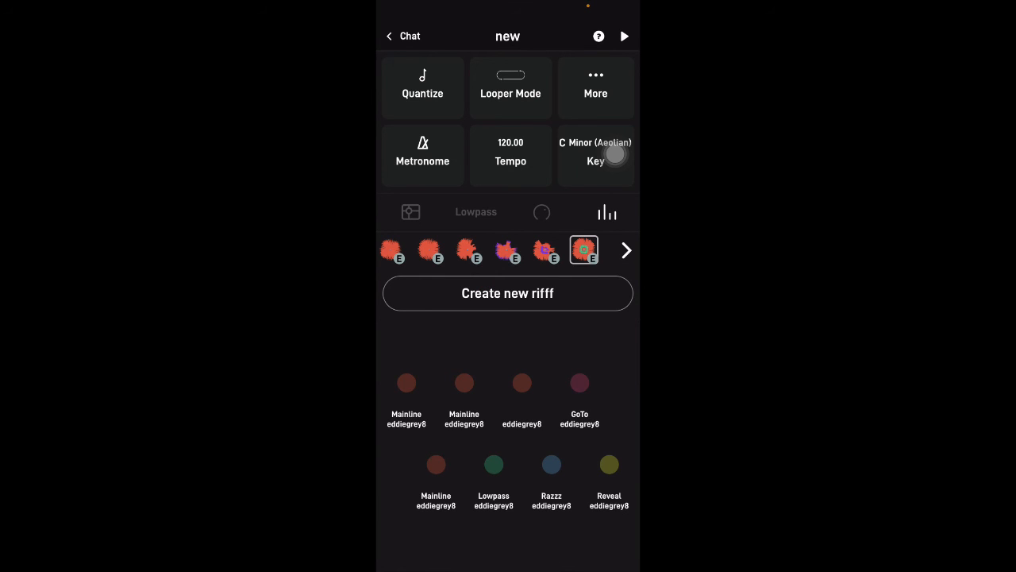
pyautogui.click(596, 151)
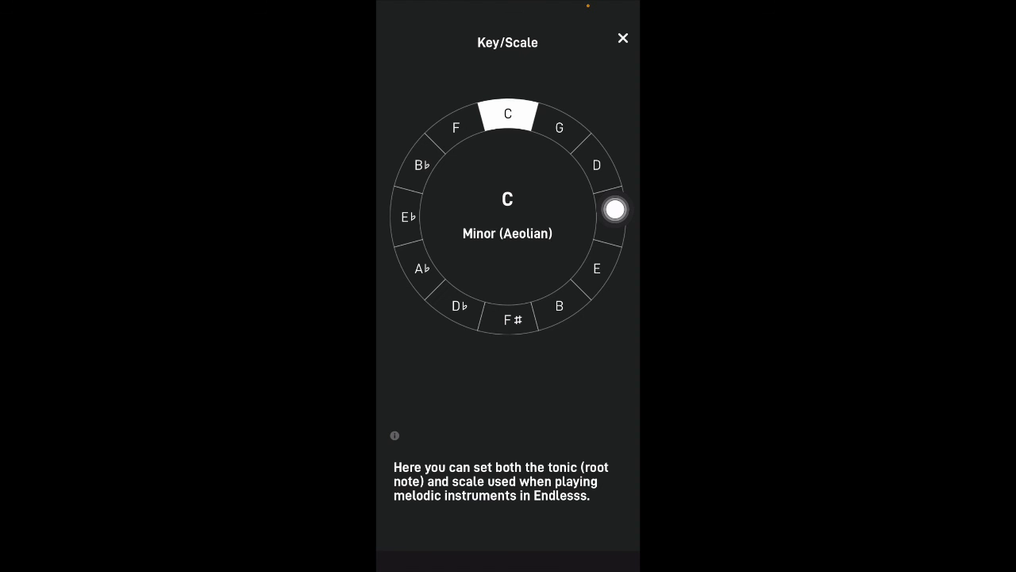
pyautogui.click(623, 38)
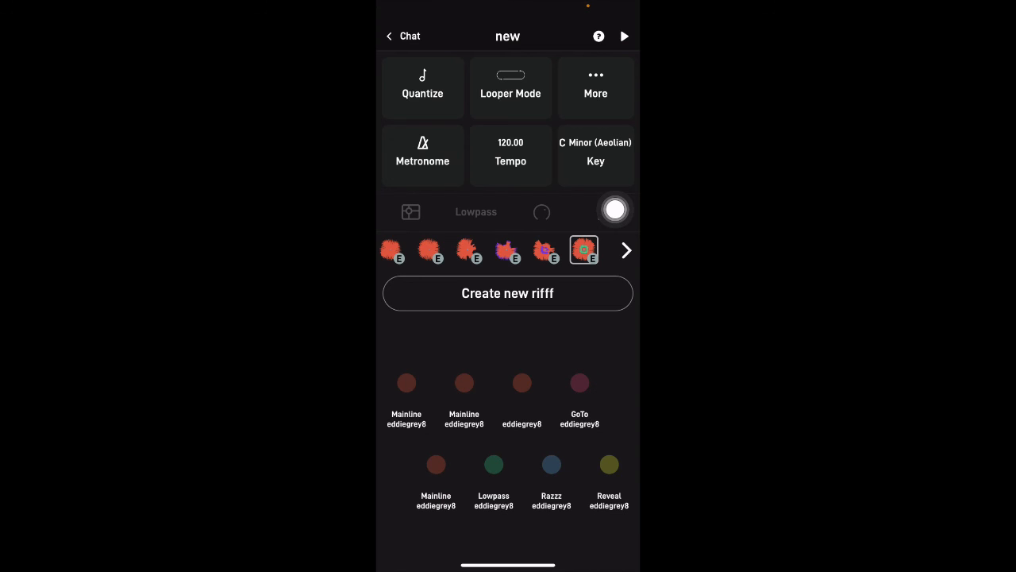